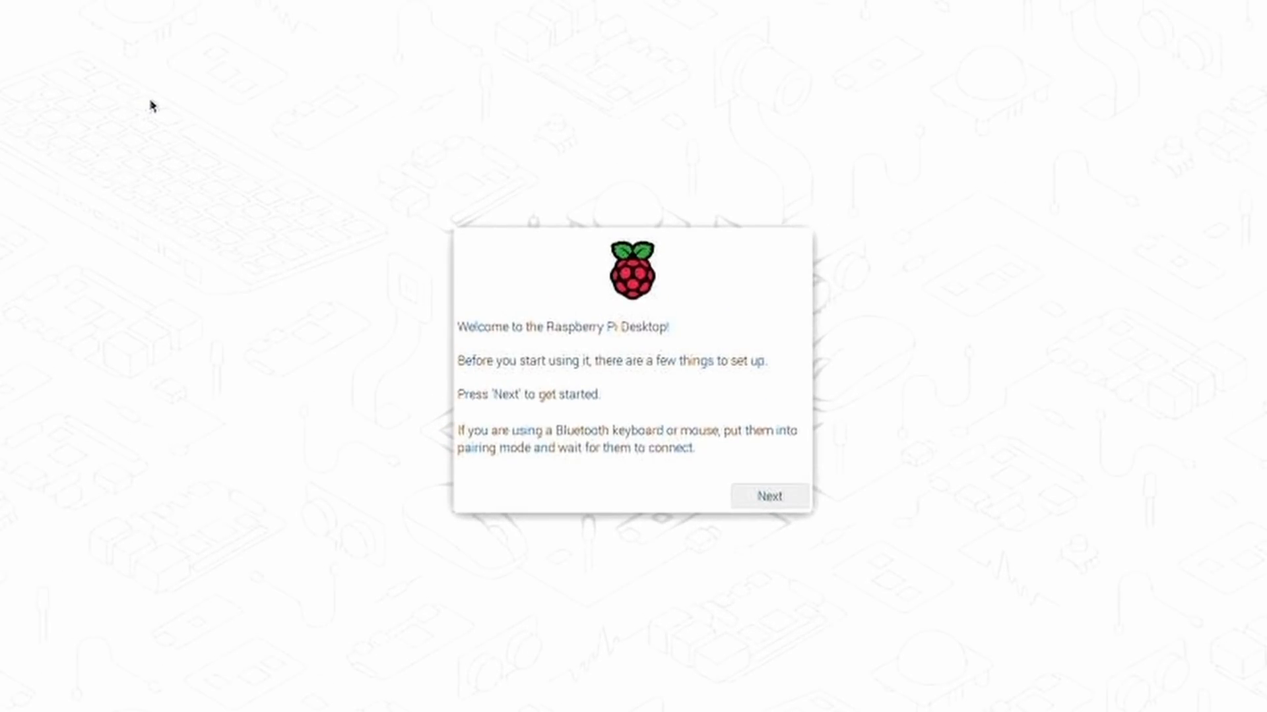
mouse_move(360, 178)
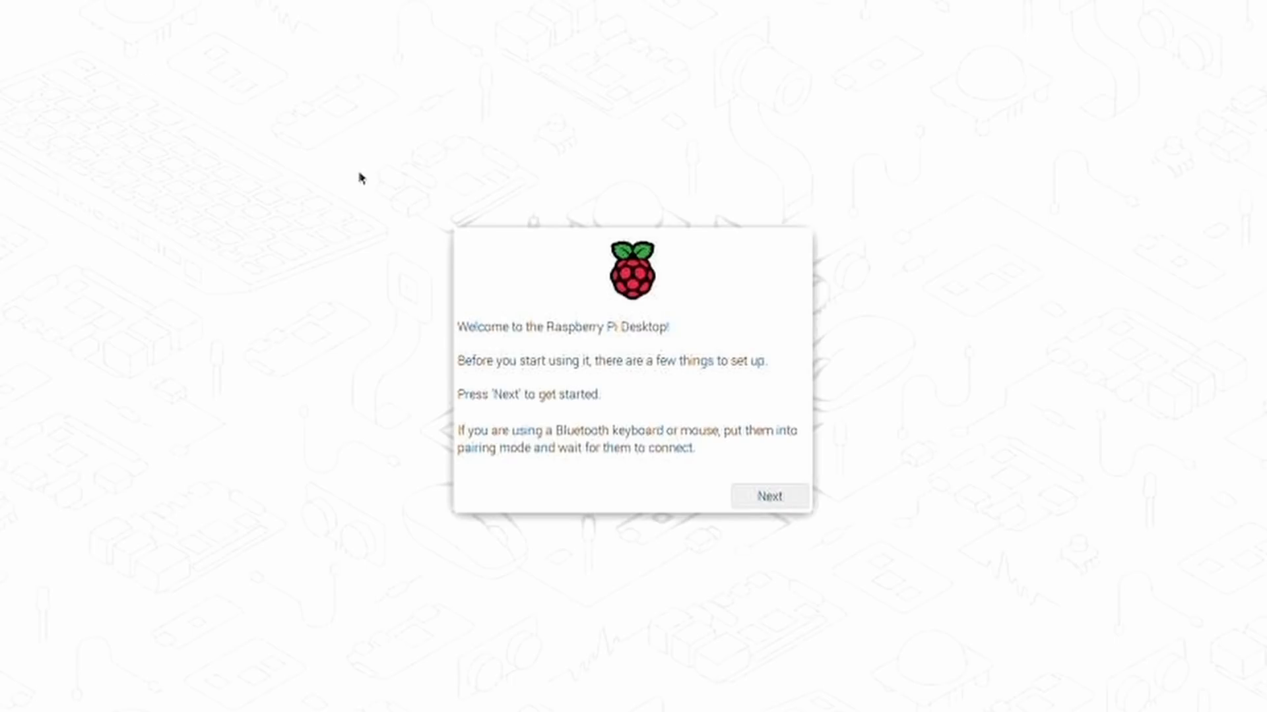
mouse_move(609, 418)
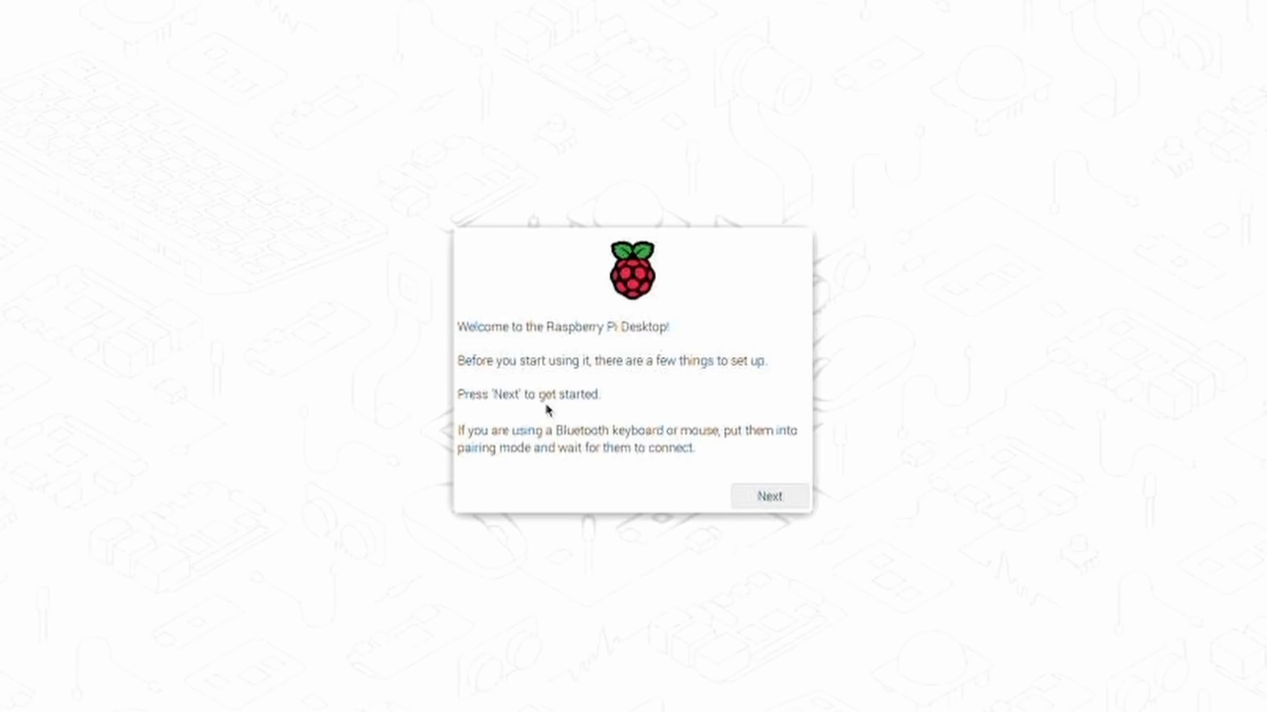
mouse_move(96, 353)
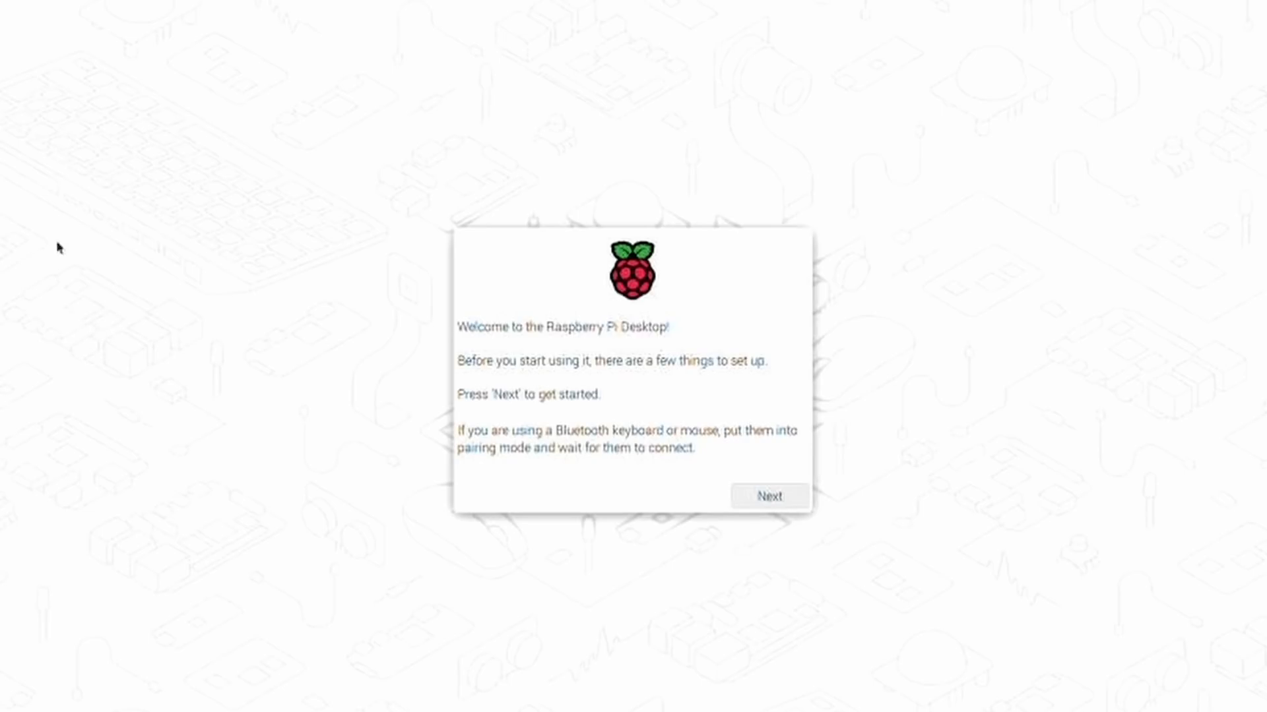
mouse_move(91, 320)
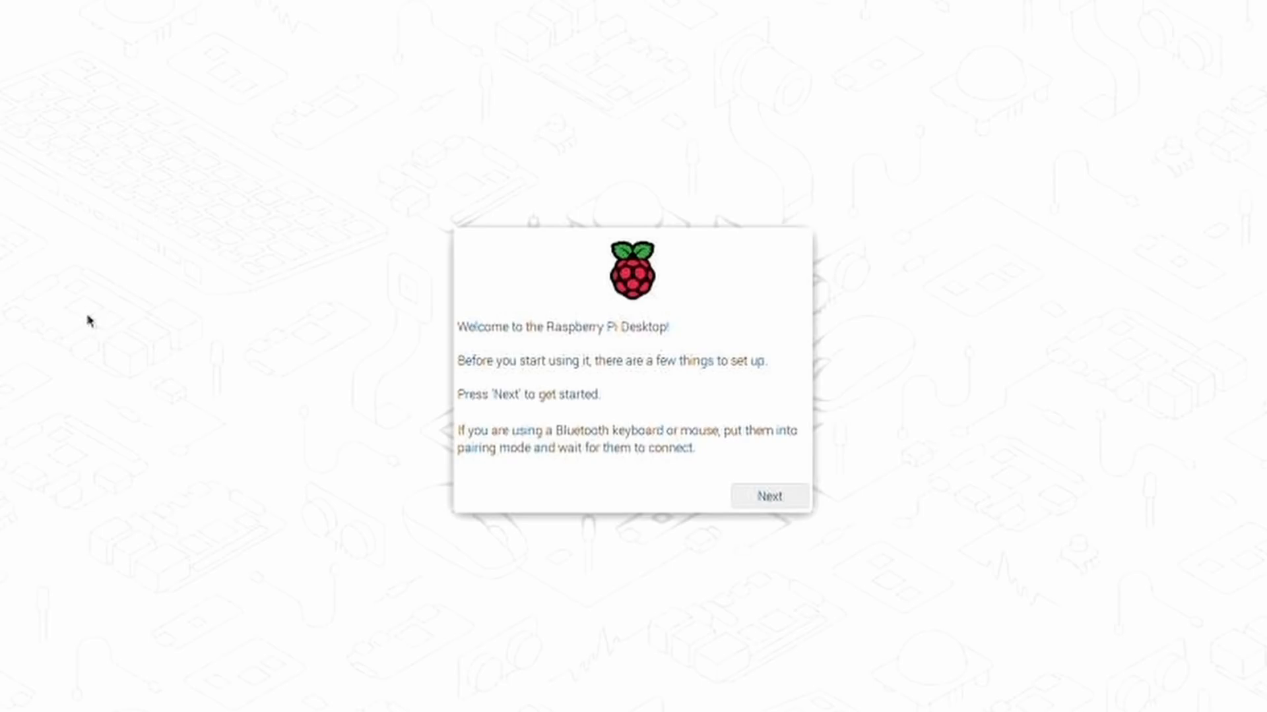
mouse_move(73, 481)
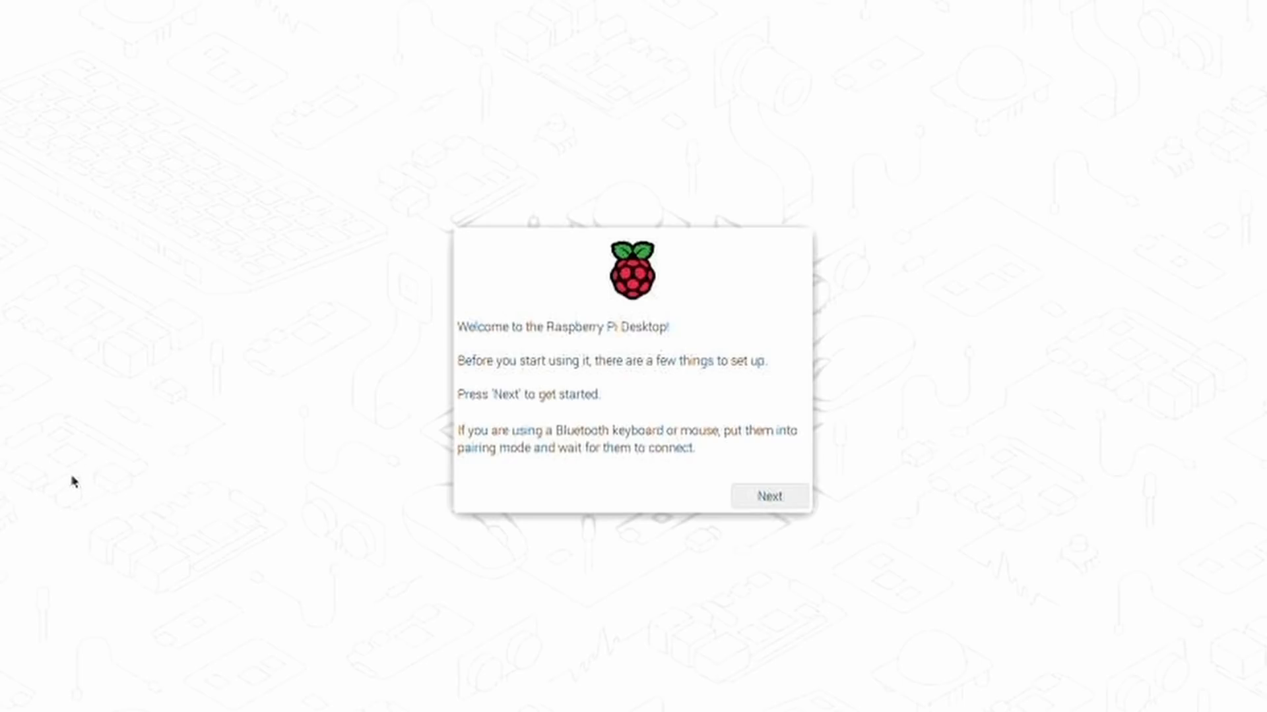
mouse_move(361, 576)
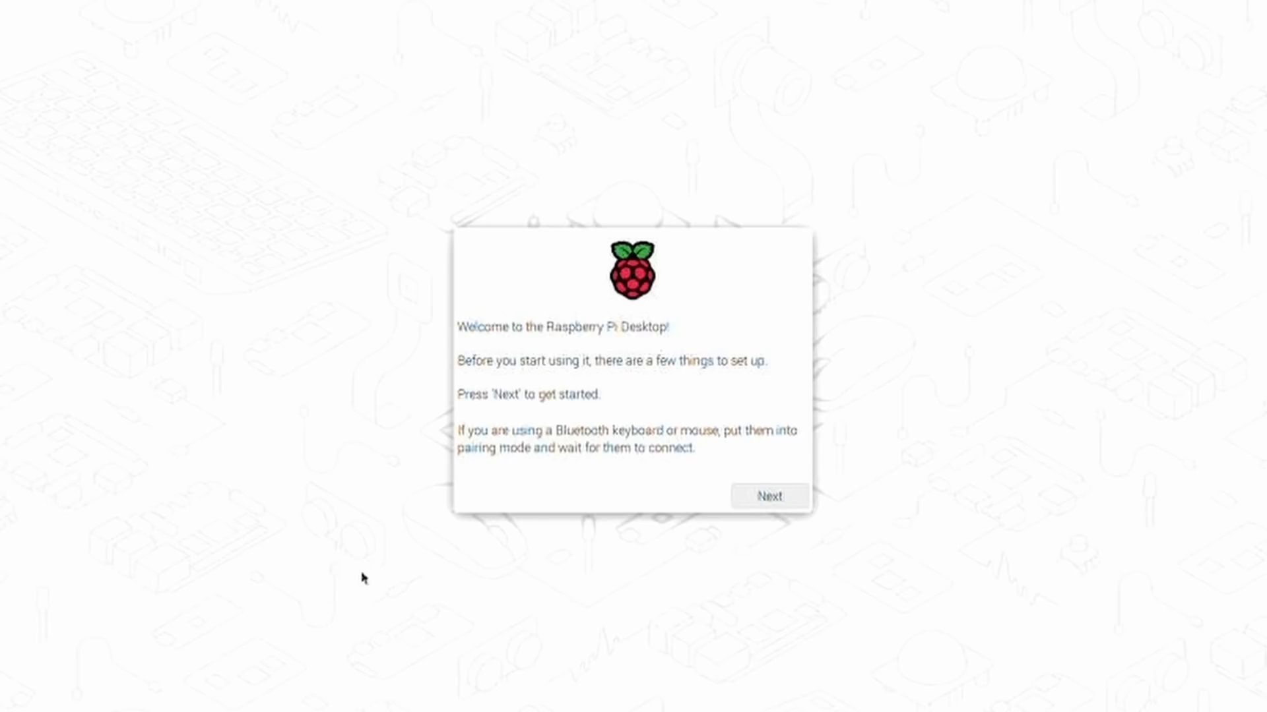
mouse_move(153, 458)
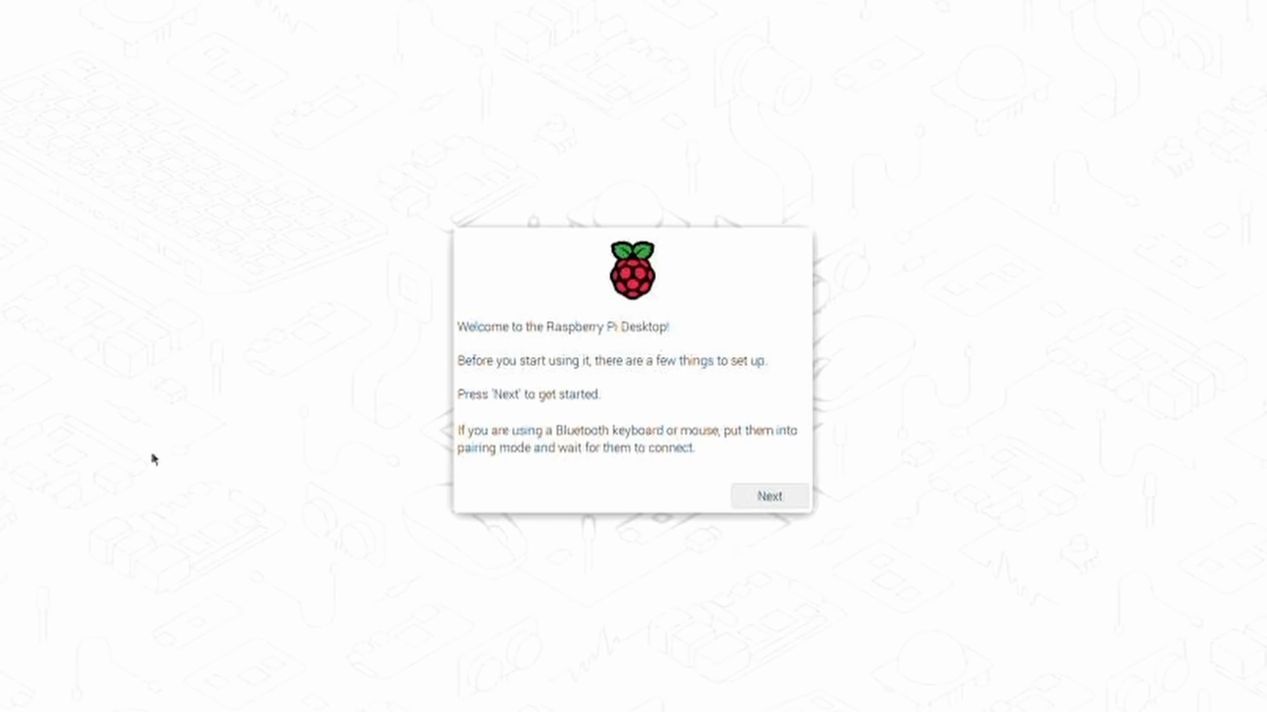
mouse_move(734, 540)
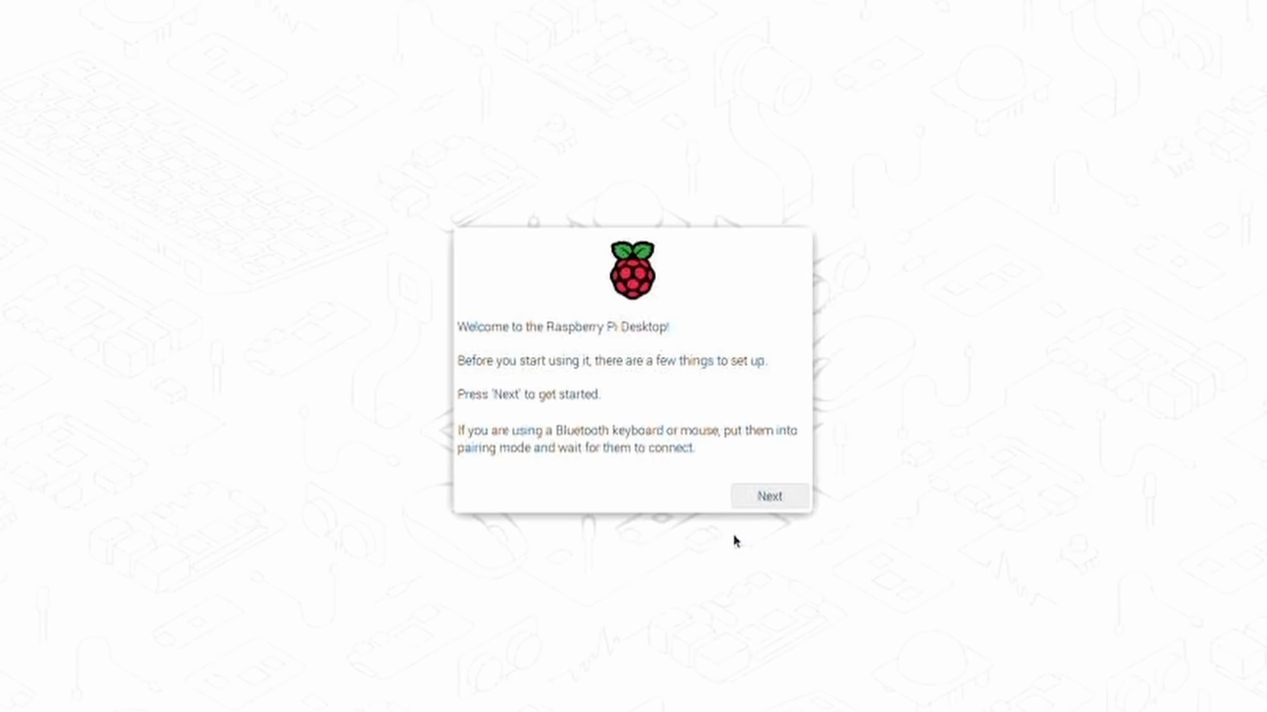
Step: Continue past welcome, keep United Kingdom with Use English language ticked, and reach account creation
left_click(768, 496)
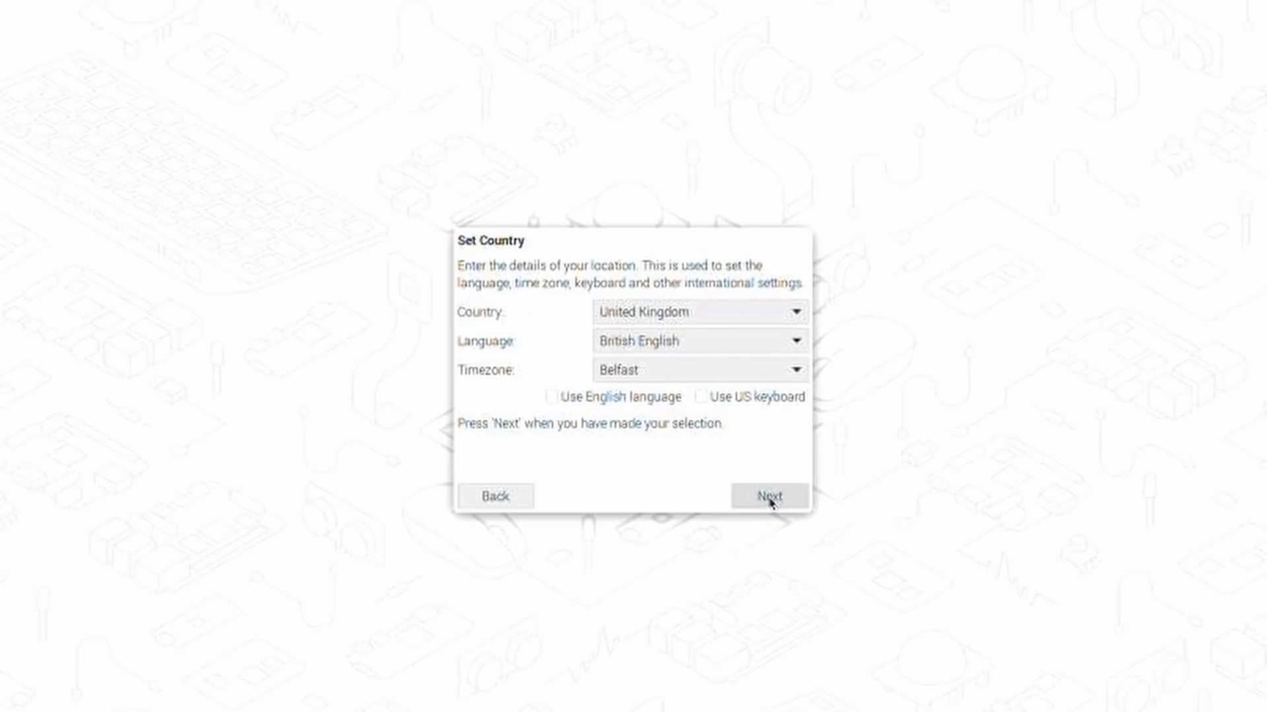
left_click(700, 312)
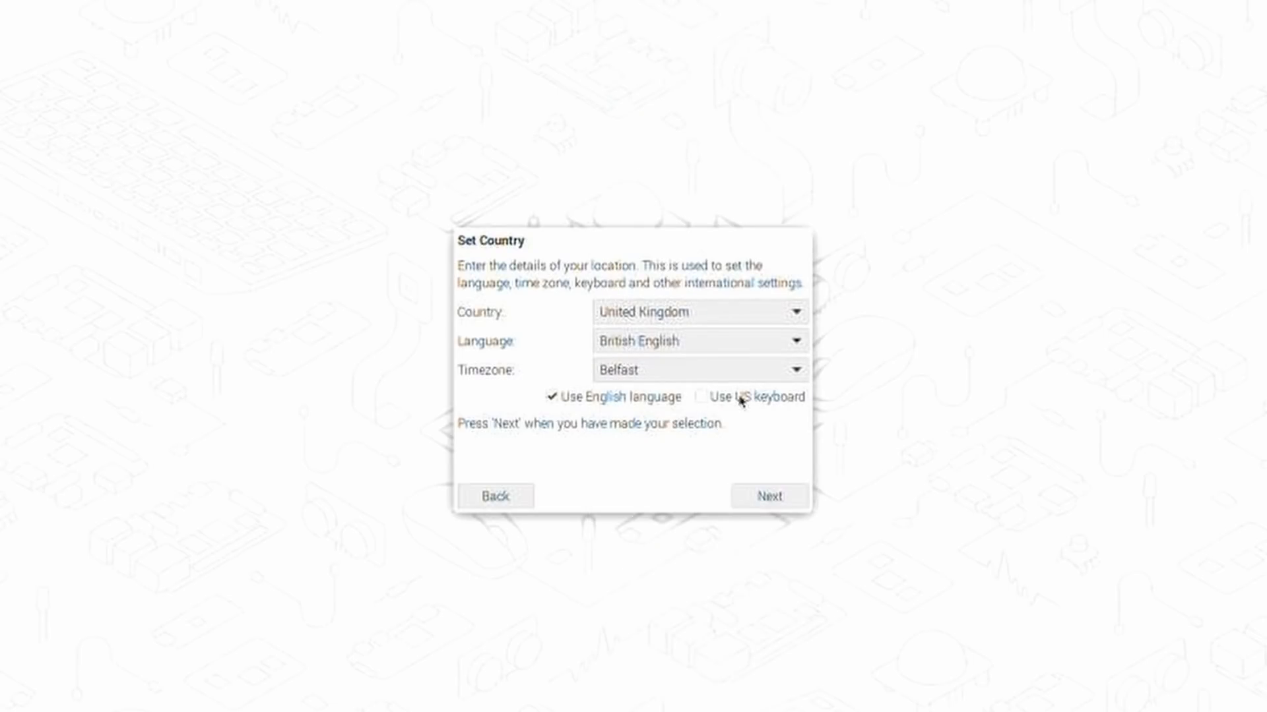
left_click(767, 496)
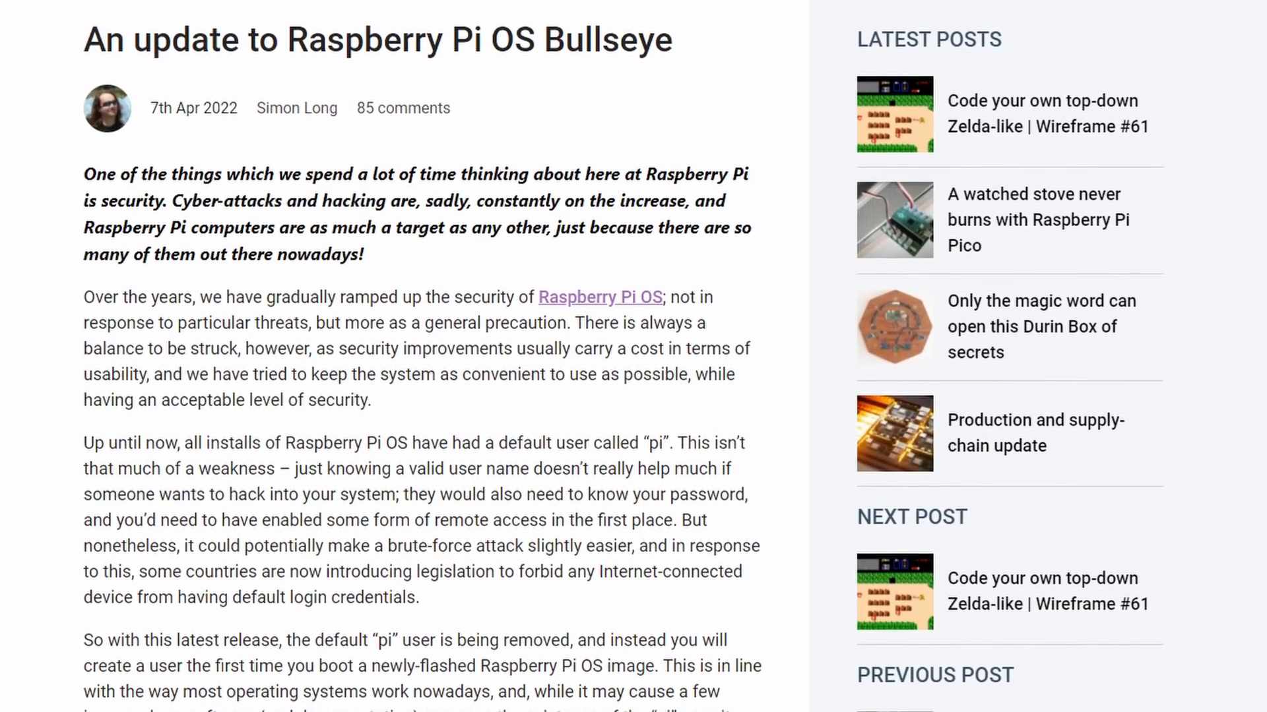
scroll("down", 3)
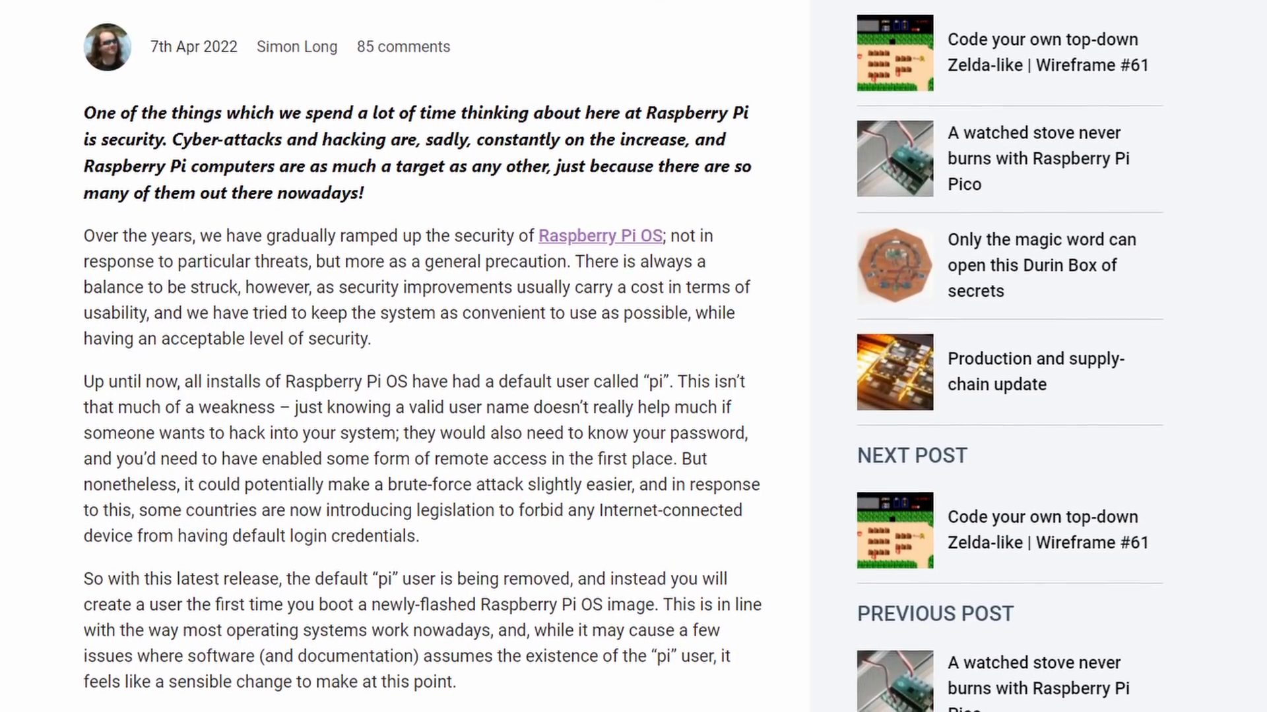
scroll("down", 3)
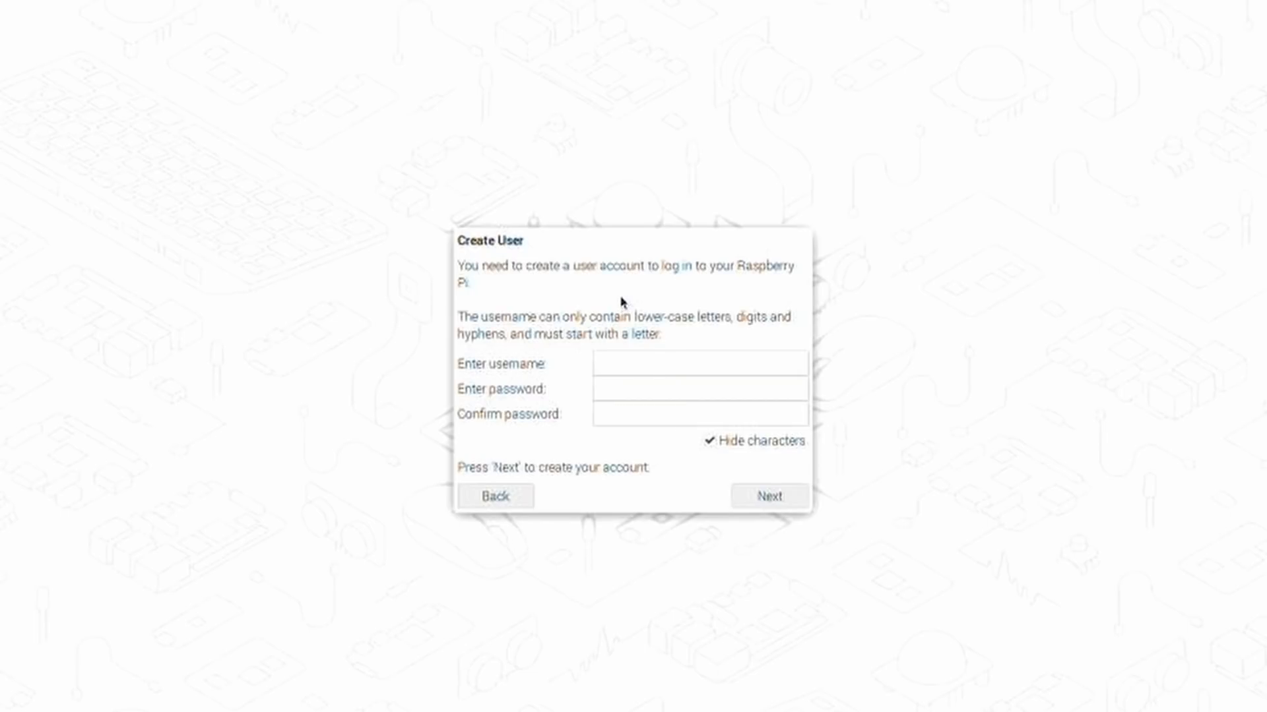
Step: Enter the username 'lu' and move on to the password field
left_click(699, 364)
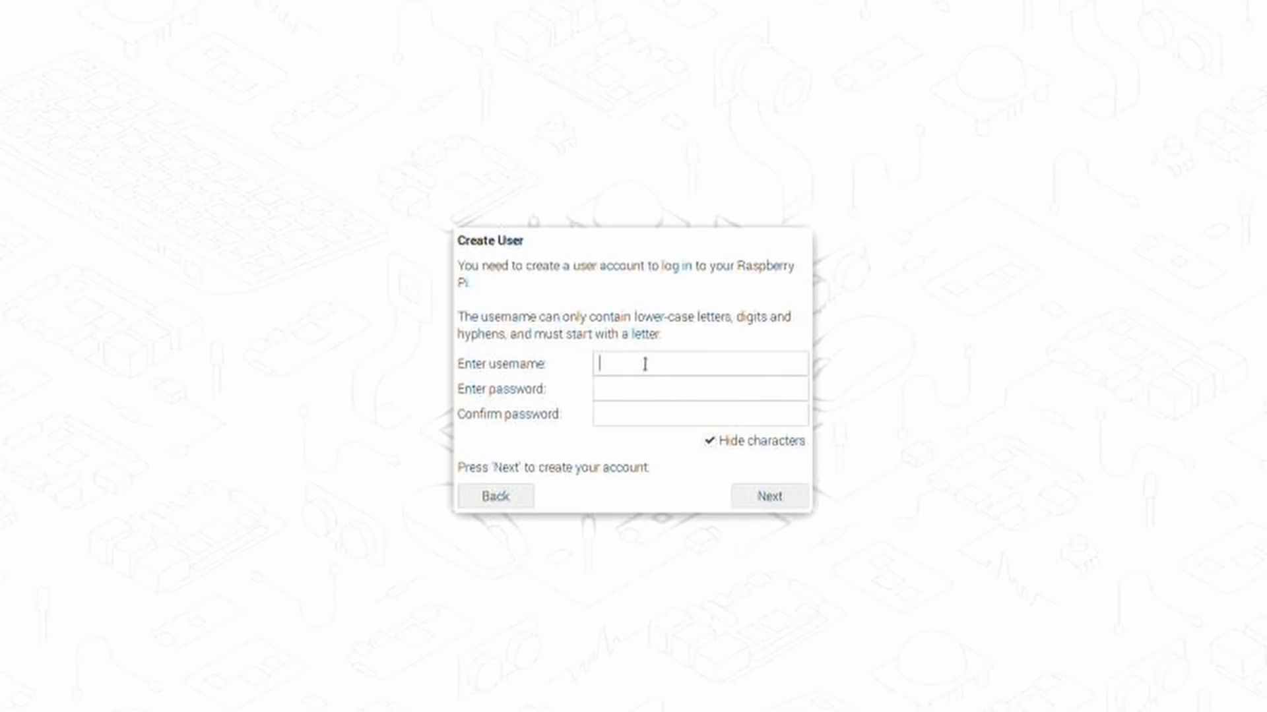
mouse_move(645, 355)
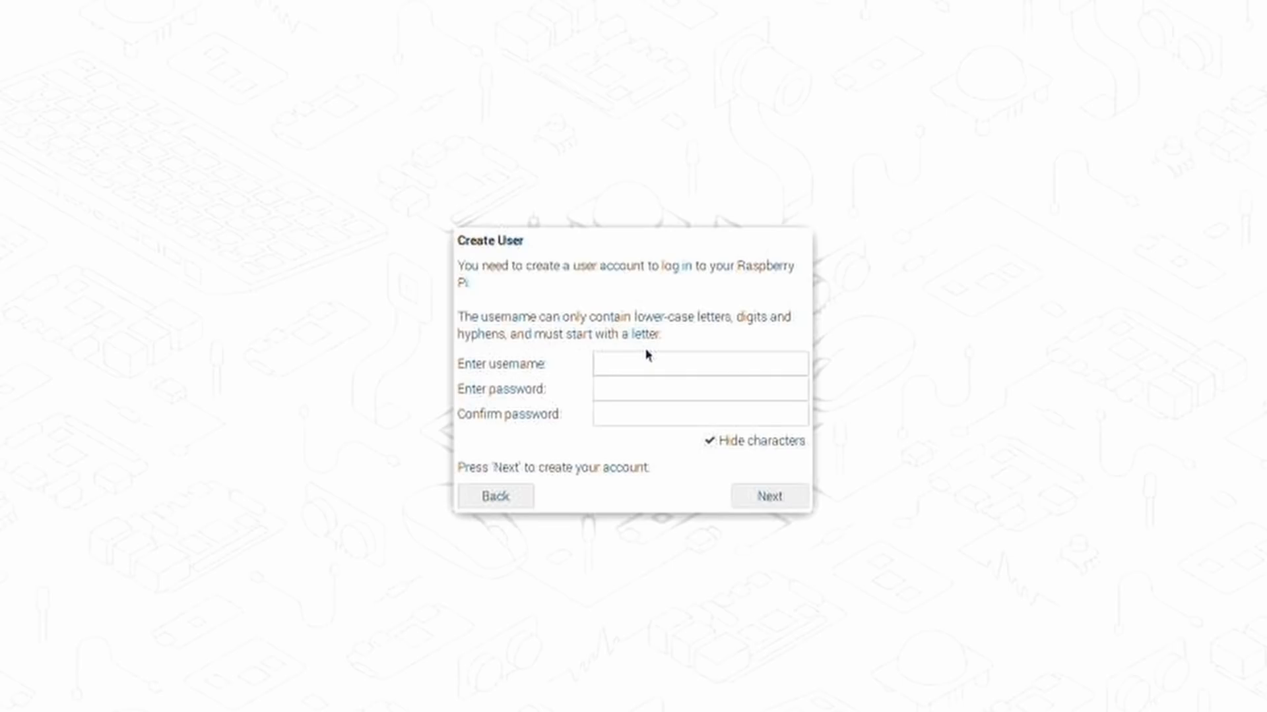
type("lukefrenner")
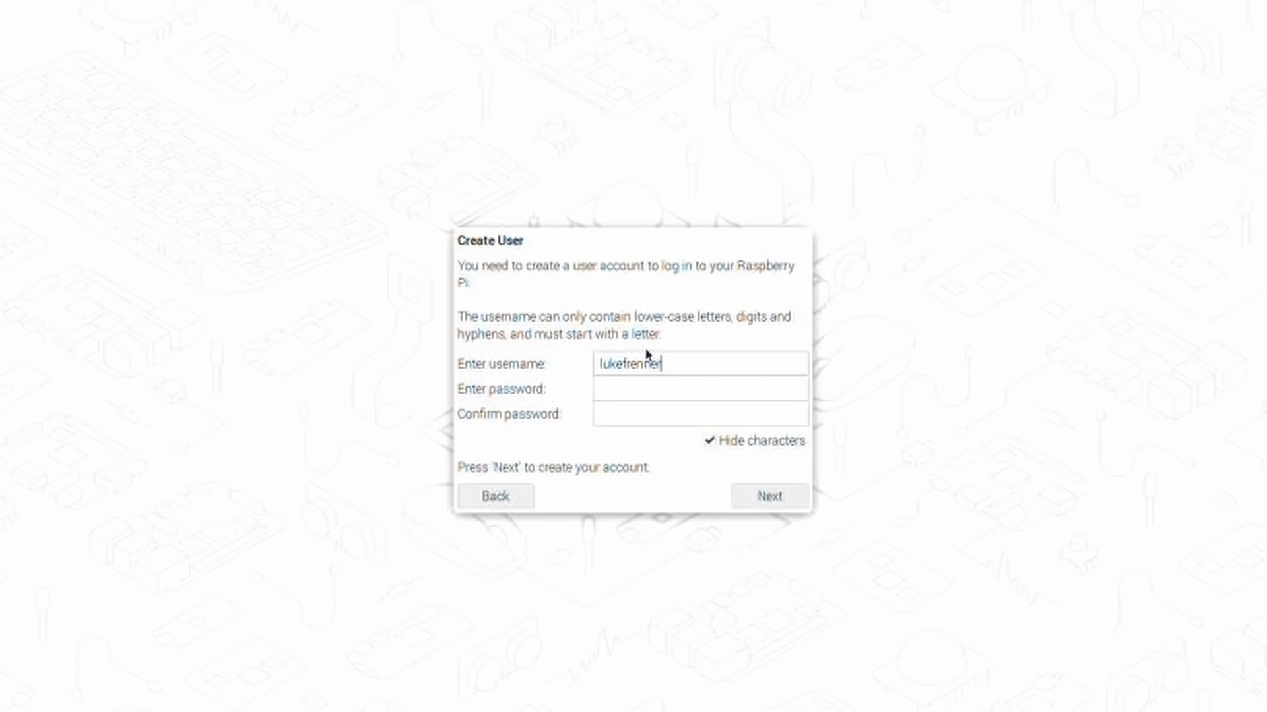
left_click(697, 388)
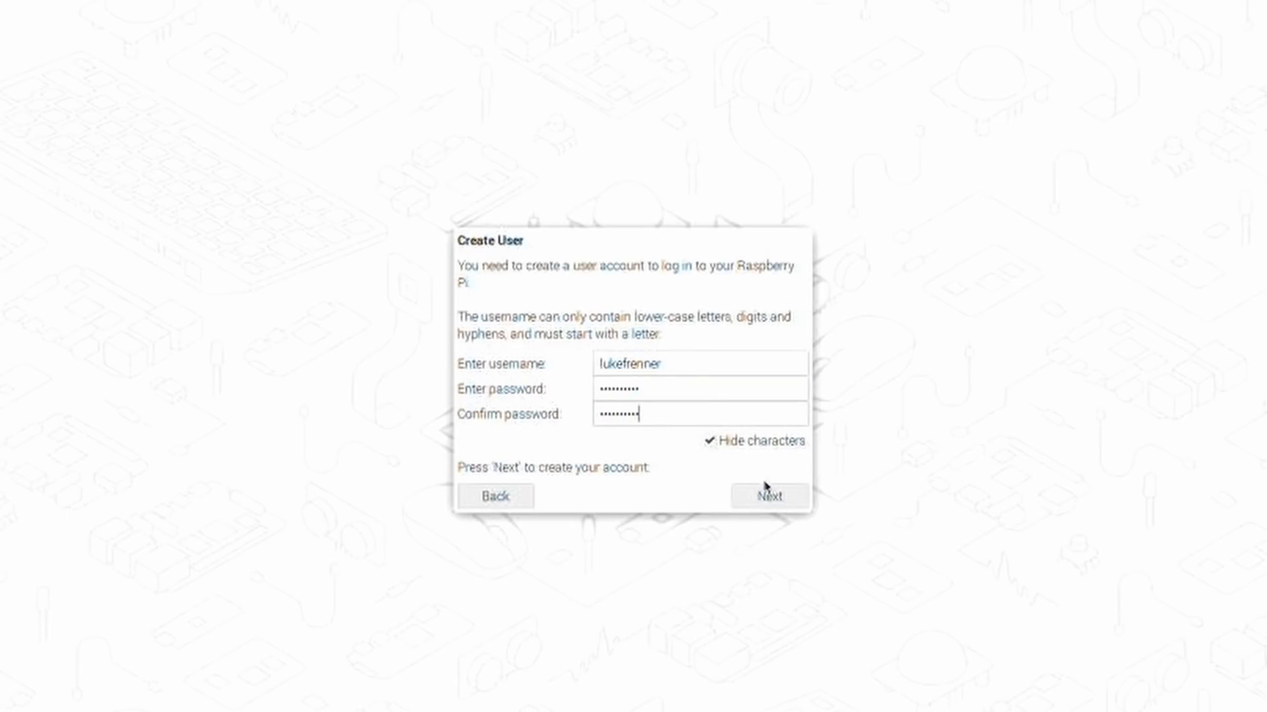
Step: Create the account and keep the desktop at full size for this monitor
left_click(768, 496)
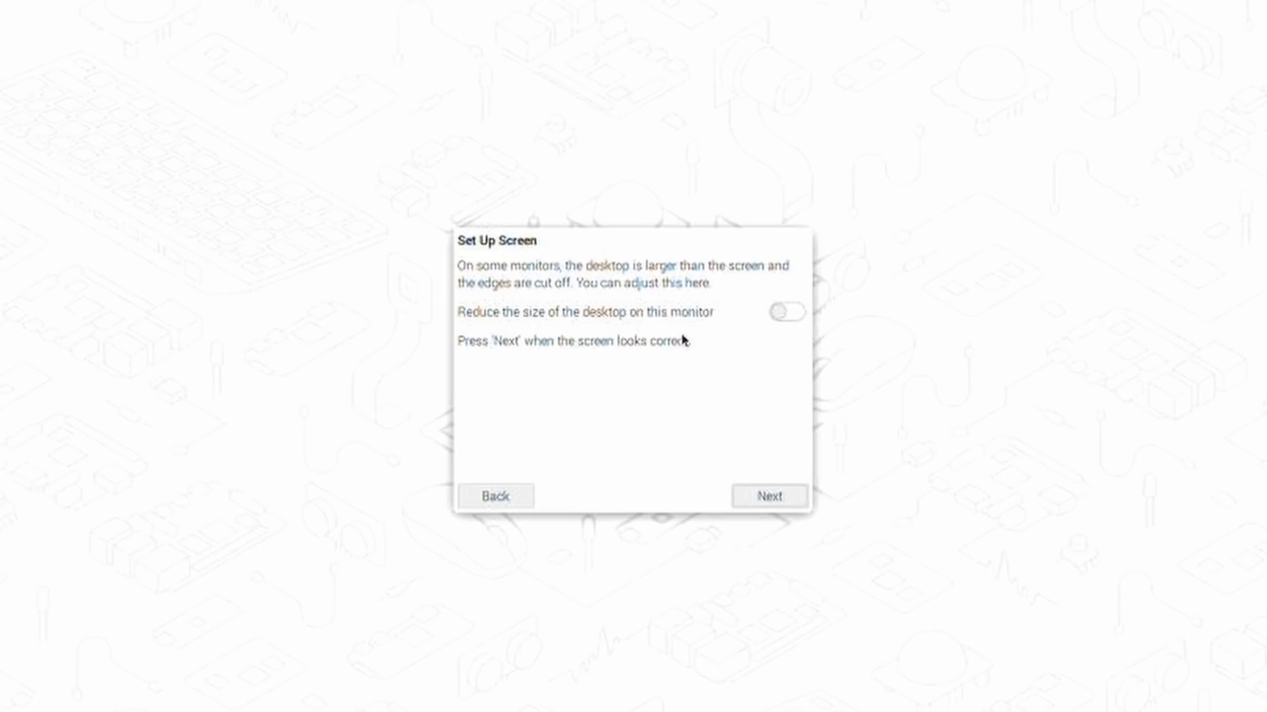
mouse_move(632, 316)
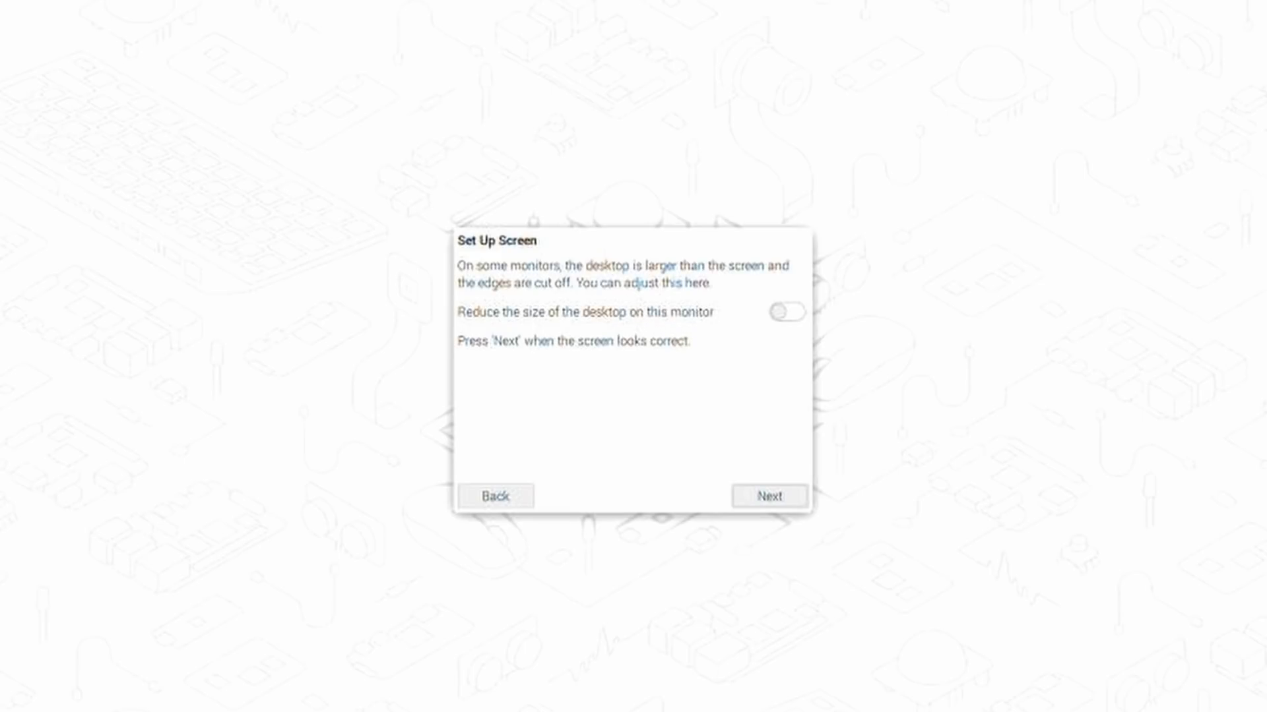
mouse_move(621, 354)
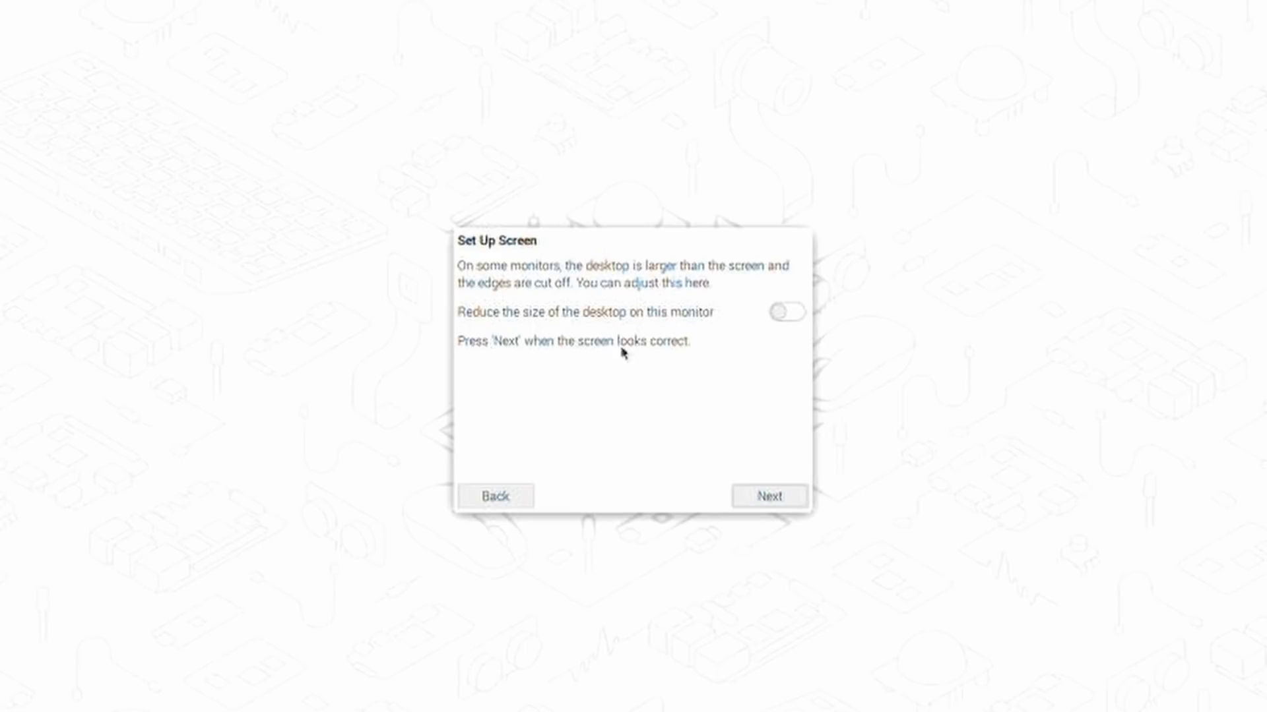
left_click(784, 314)
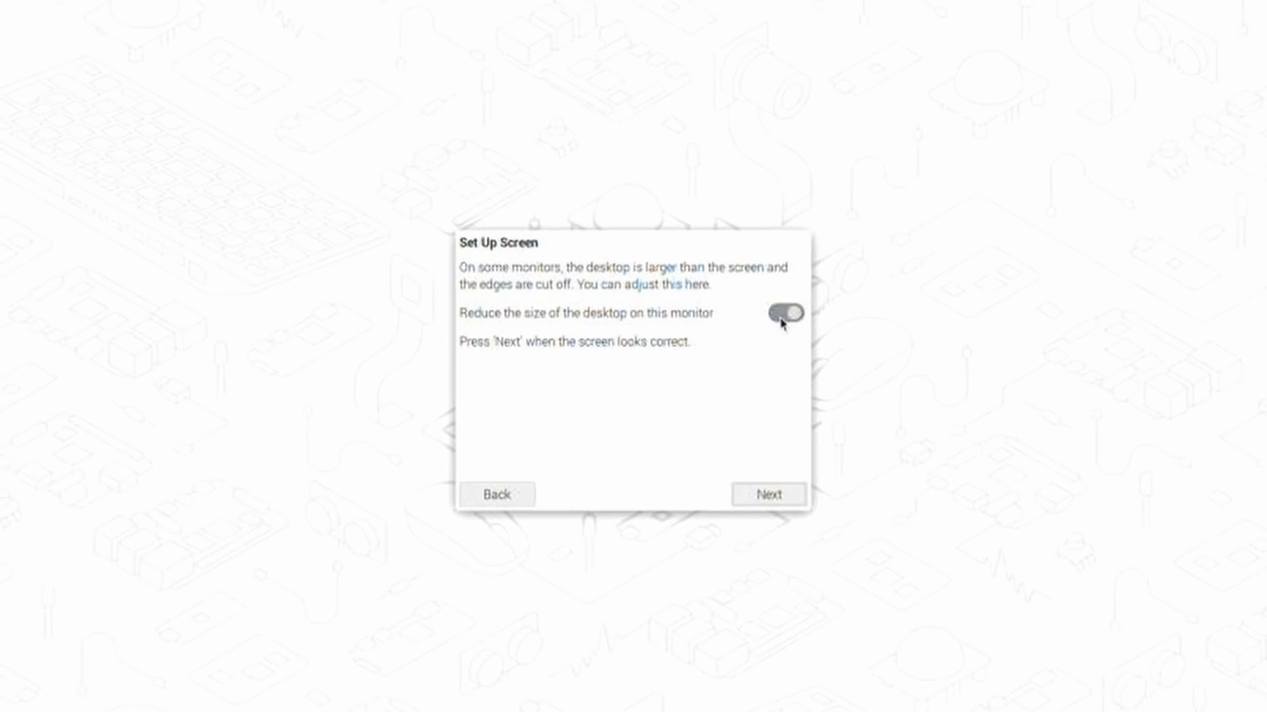
left_click(780, 314)
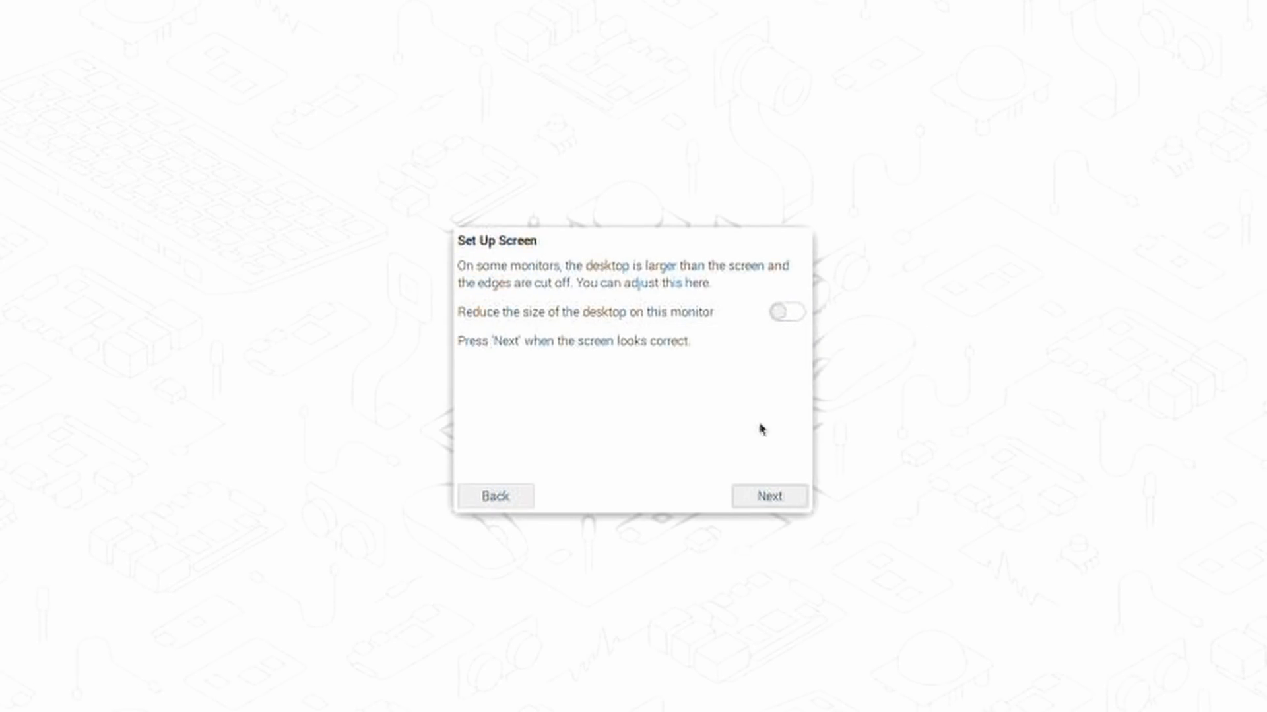
left_click(767, 496)
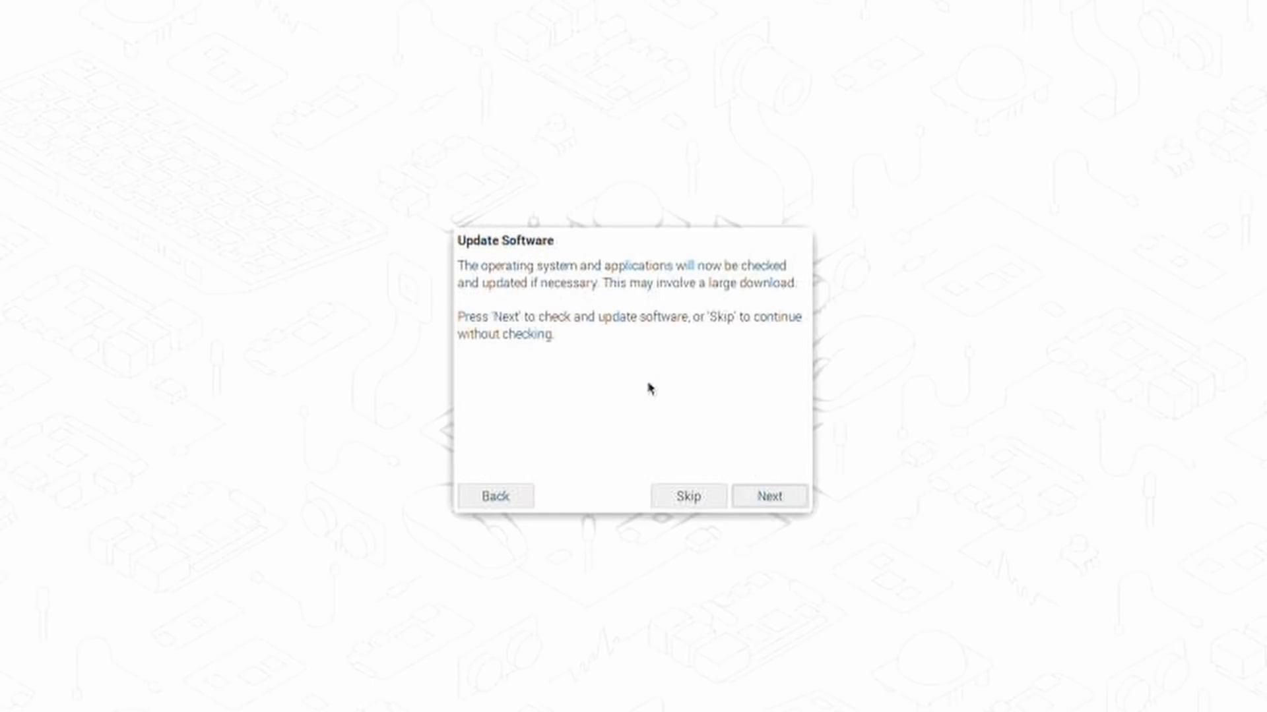
mouse_move(662, 343)
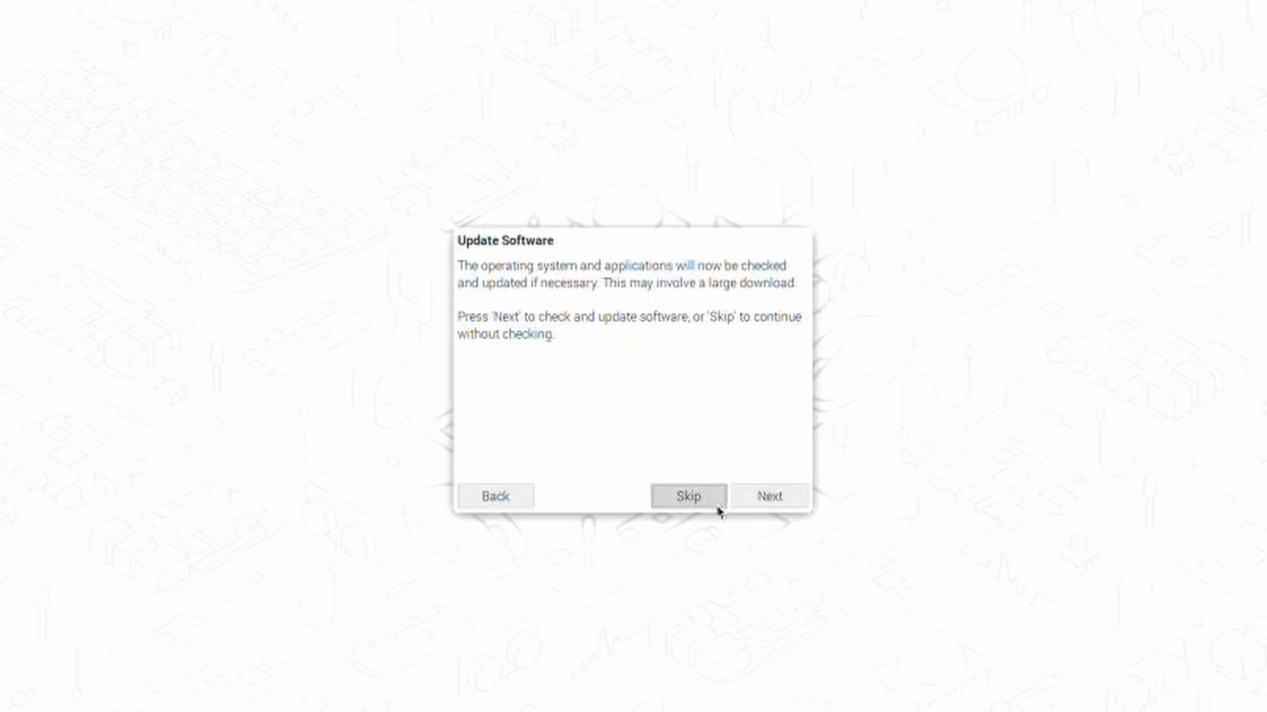
Step: Skip the software update check and restart to apply the settings
left_click(688, 494)
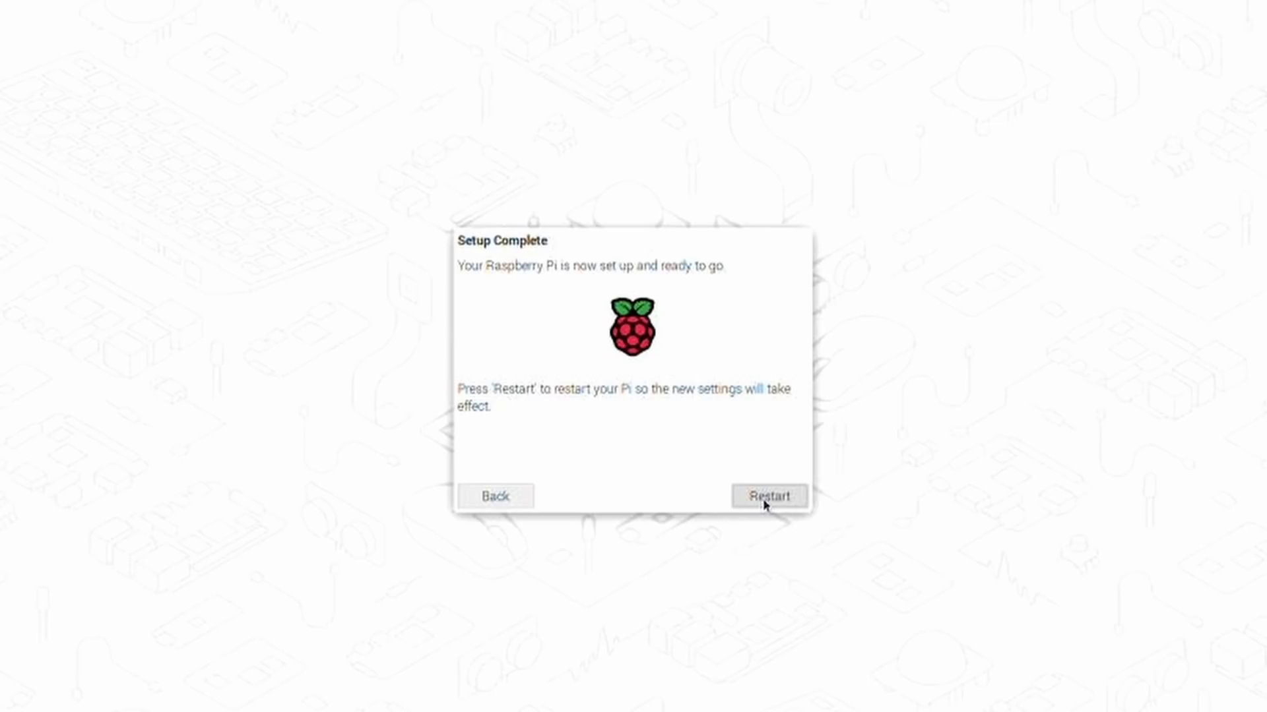
left_click(767, 496)
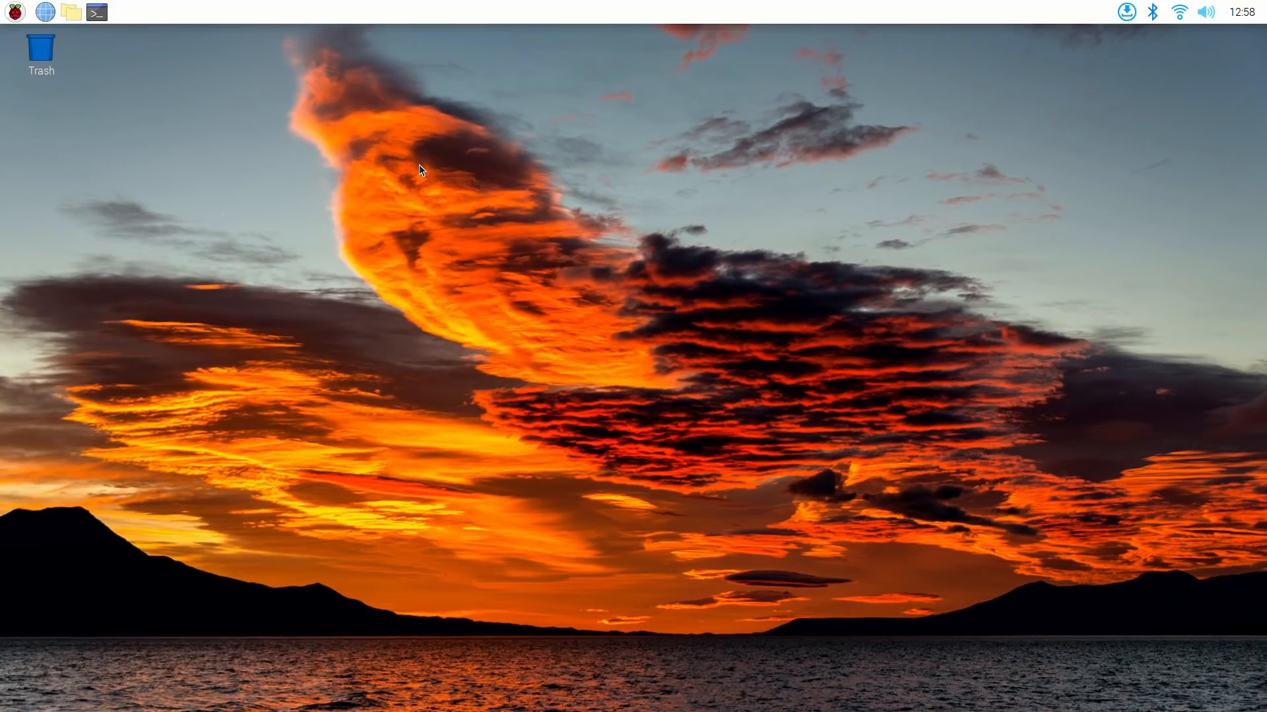
left_click(13, 12)
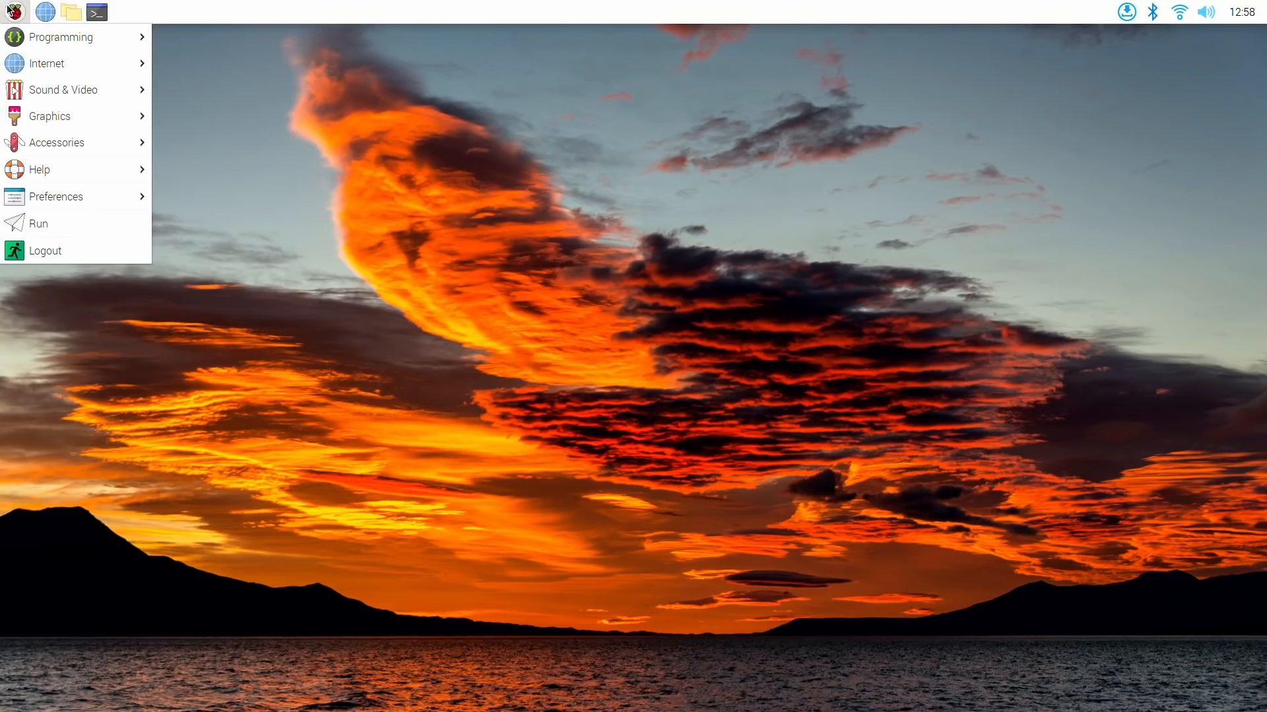
mouse_move(65, 89)
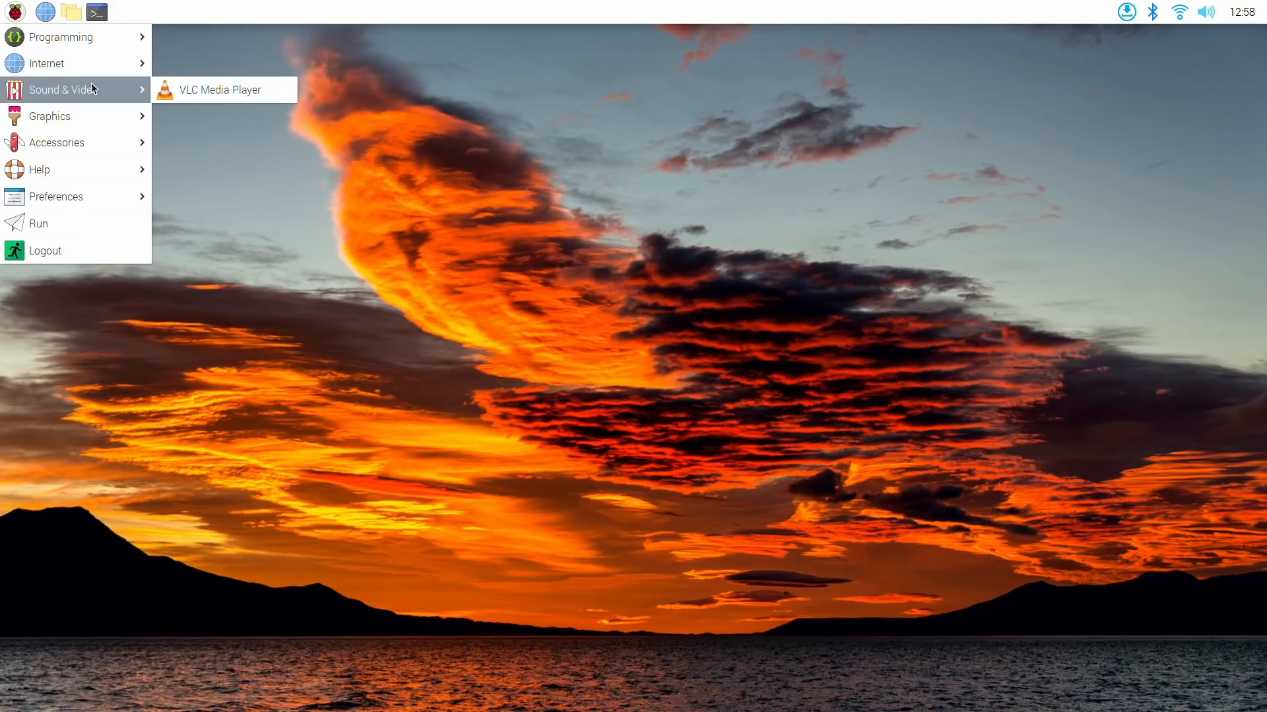
mouse_move(38, 170)
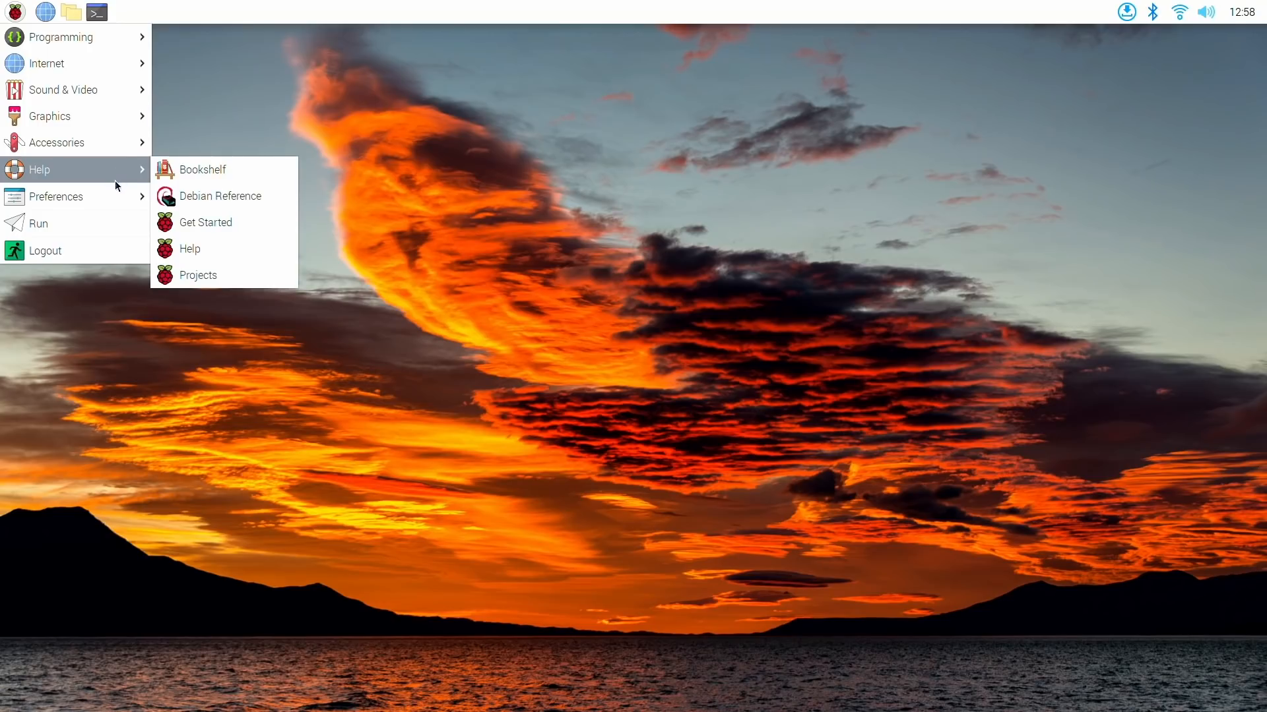
left_click(392, 272)
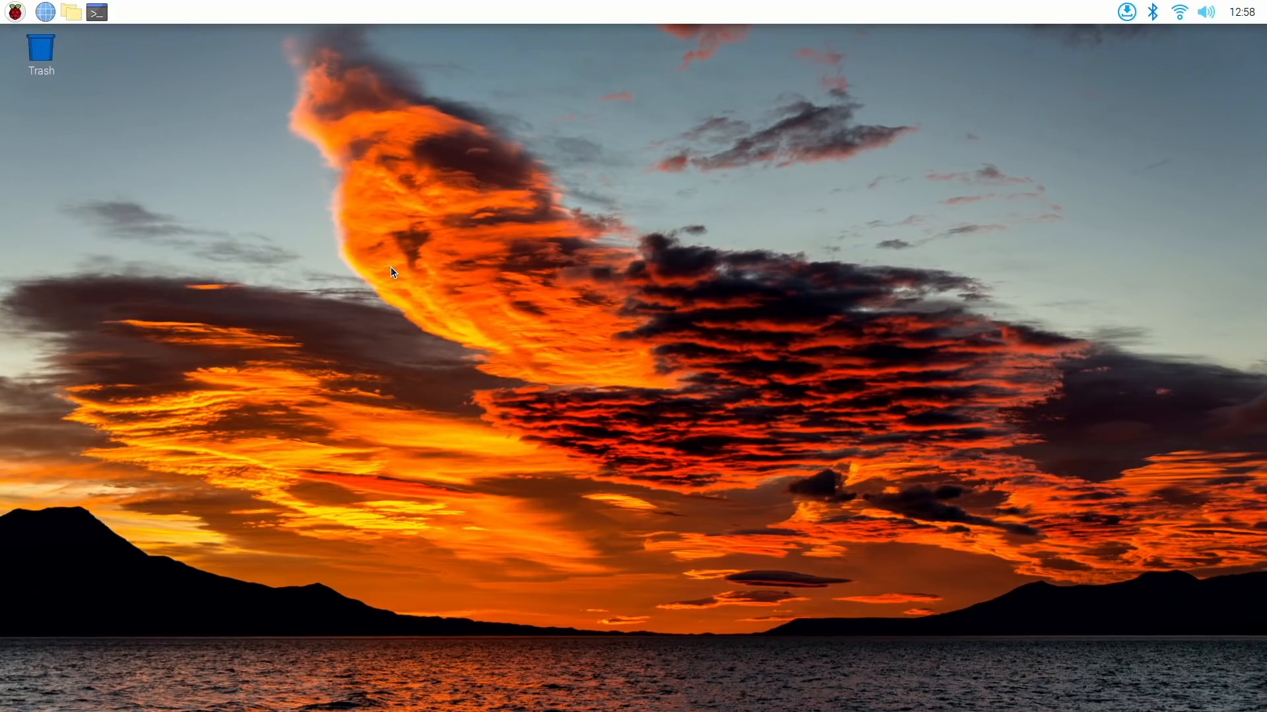
mouse_move(390, 269)
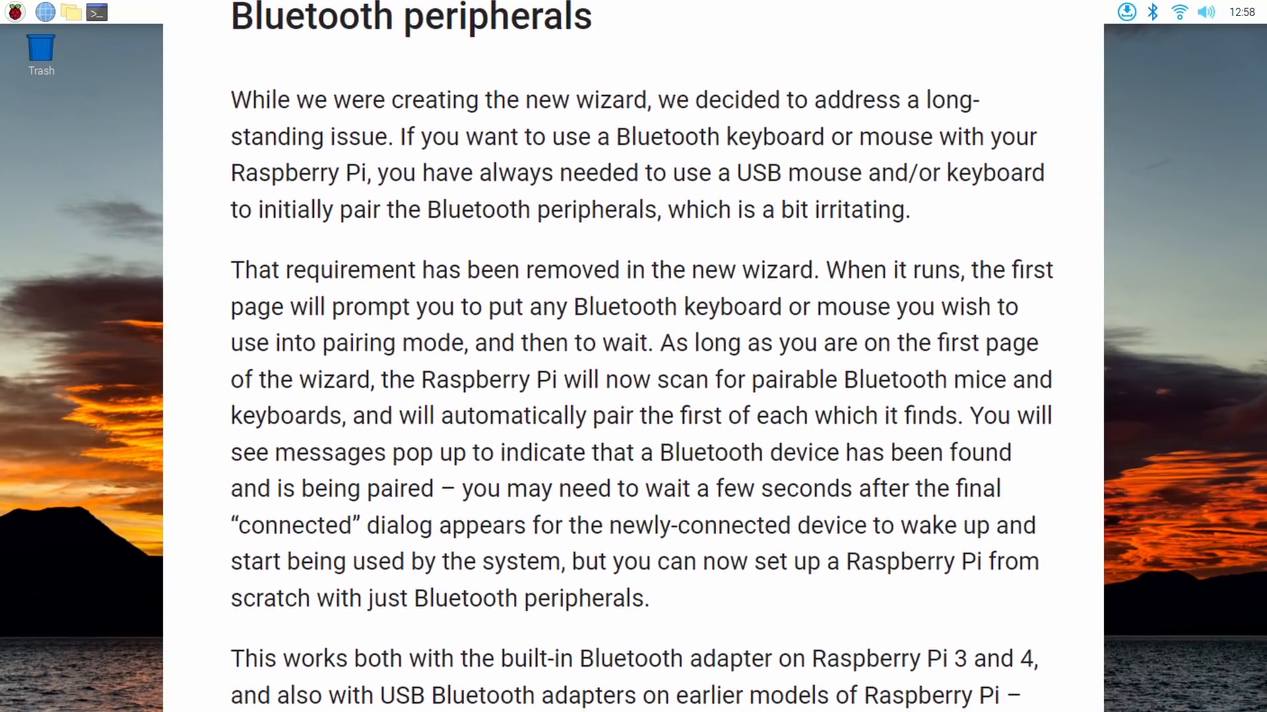
scroll("down", 3)
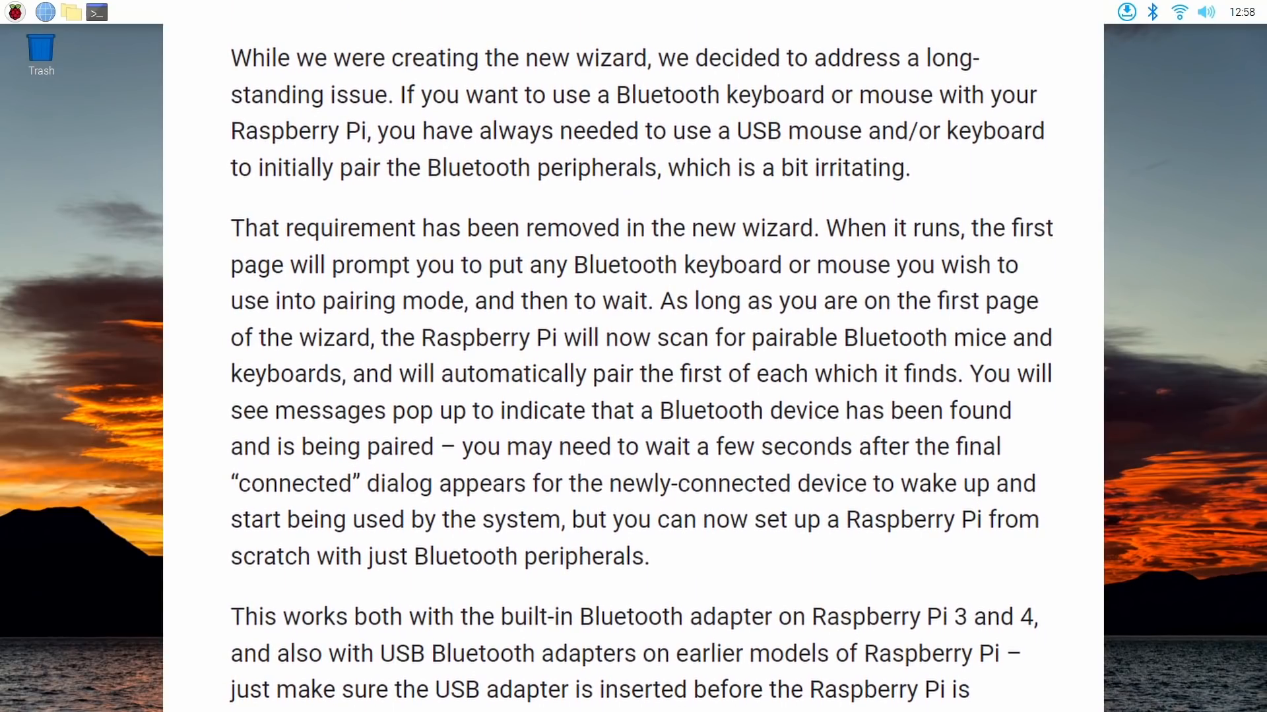
scroll("down", 3)
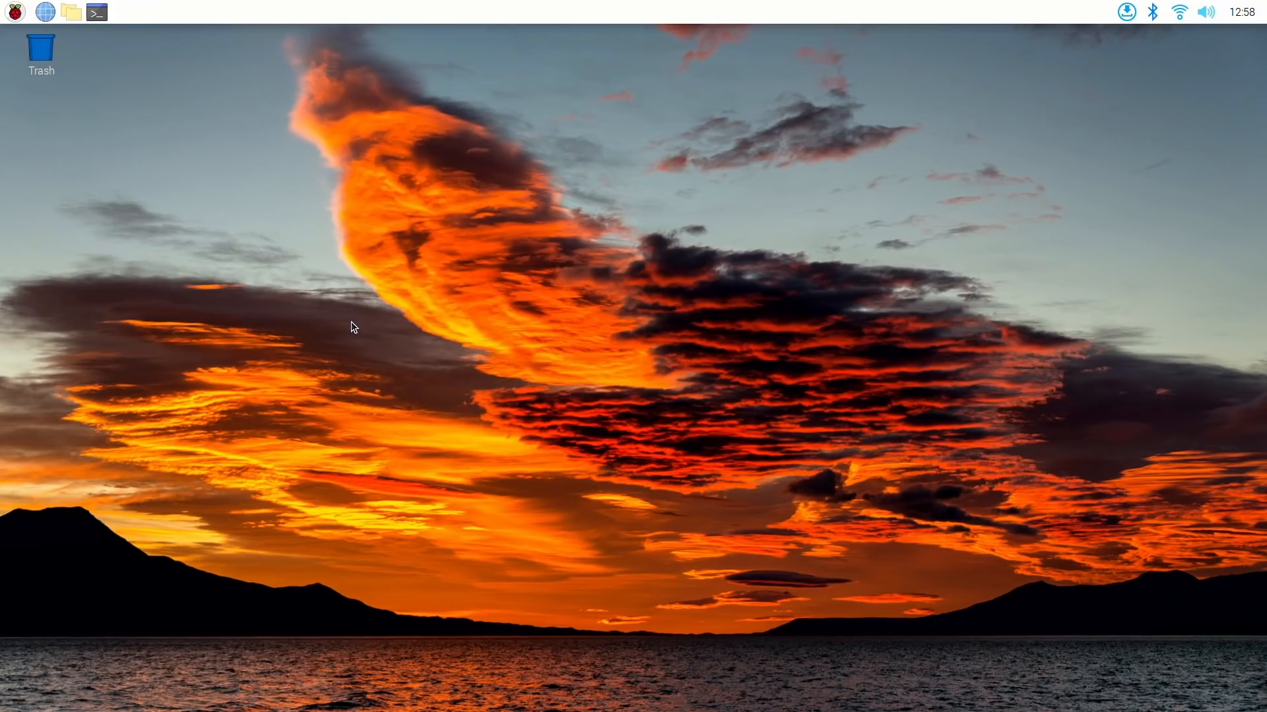
mouse_move(355, 330)
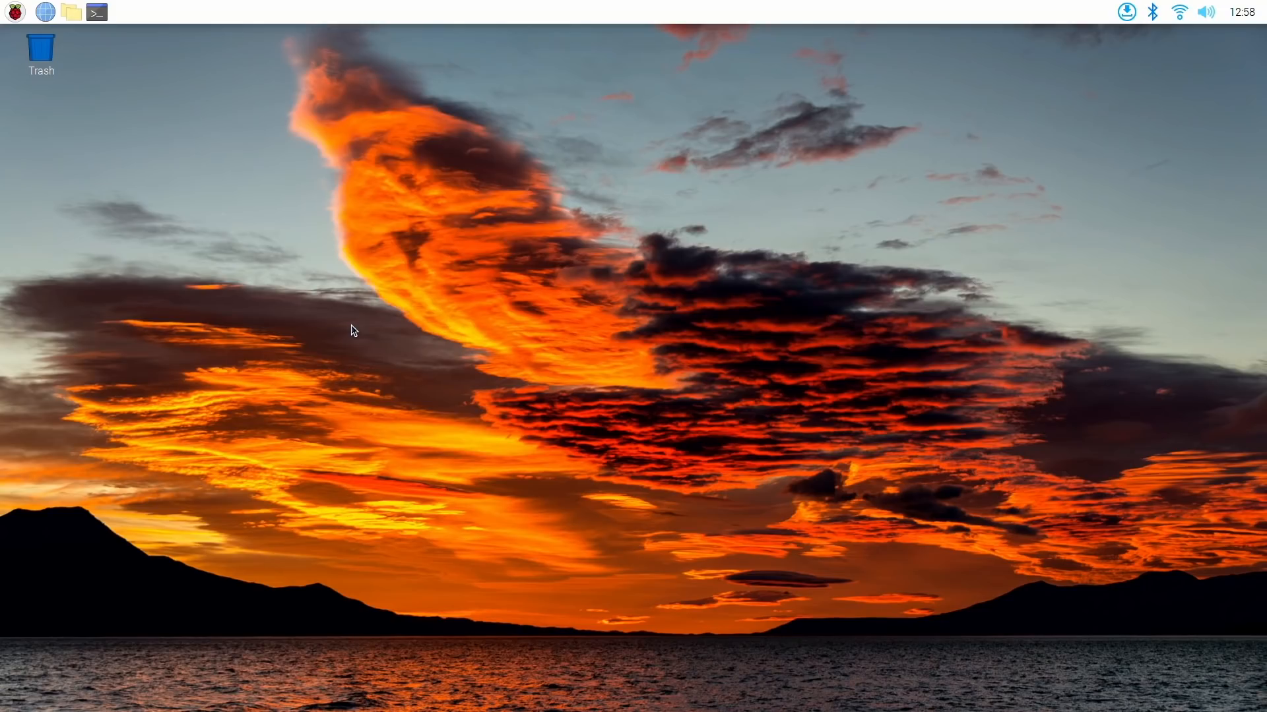
mouse_move(357, 331)
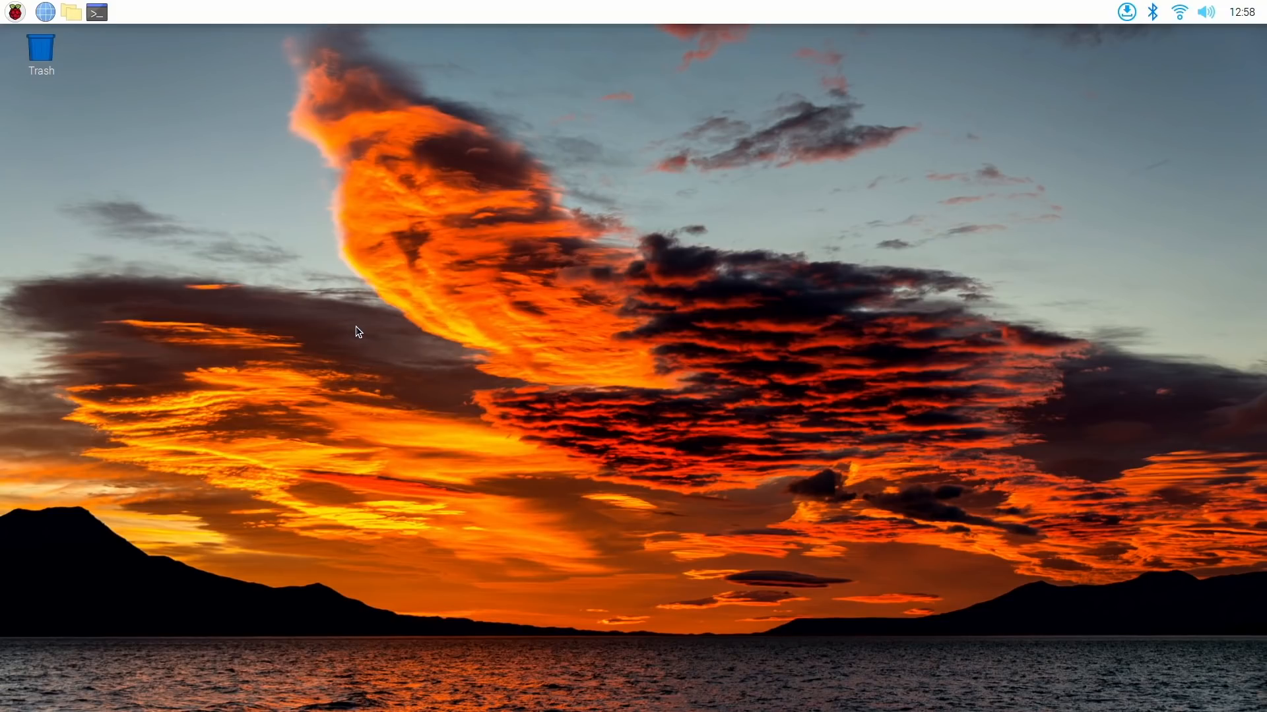
mouse_move(403, 292)
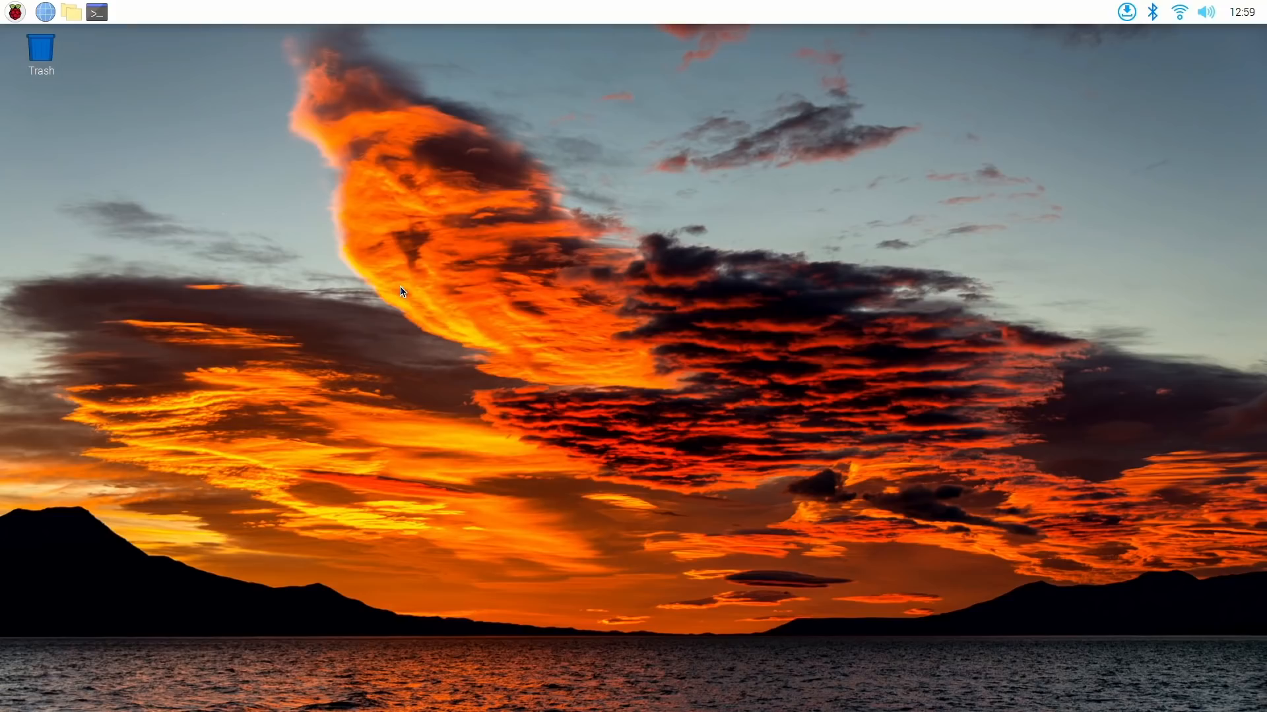
mouse_move(406, 292)
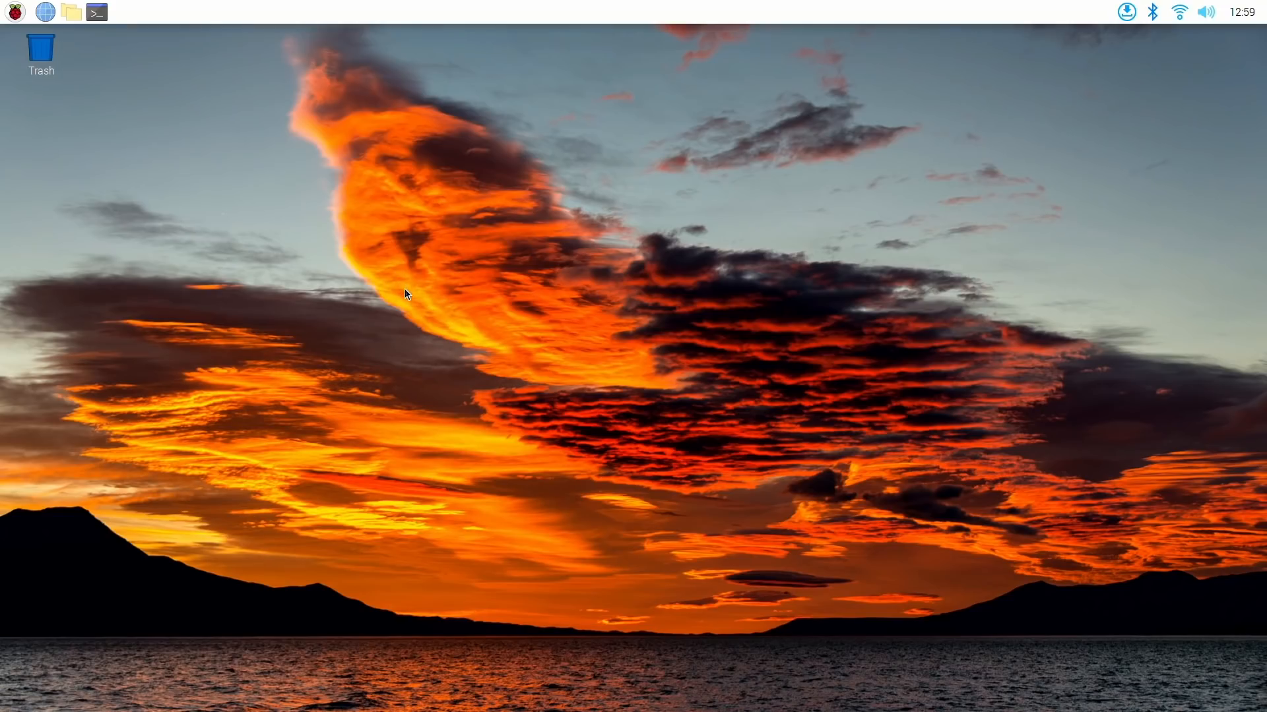
mouse_move(260, 126)
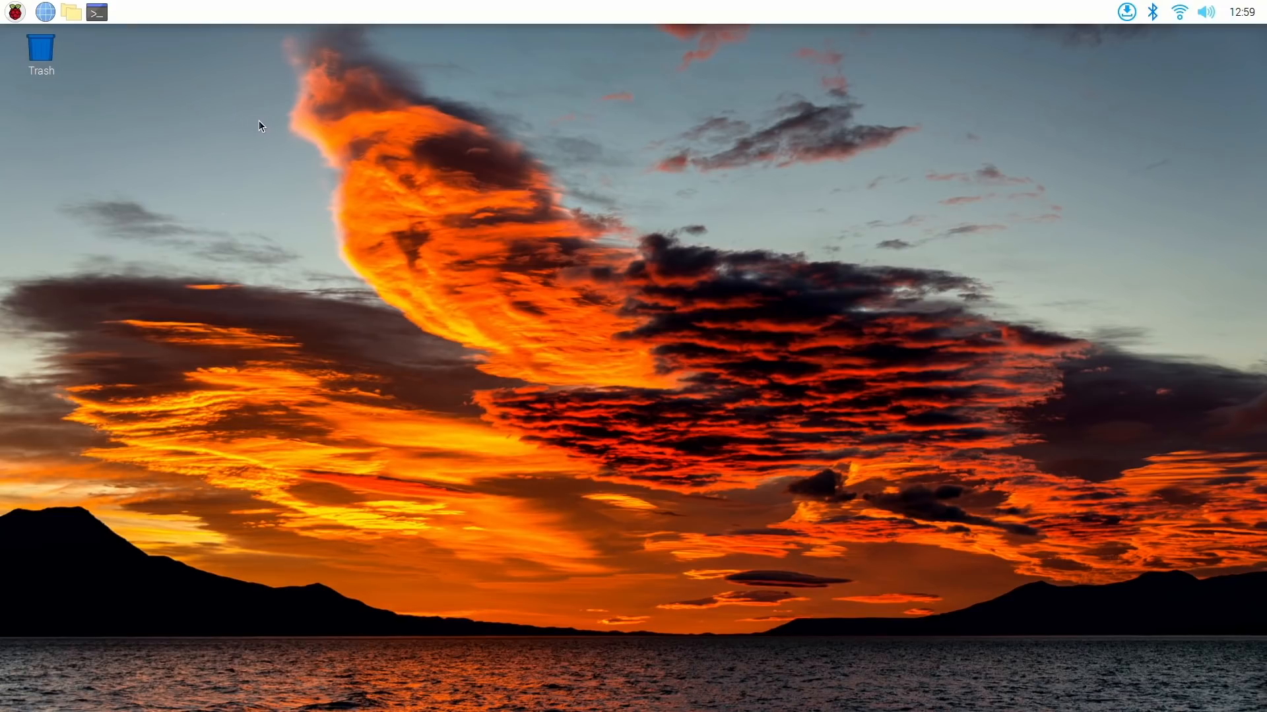
mouse_move(237, 161)
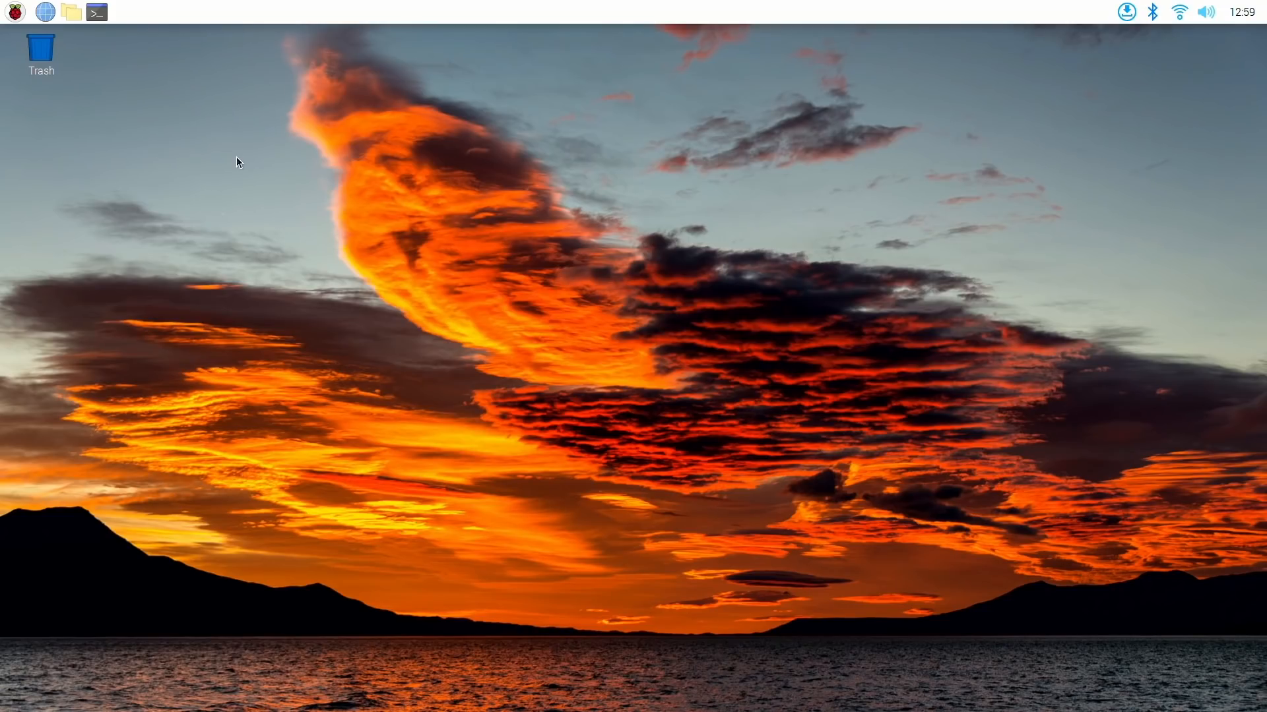
mouse_move(156, 152)
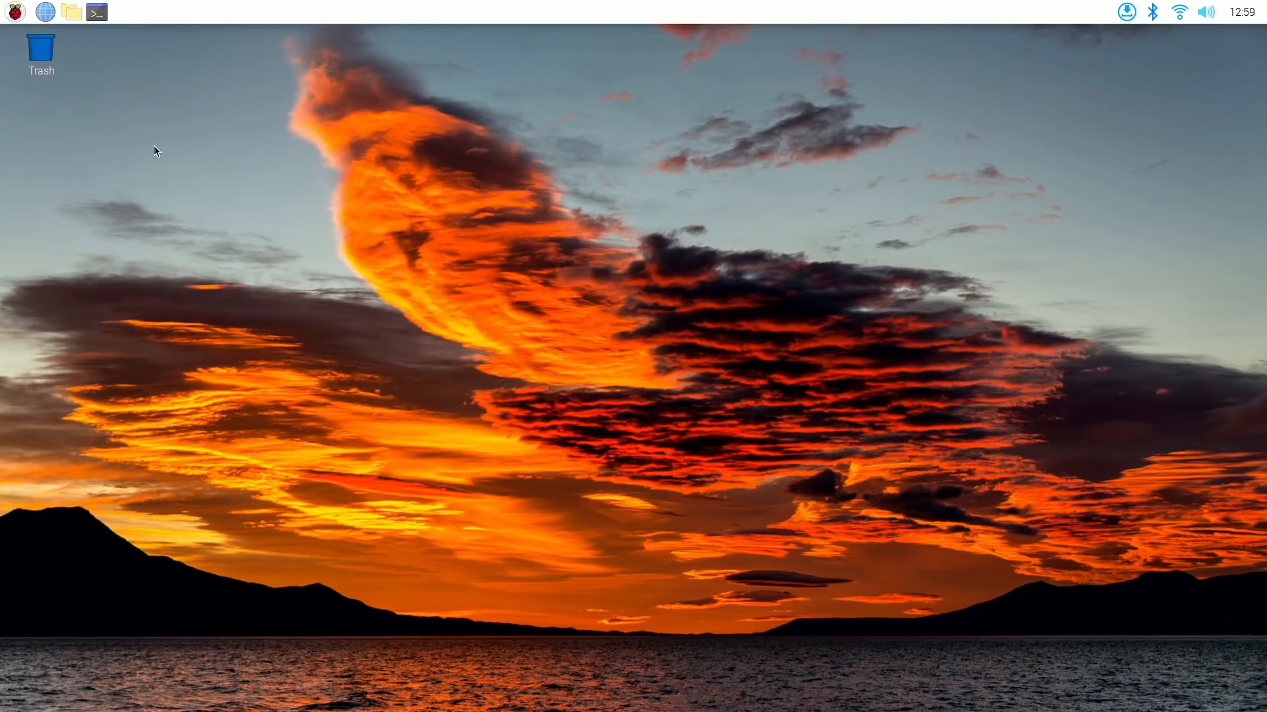
left_click(13, 12)
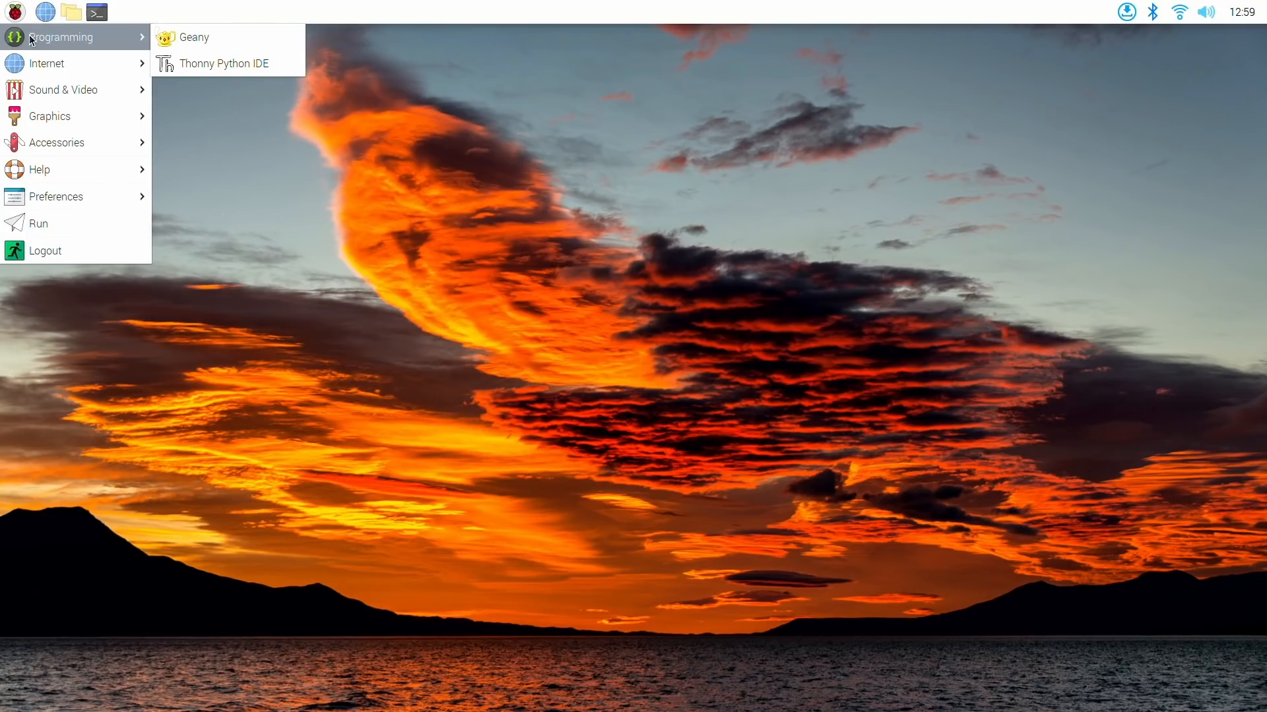
mouse_move(57, 197)
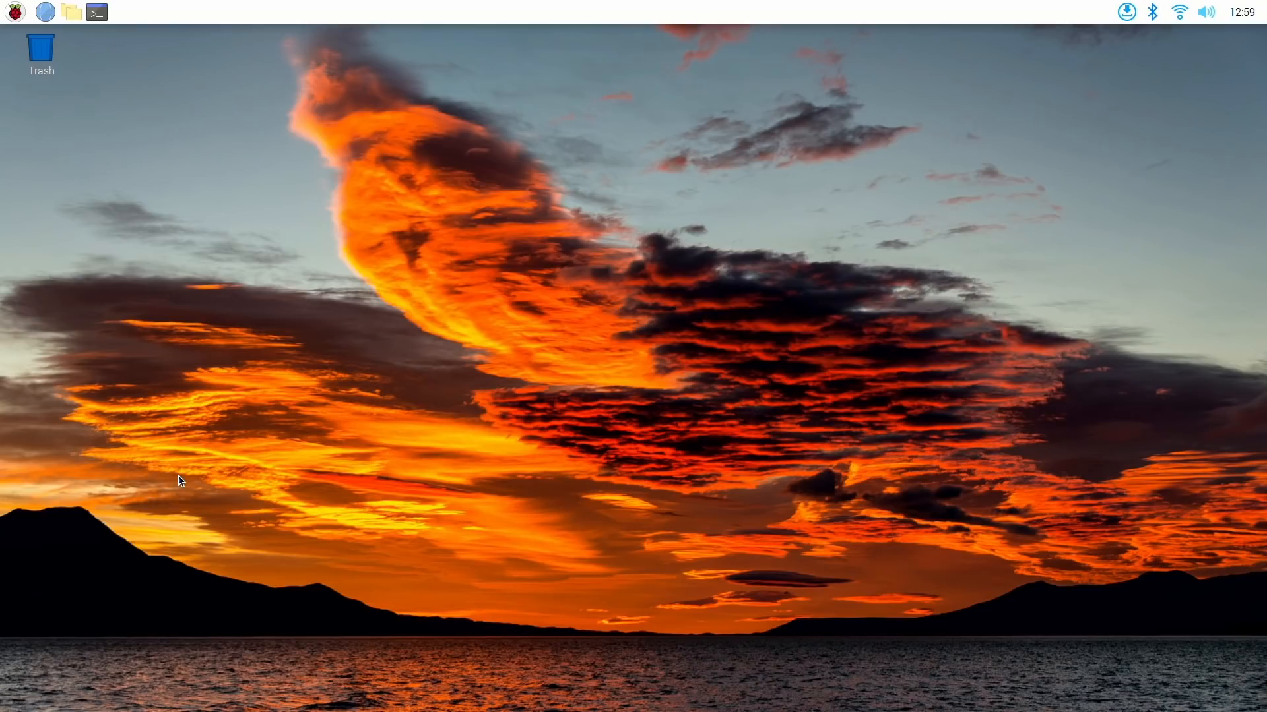
mouse_move(176, 462)
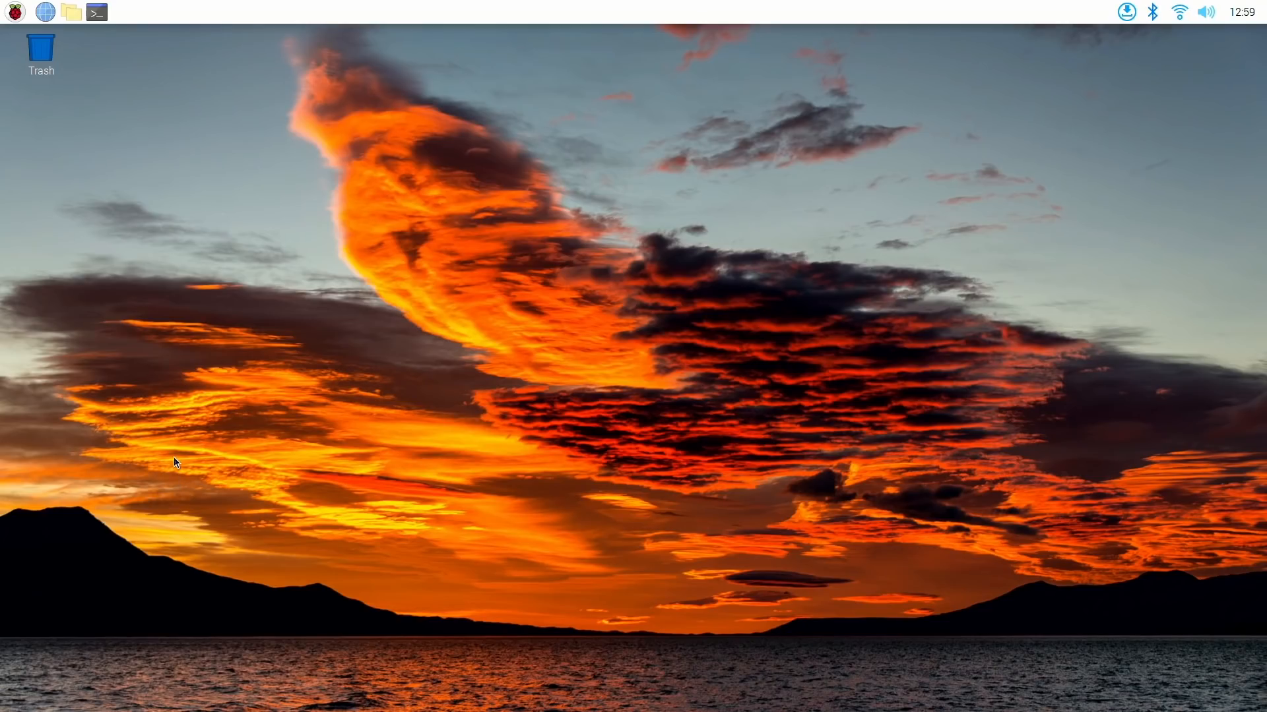
left_click(96, 12)
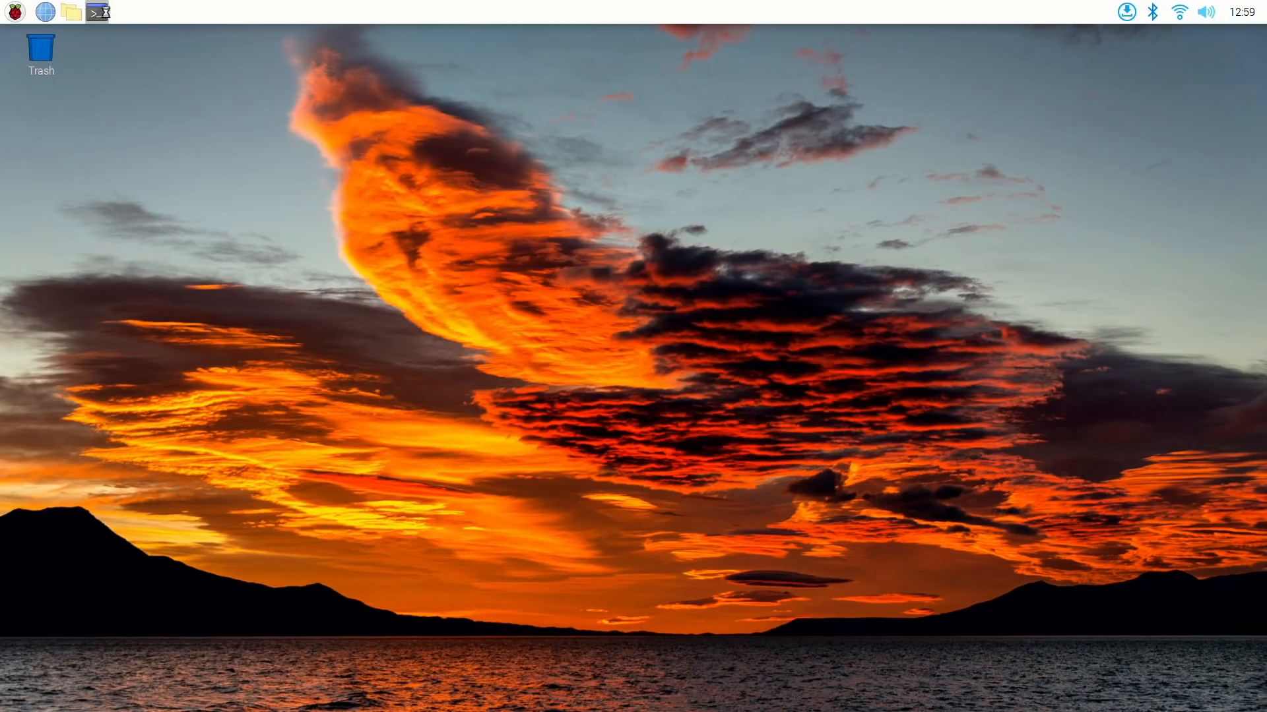
Step: Launch sudo raspi-config from a new terminal window
left_click(96, 12)
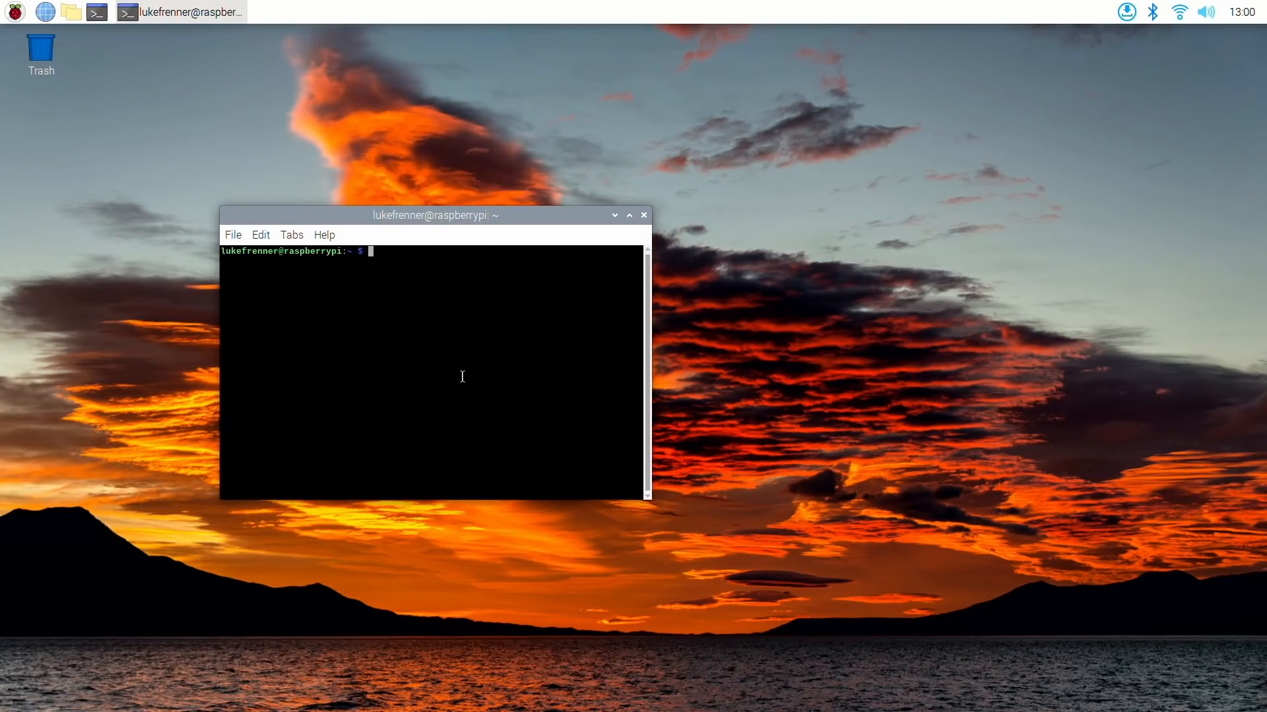
left_click_drag(430, 215, 455, 200)
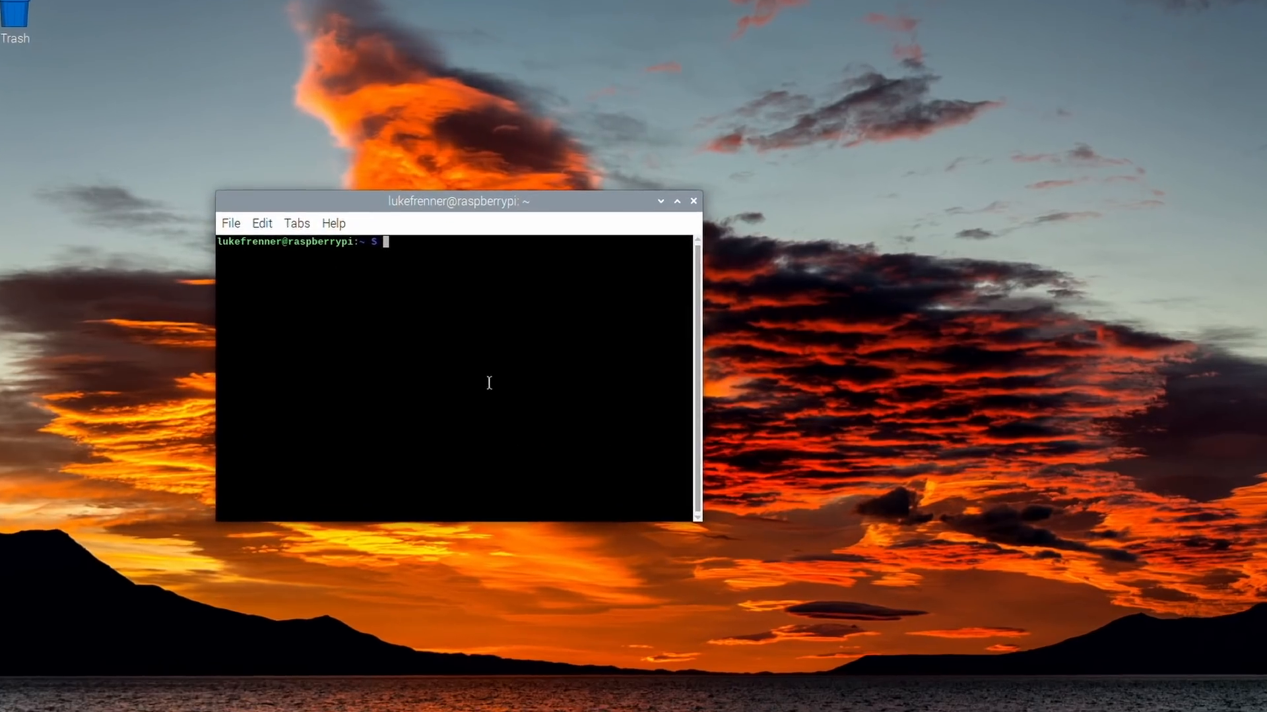
type("sudo")
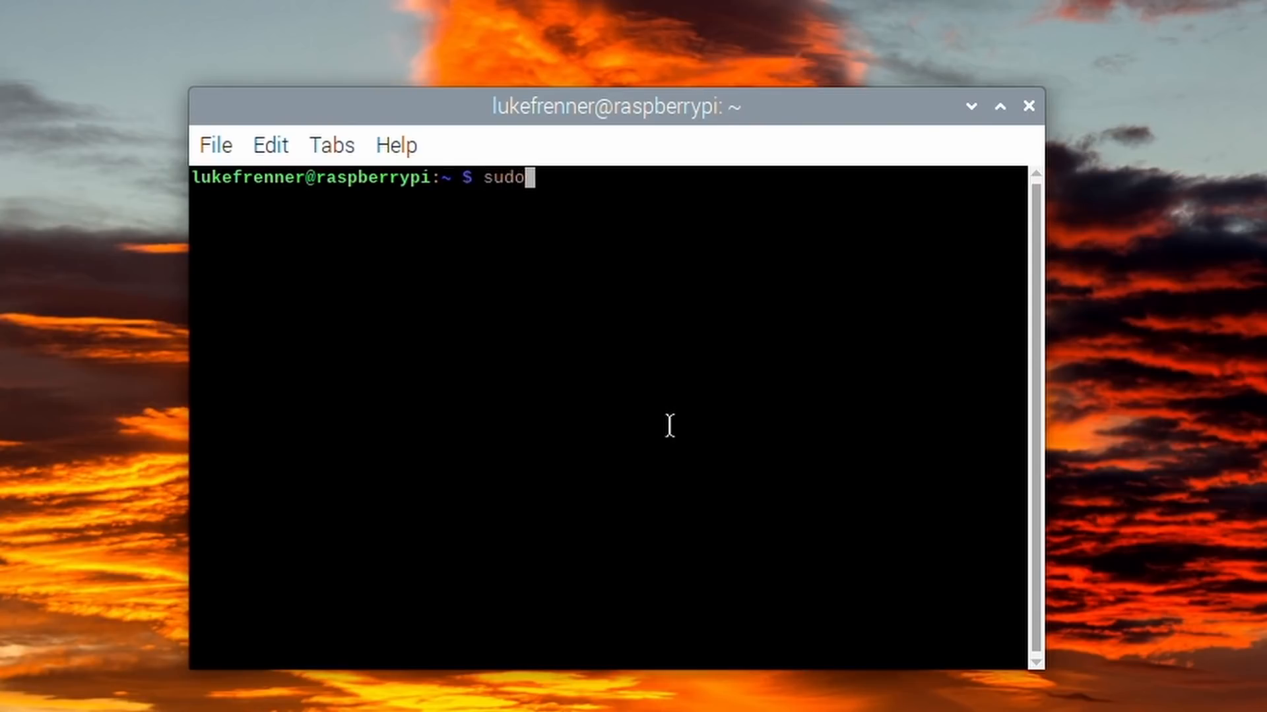
type("raspi-con")
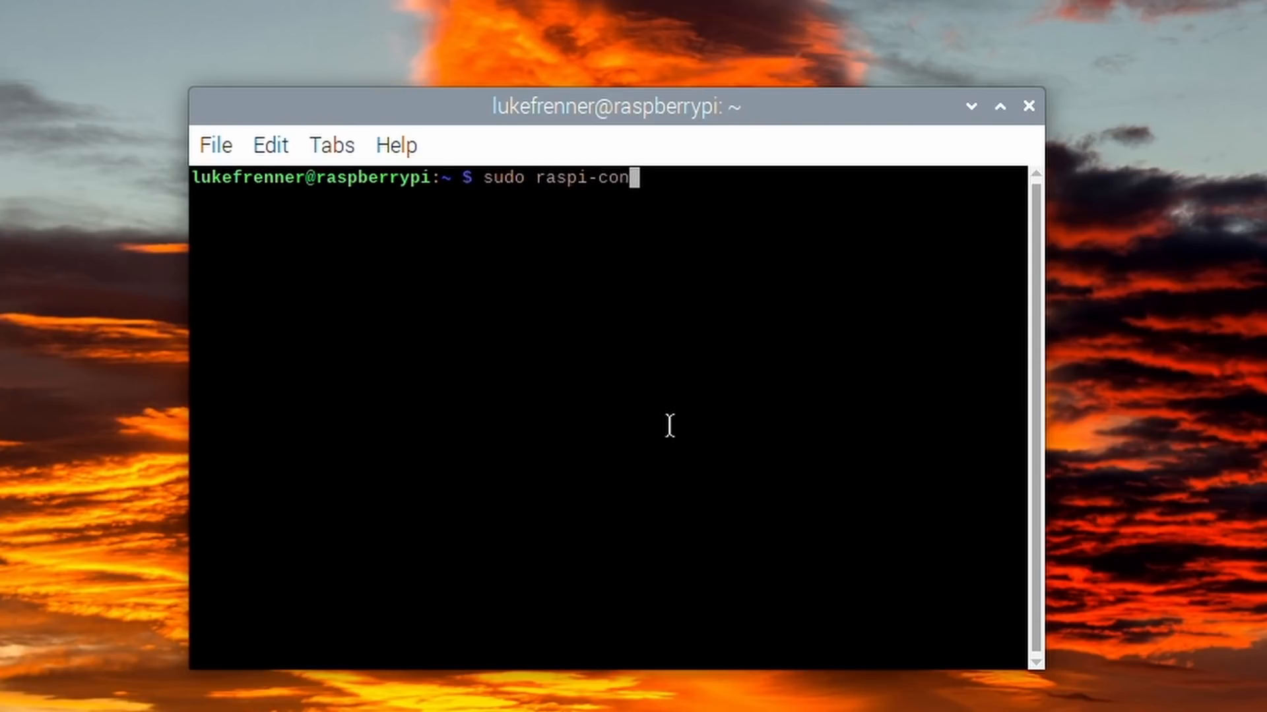
key("Return")
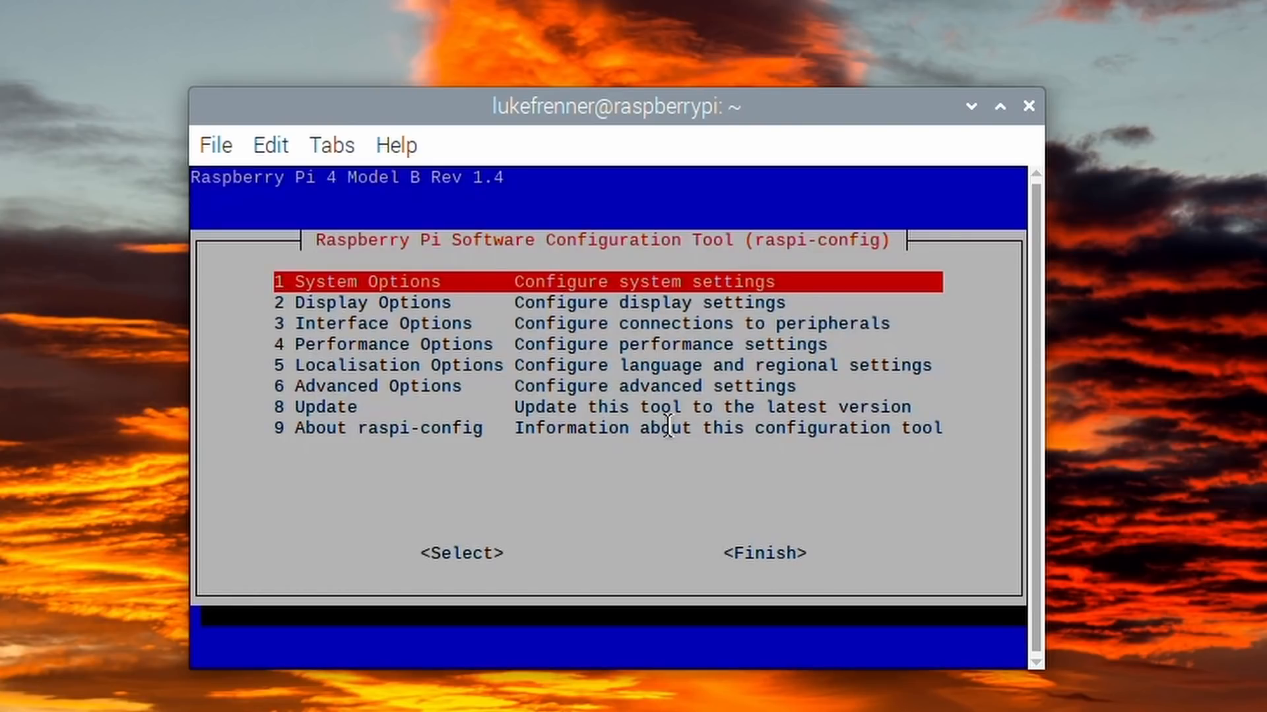
mouse_move(136, 380)
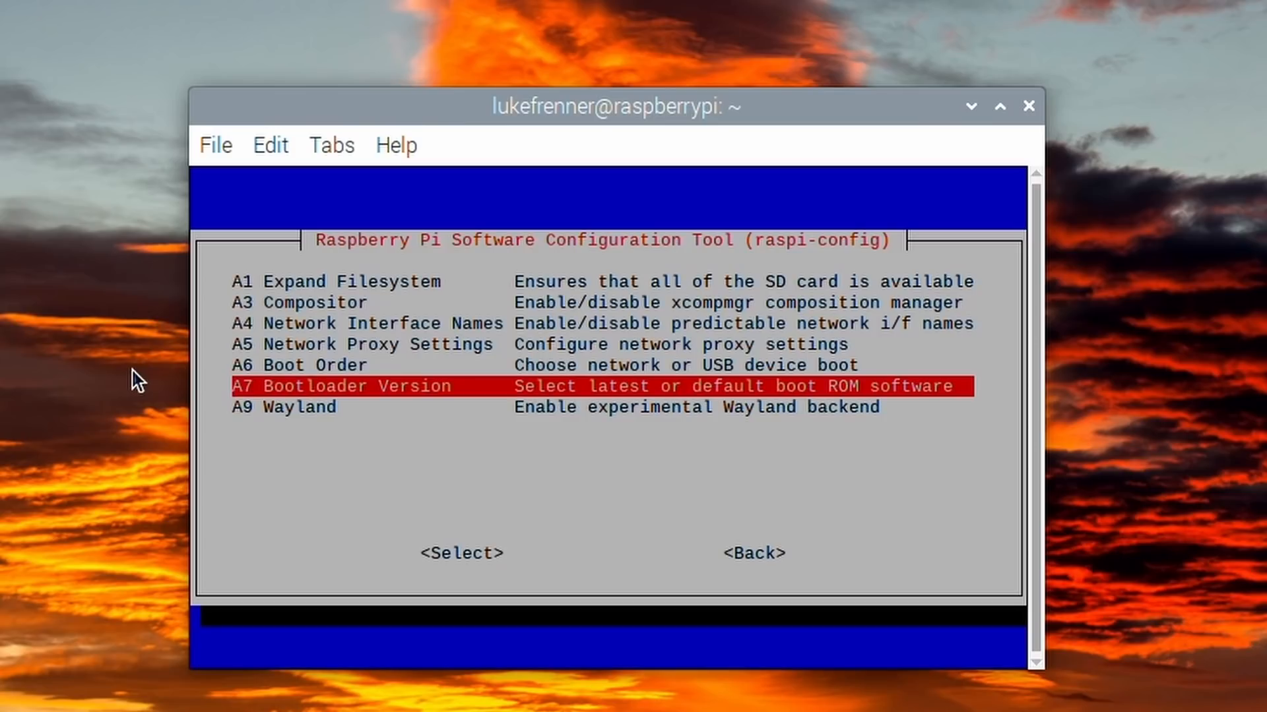
Step: Enable the A9 Wayland backend under Advanced Options, finish and accept the reboot
key("Down")
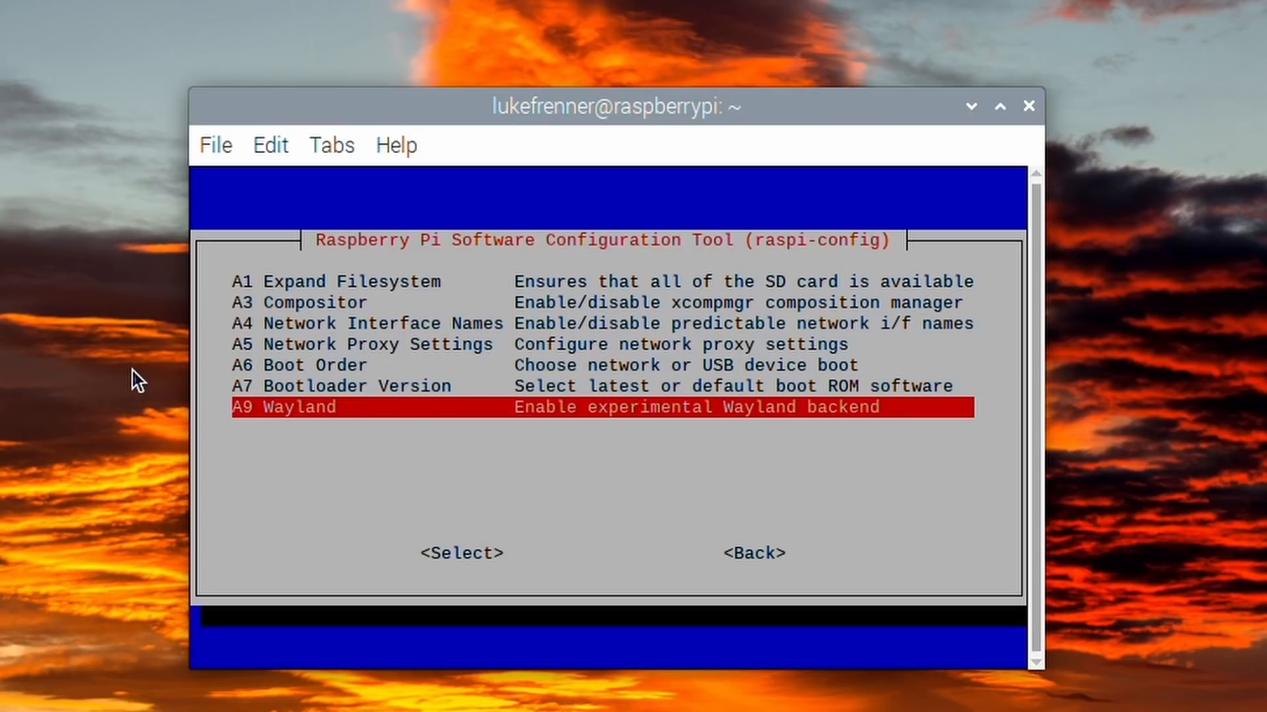
left_click(460, 552)
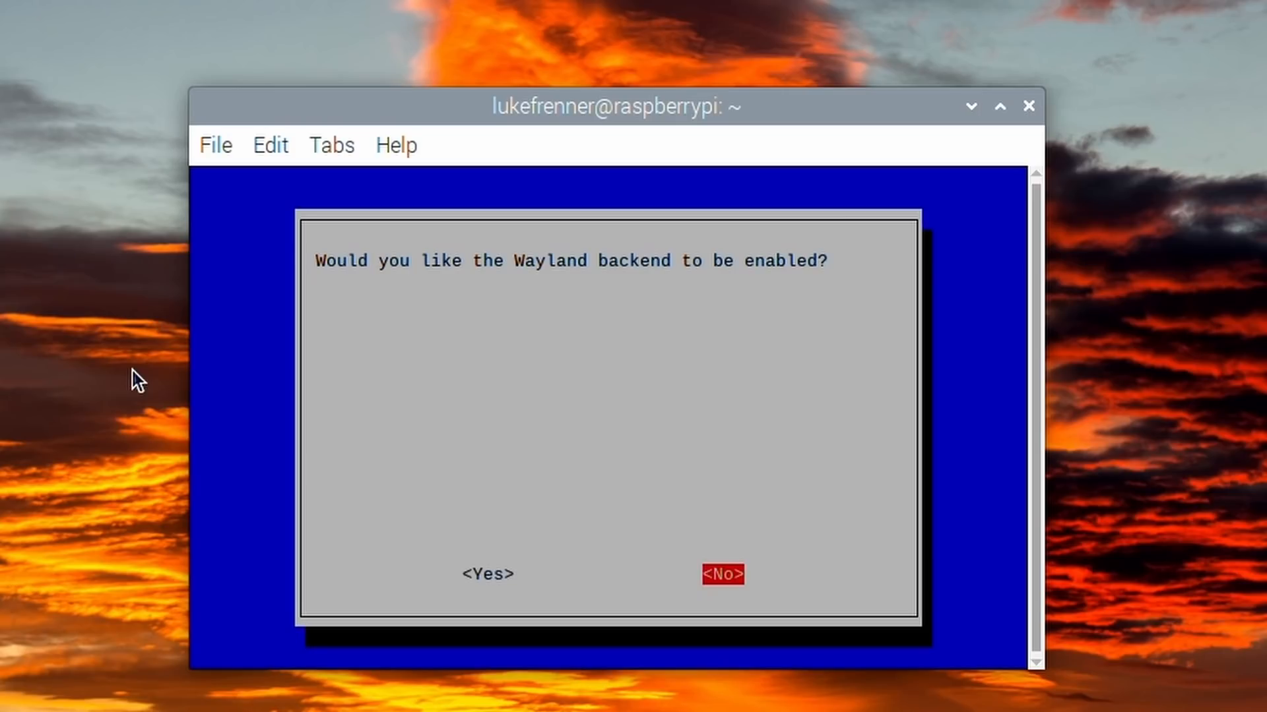
left_click(722, 574)
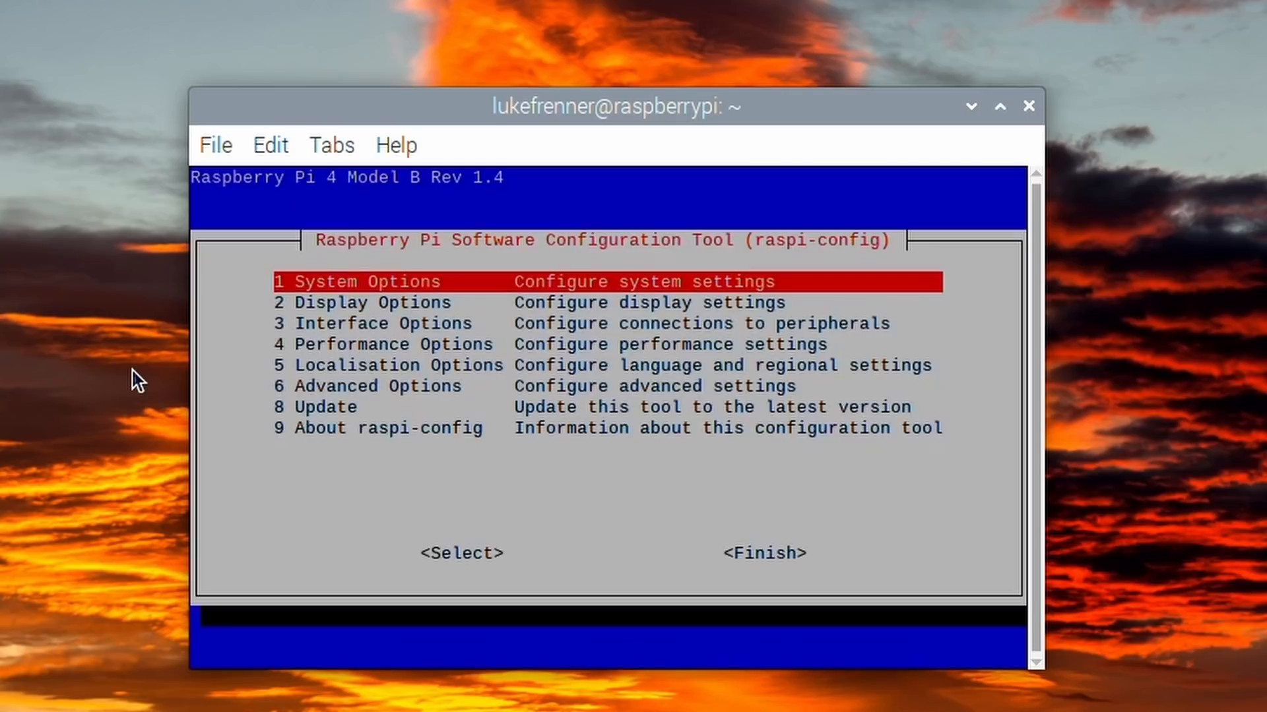
left_click(763, 553)
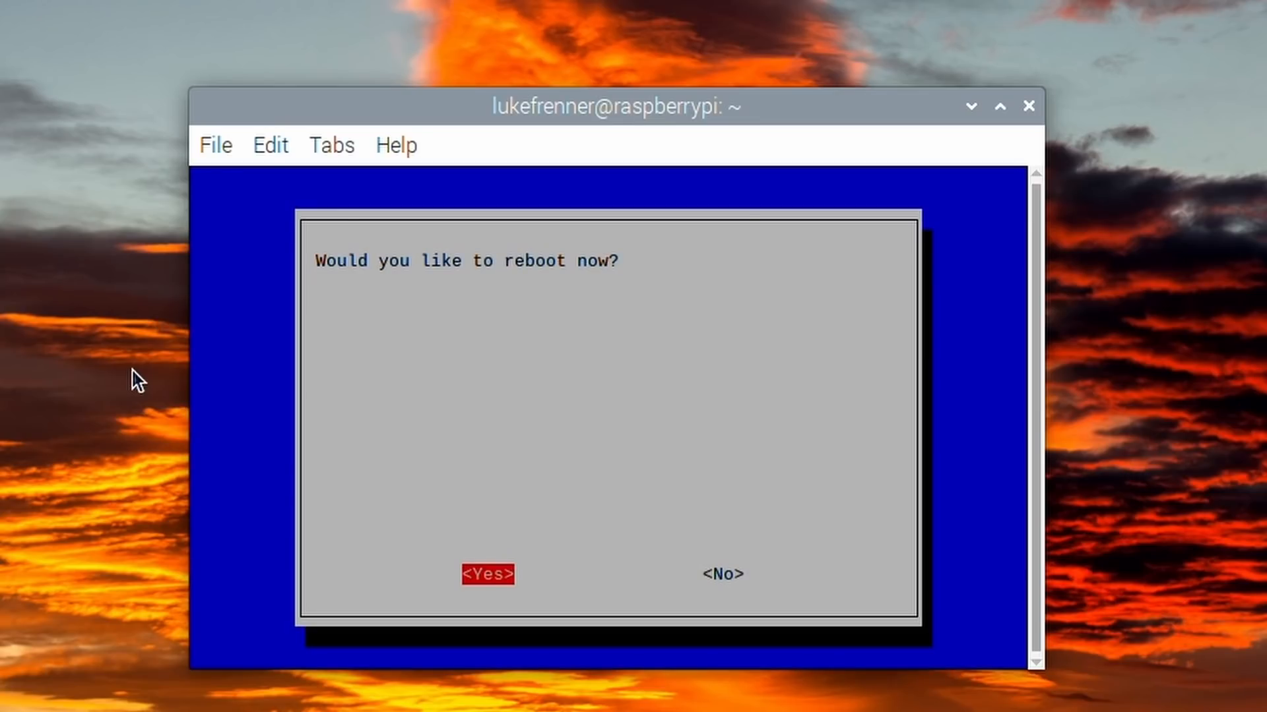
left_click(632, 356)
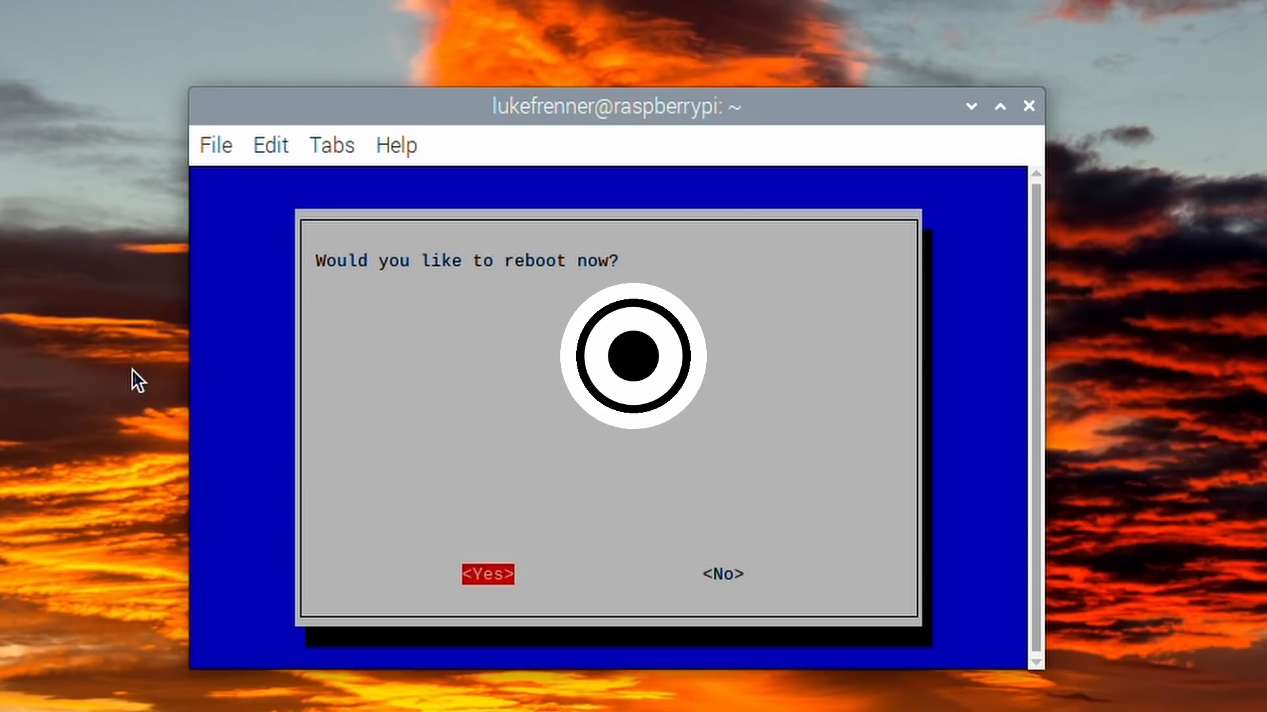
left_click(487, 574)
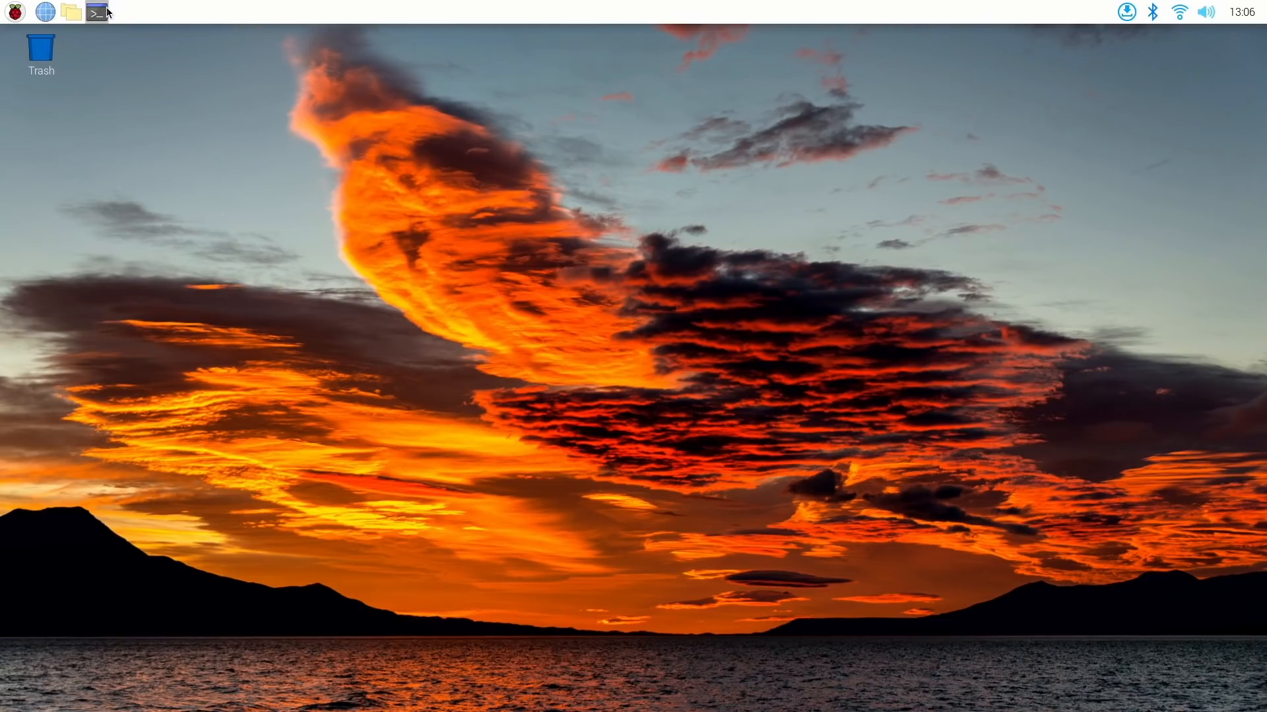
Step: Check echo $XDG_SESSION_TYPE prints wayland in a terminal, then close it
left_click(97, 12)
type("echo $XDG_SESSION_TYPE")
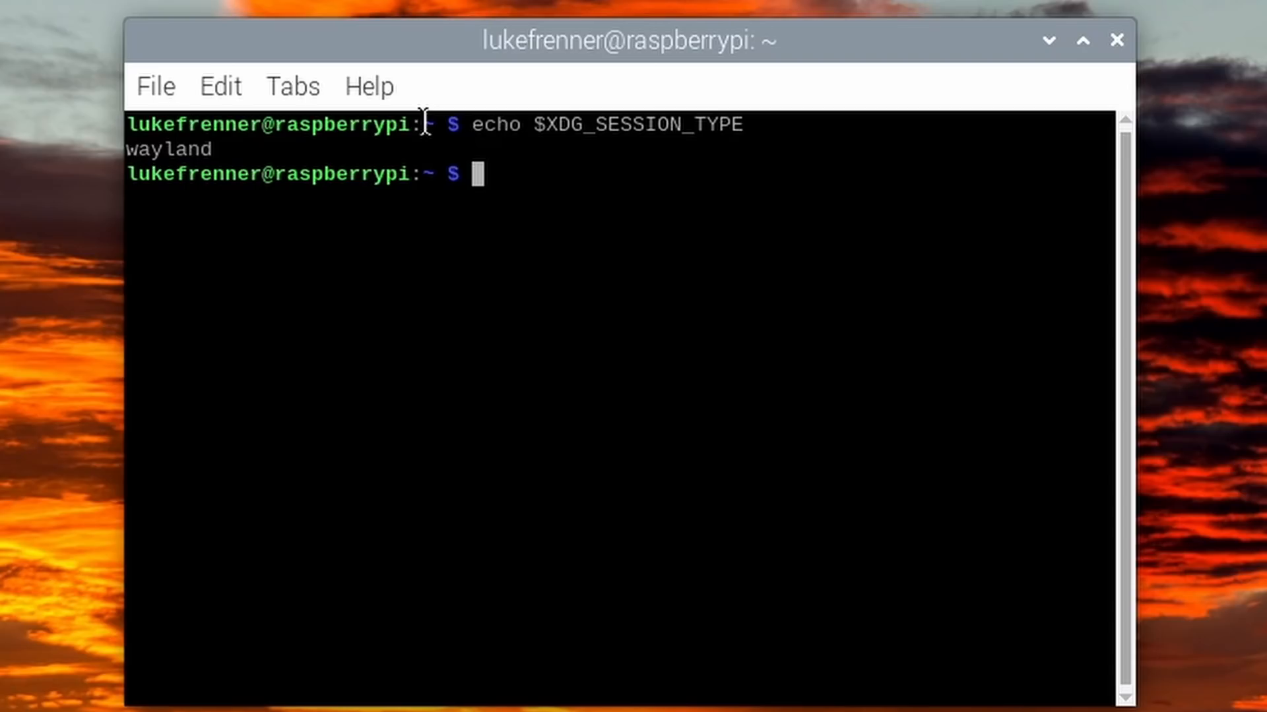
mouse_move(461, 139)
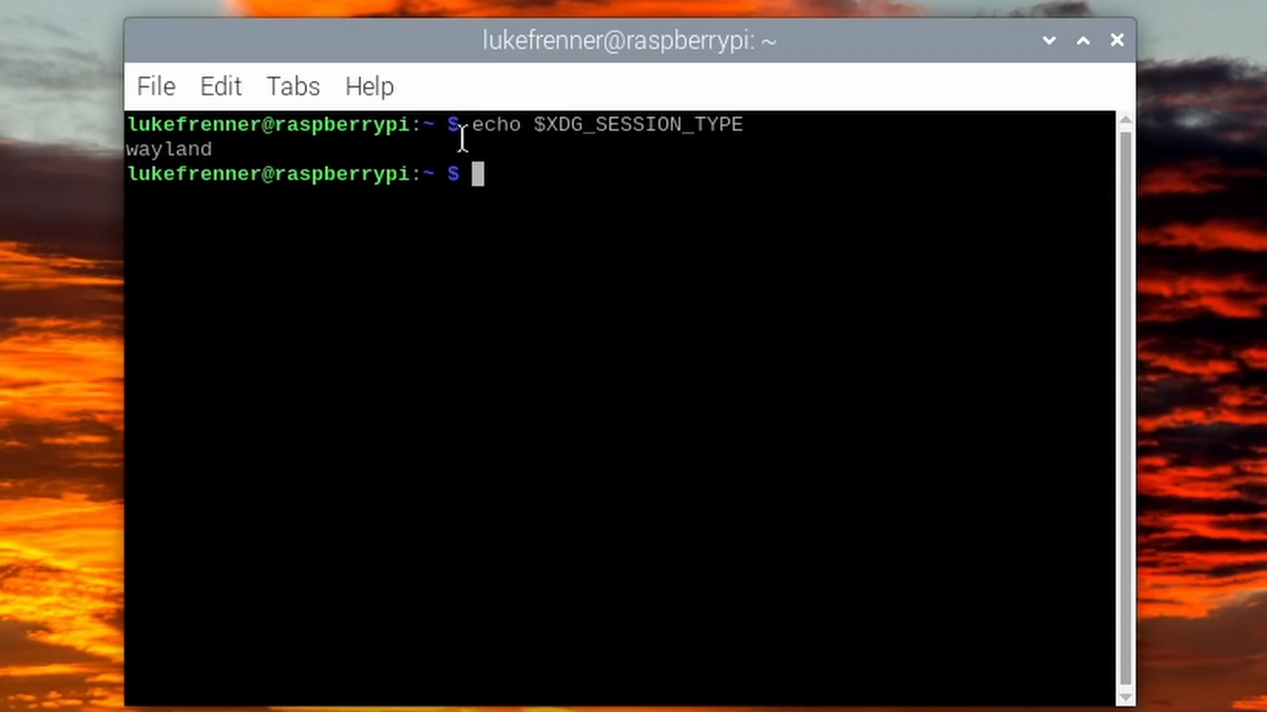
mouse_move(526, 278)
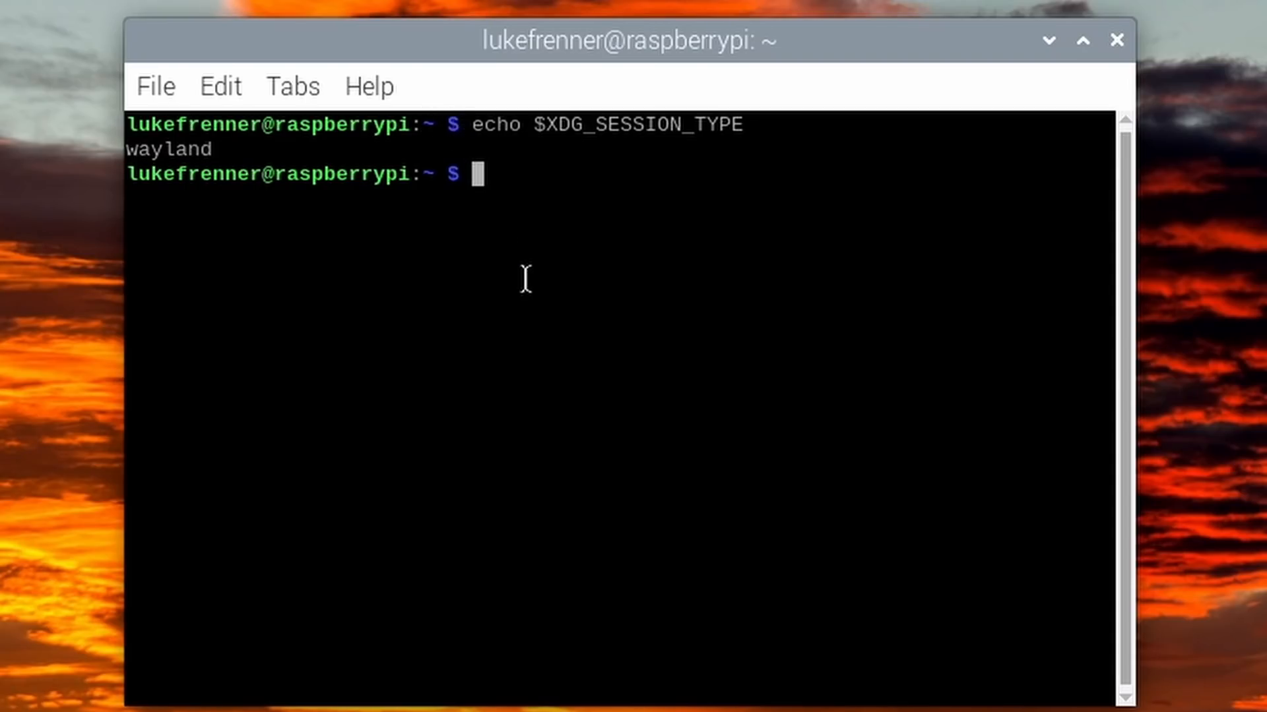
left_click(1082, 41)
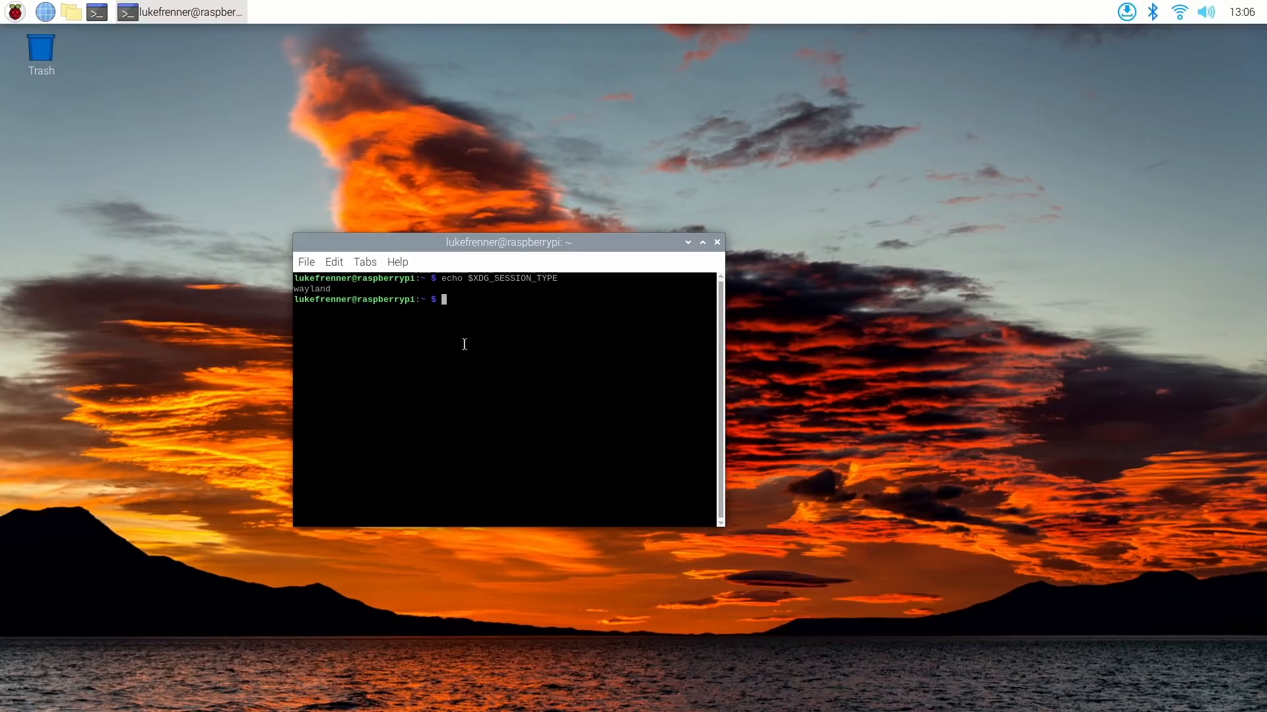
mouse_move(693, 235)
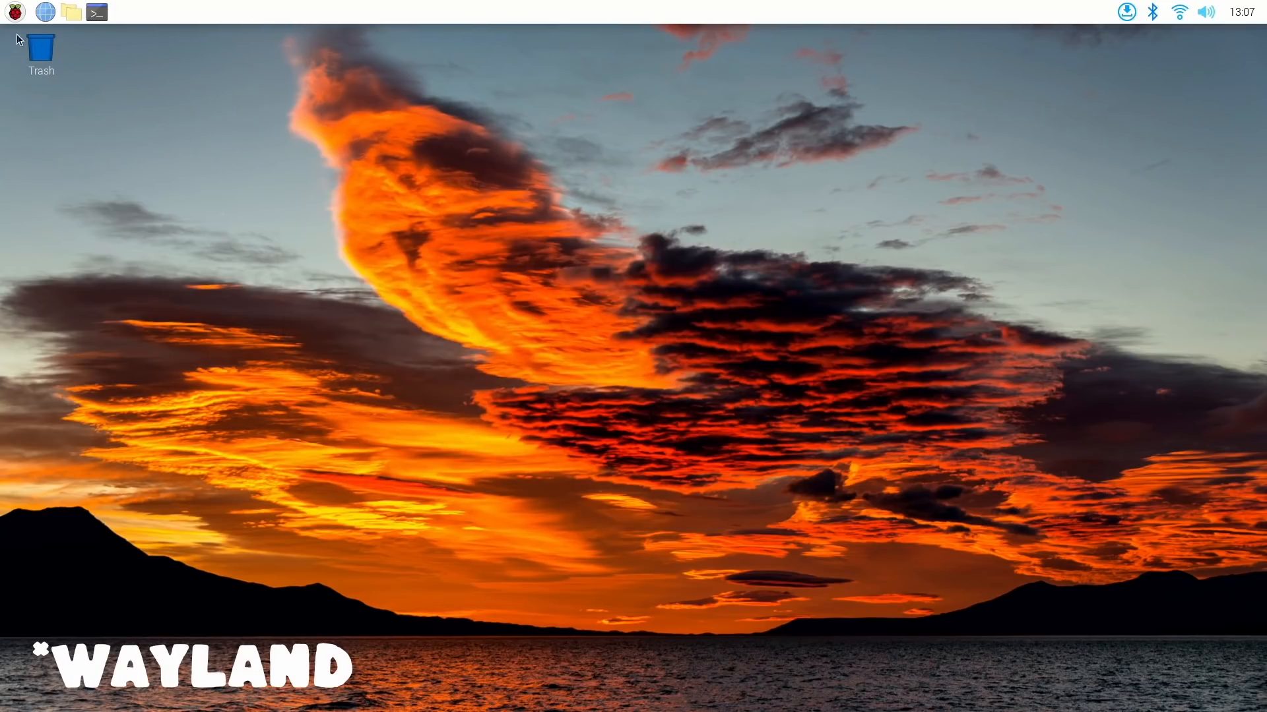
Step: Launch file manager and browser windows and shift the new browser window left
left_click(13, 12)
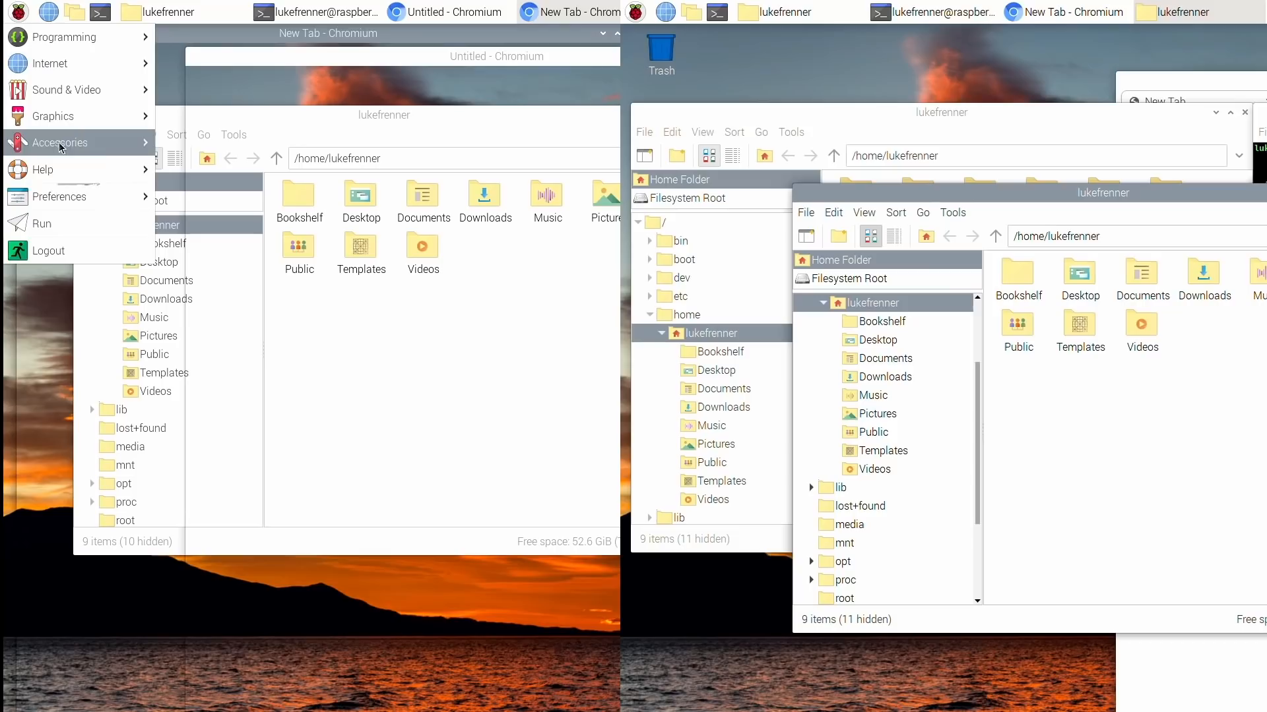
left_click(59, 196)
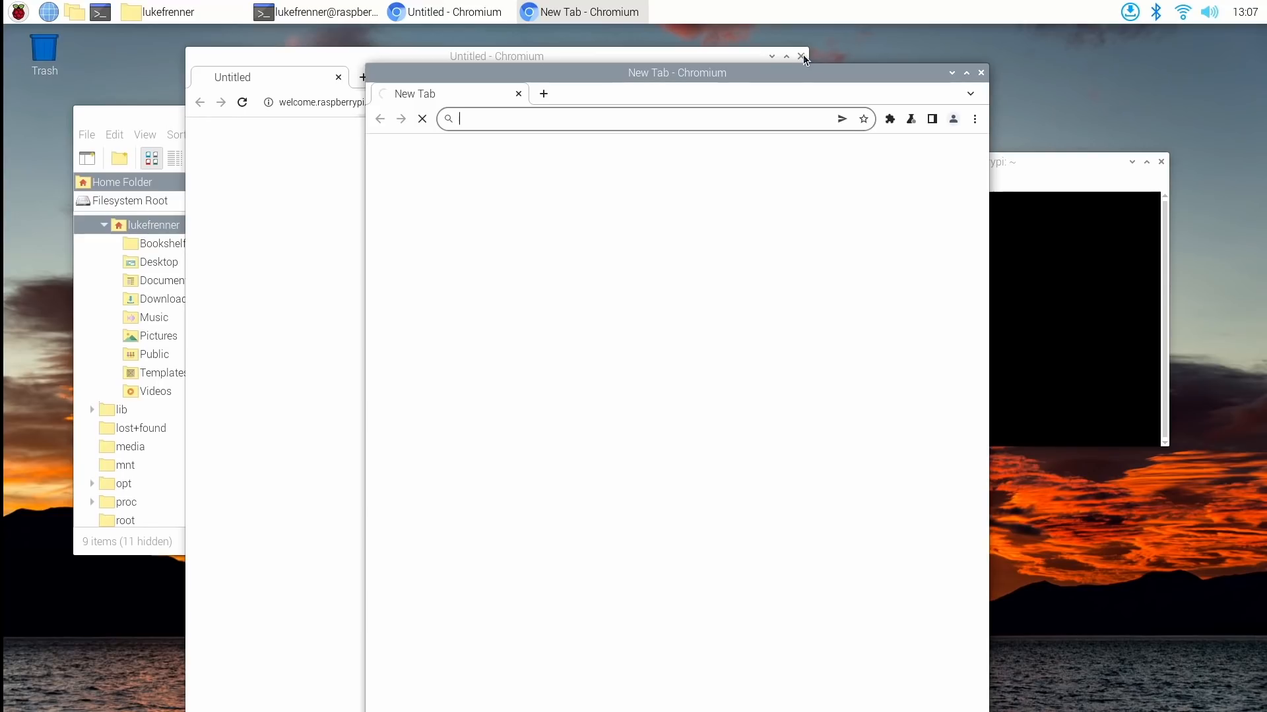
left_click_drag(677, 72, 583, 99)
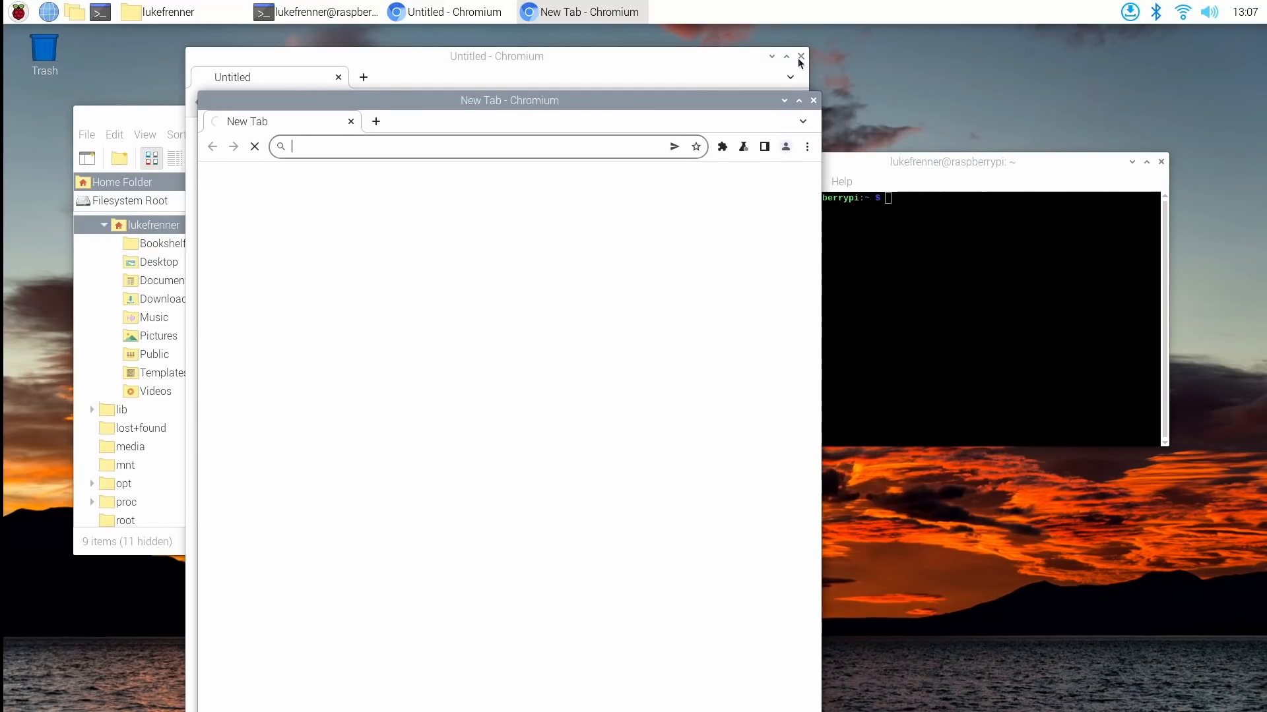
mouse_move(798, 252)
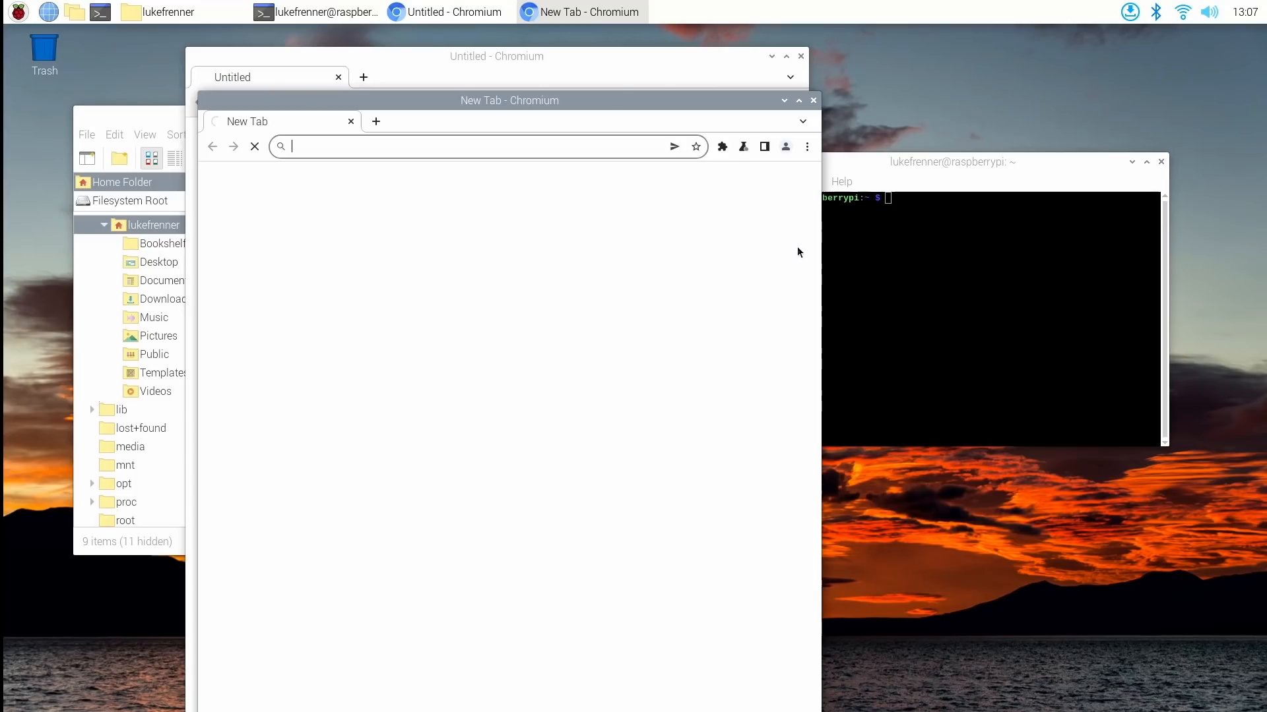
mouse_move(697, 111)
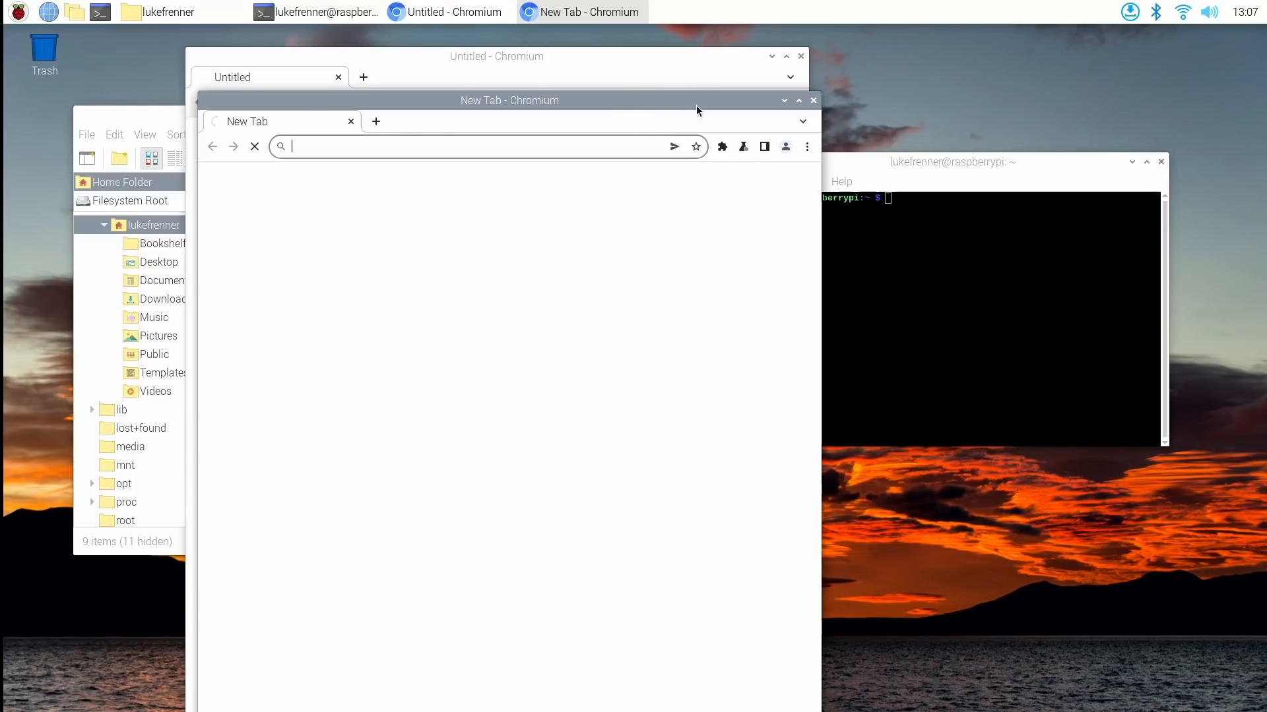
Step: Close the extra browser and file manager windows, leaving one Chromium New Tab
left_click(799, 55)
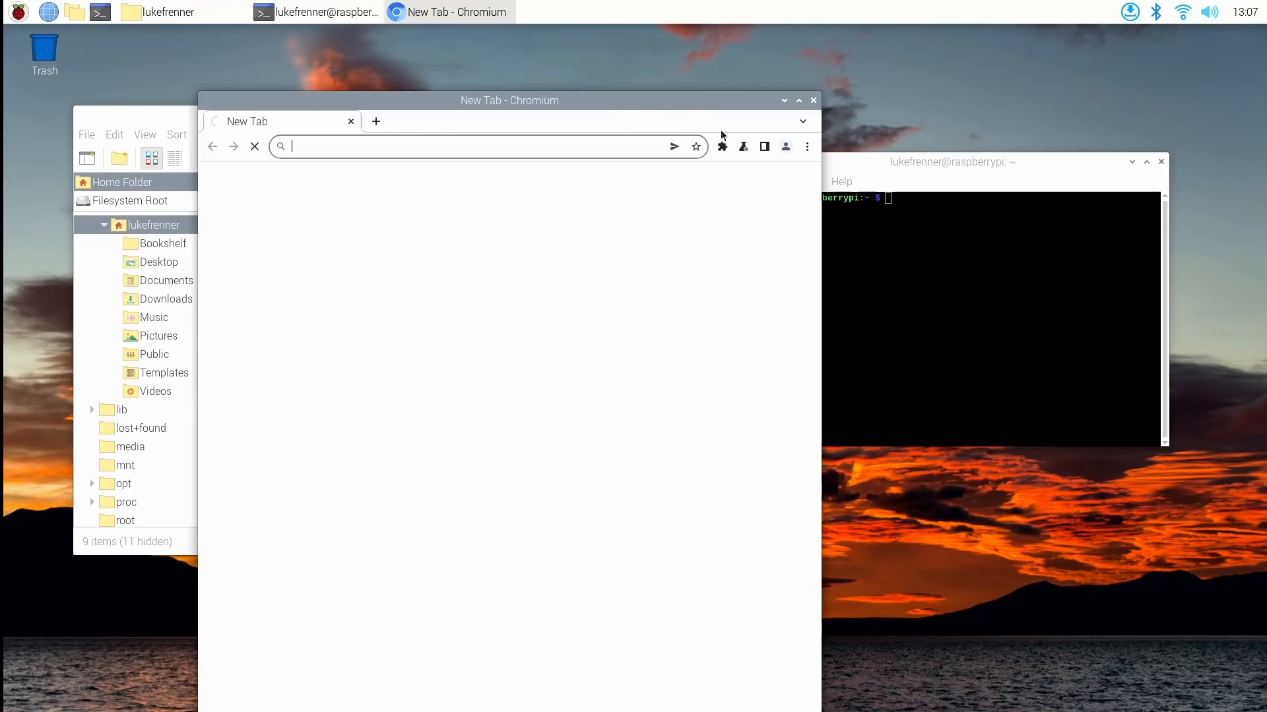
mouse_move(668, 102)
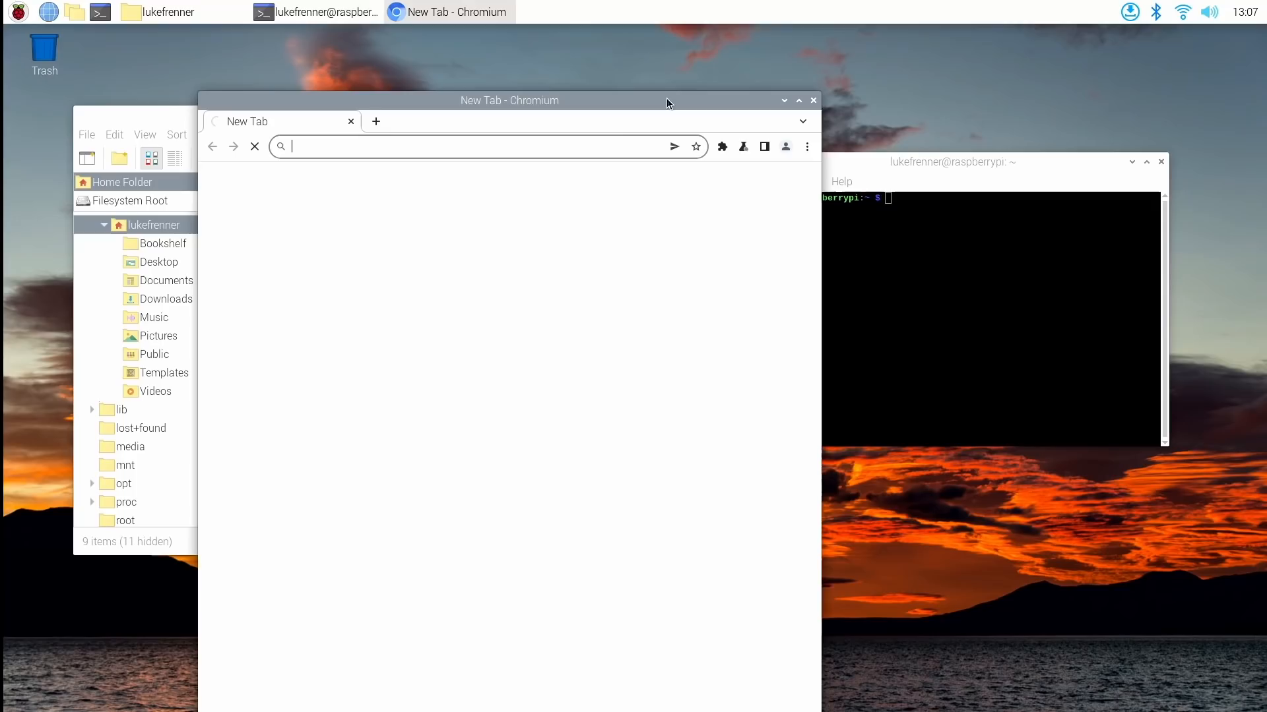
mouse_move(665, 203)
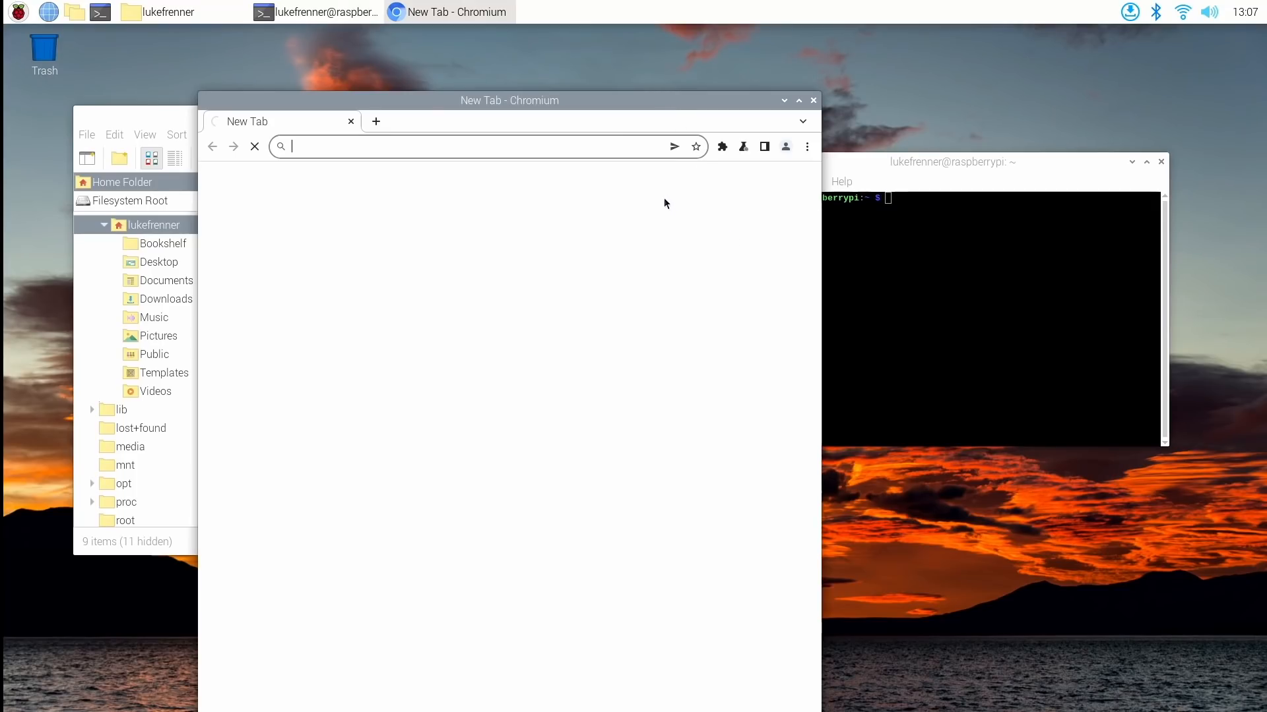
left_click_drag(509, 100, 676, 43)
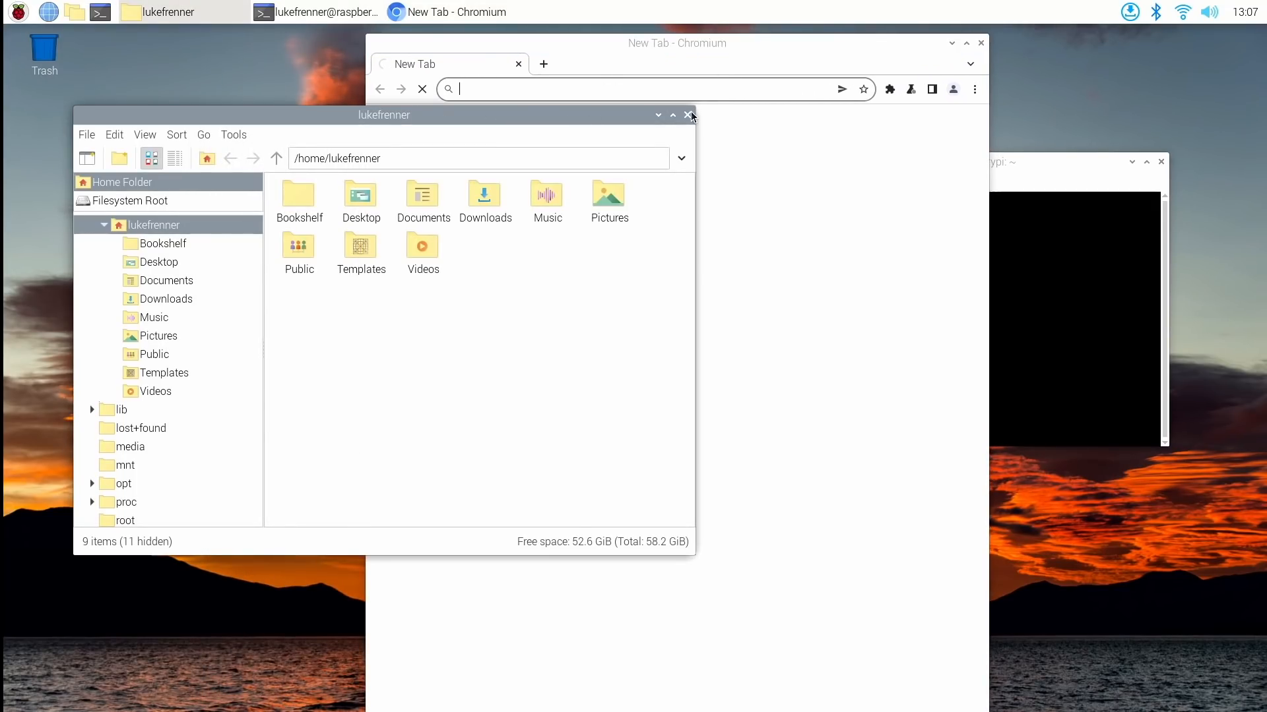
left_click(688, 115)
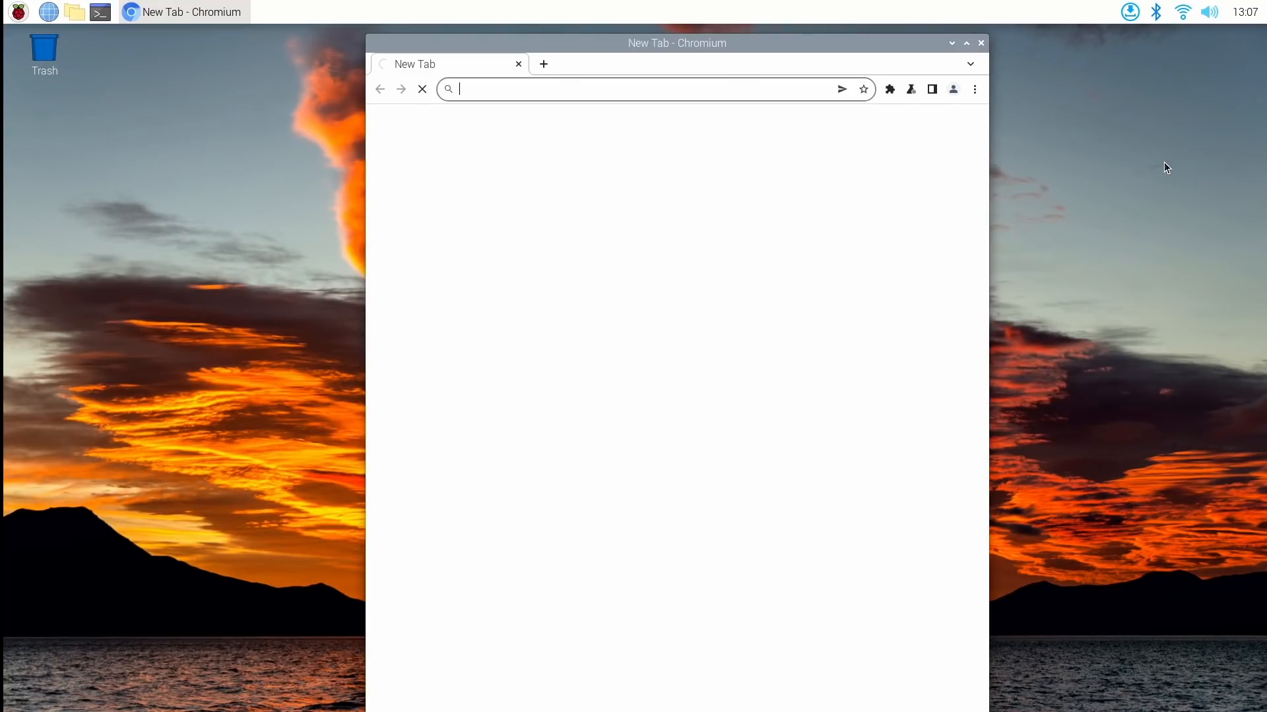
mouse_move(593, 51)
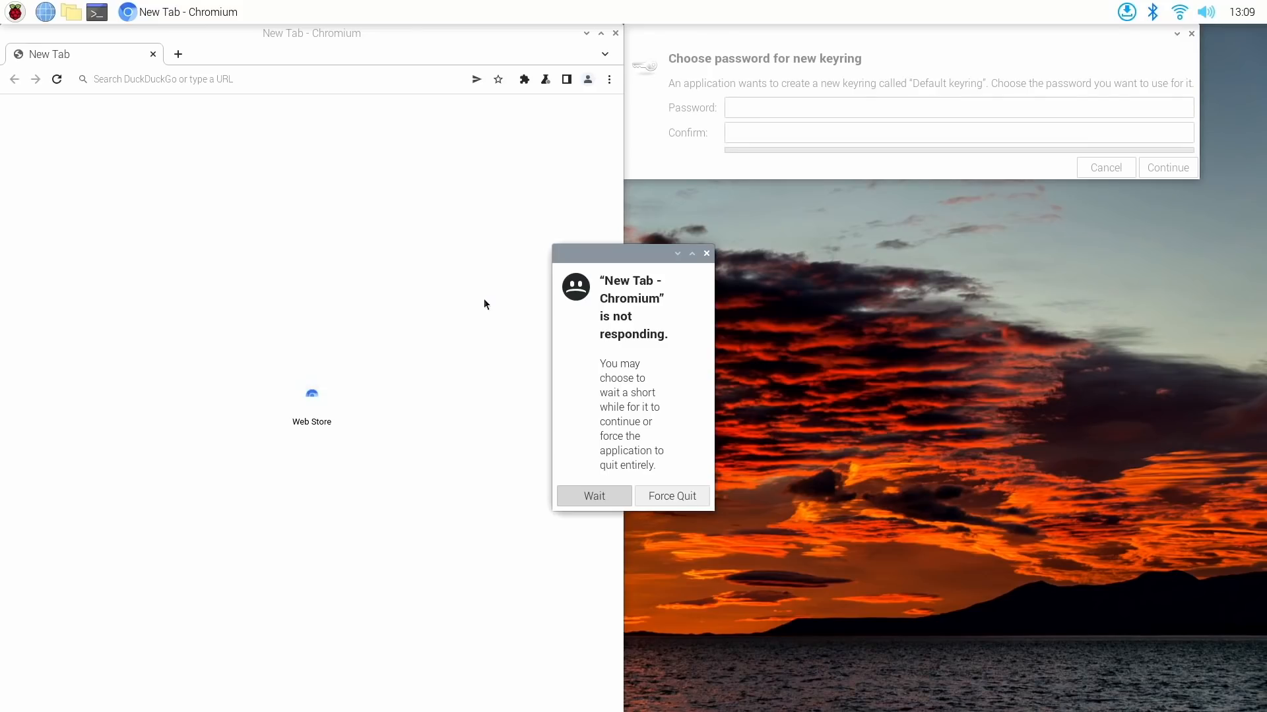
Step: Confirm the keyring password prompt and move Chromium away from the screen edge
left_click(594, 495)
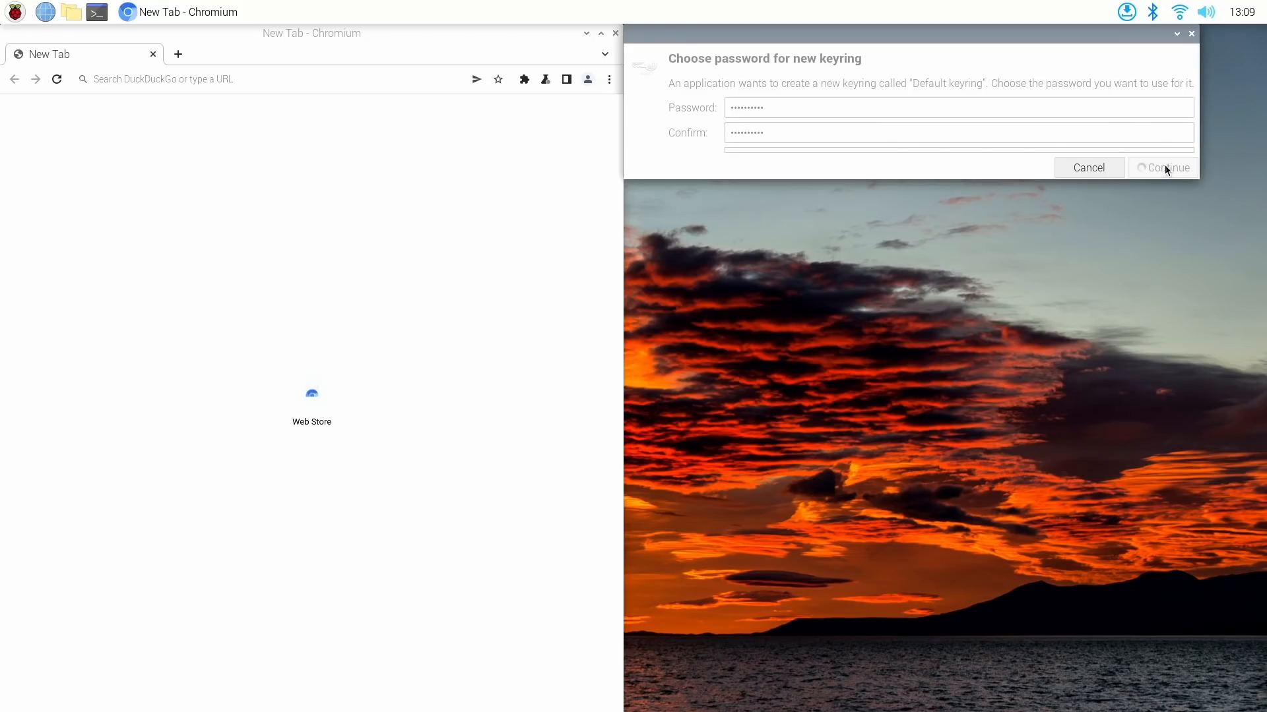
left_click(1166, 168)
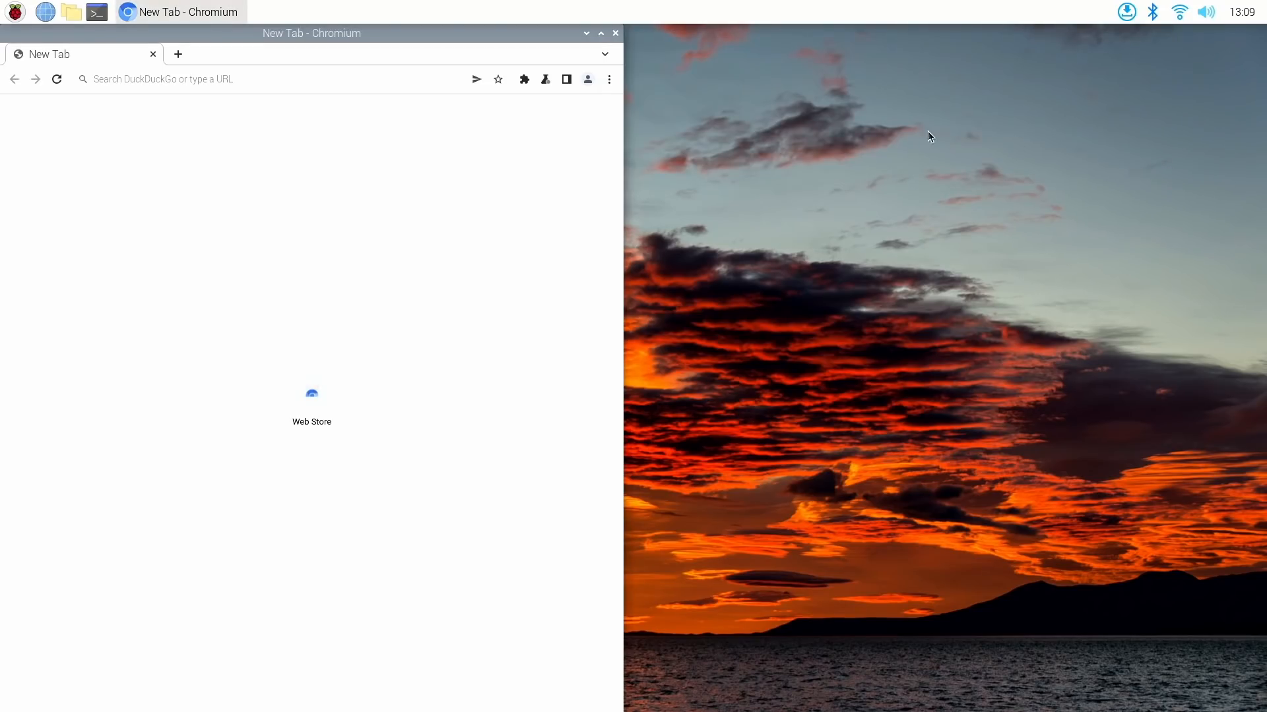
mouse_move(226, 197)
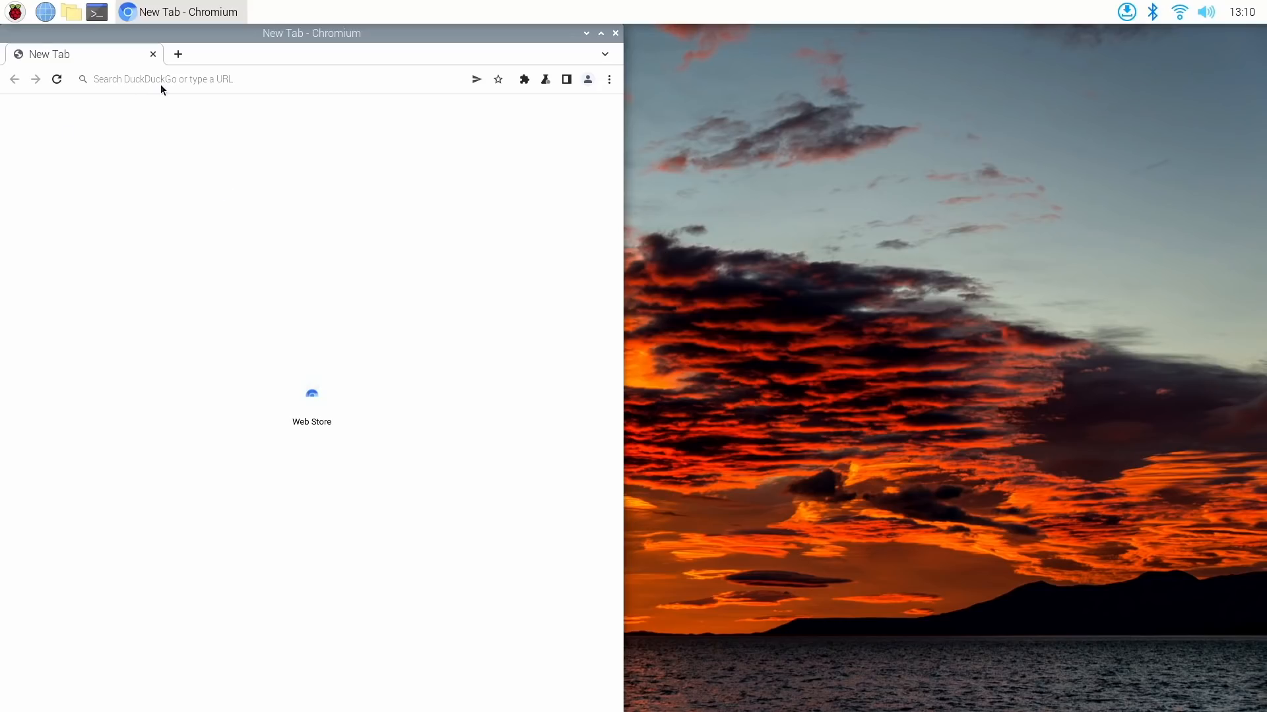
left_click_drag(311, 33, 426, 66)
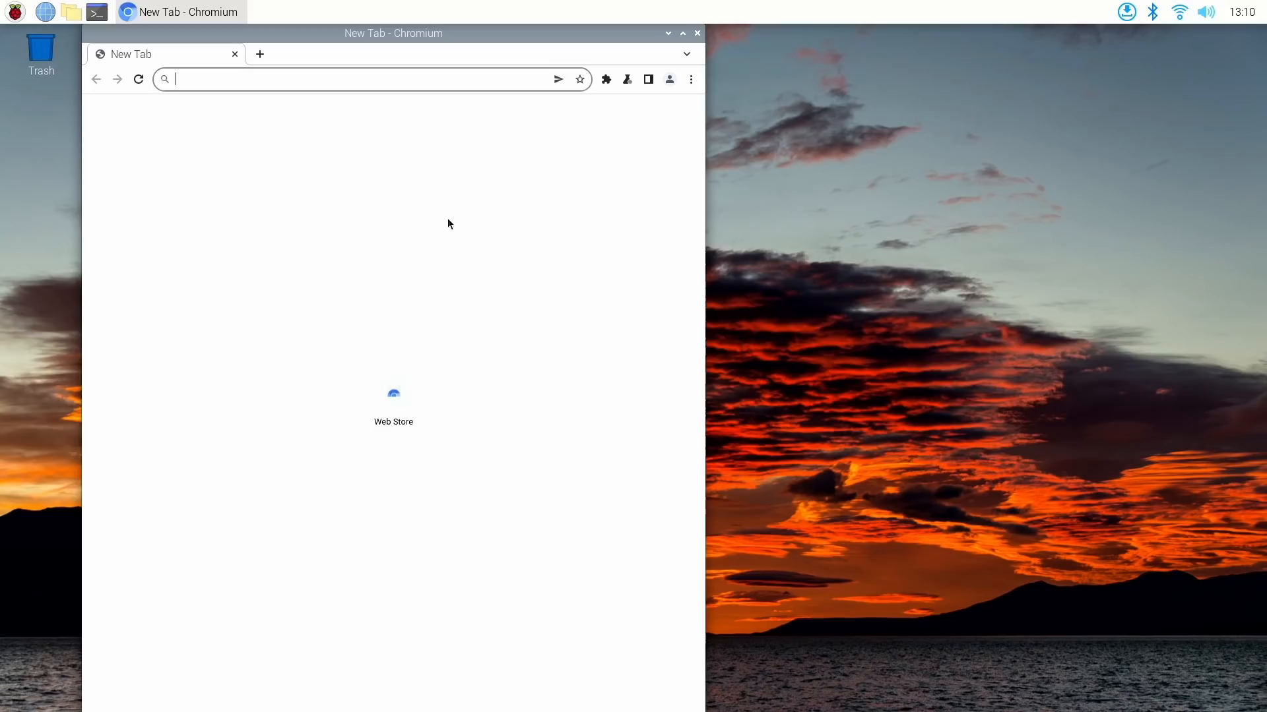
Step: Search 'big buck bunny' and open the Big Buck Bunny YouTube result
type("big bcuk bu")
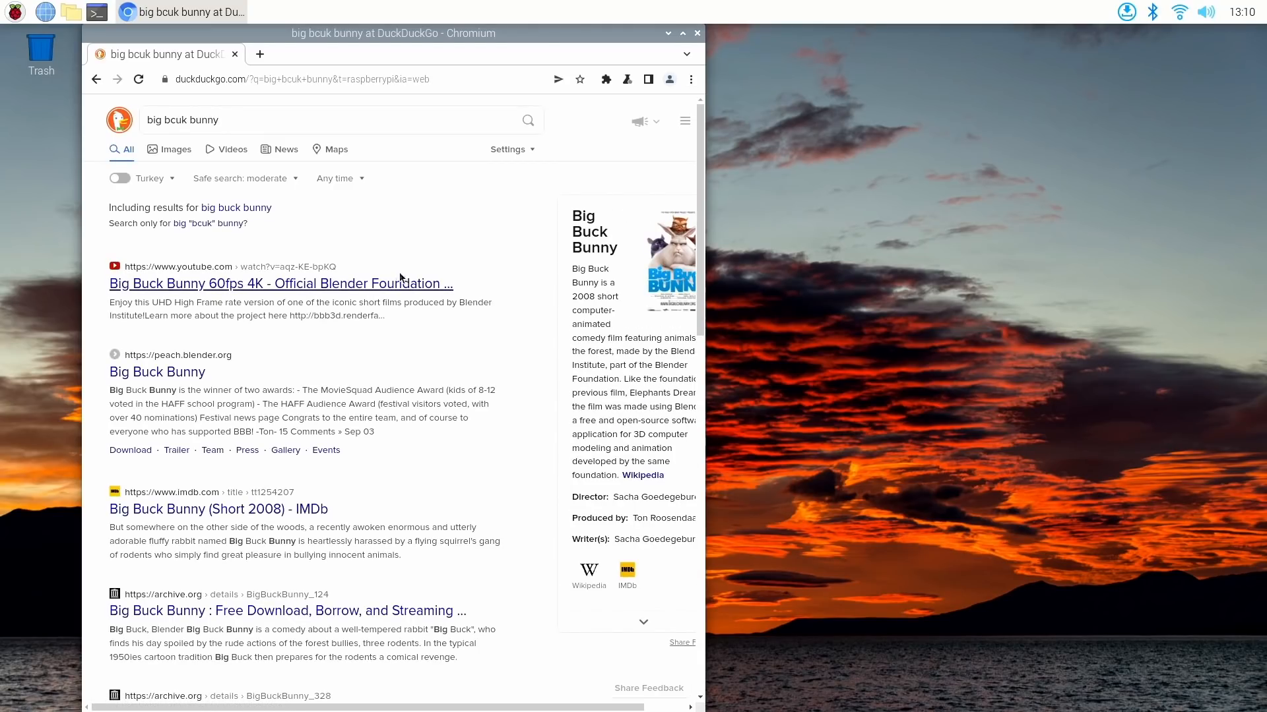
left_click(280, 284)
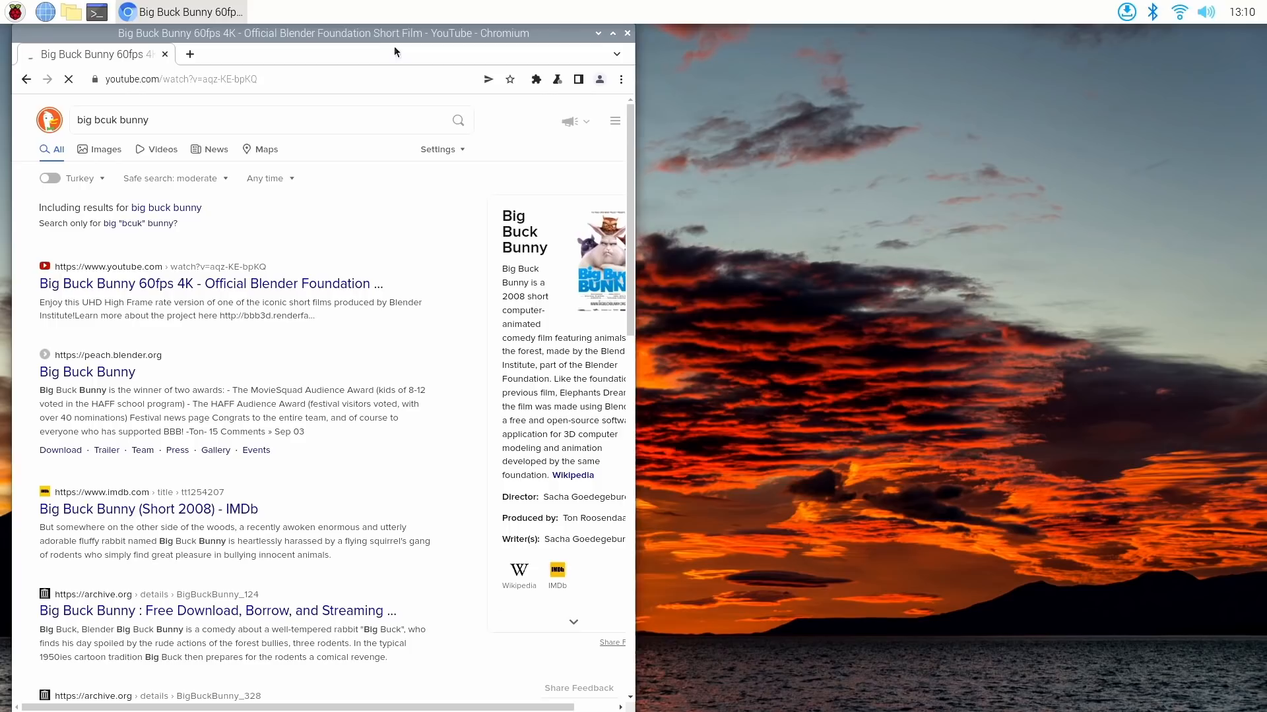
mouse_move(340, 262)
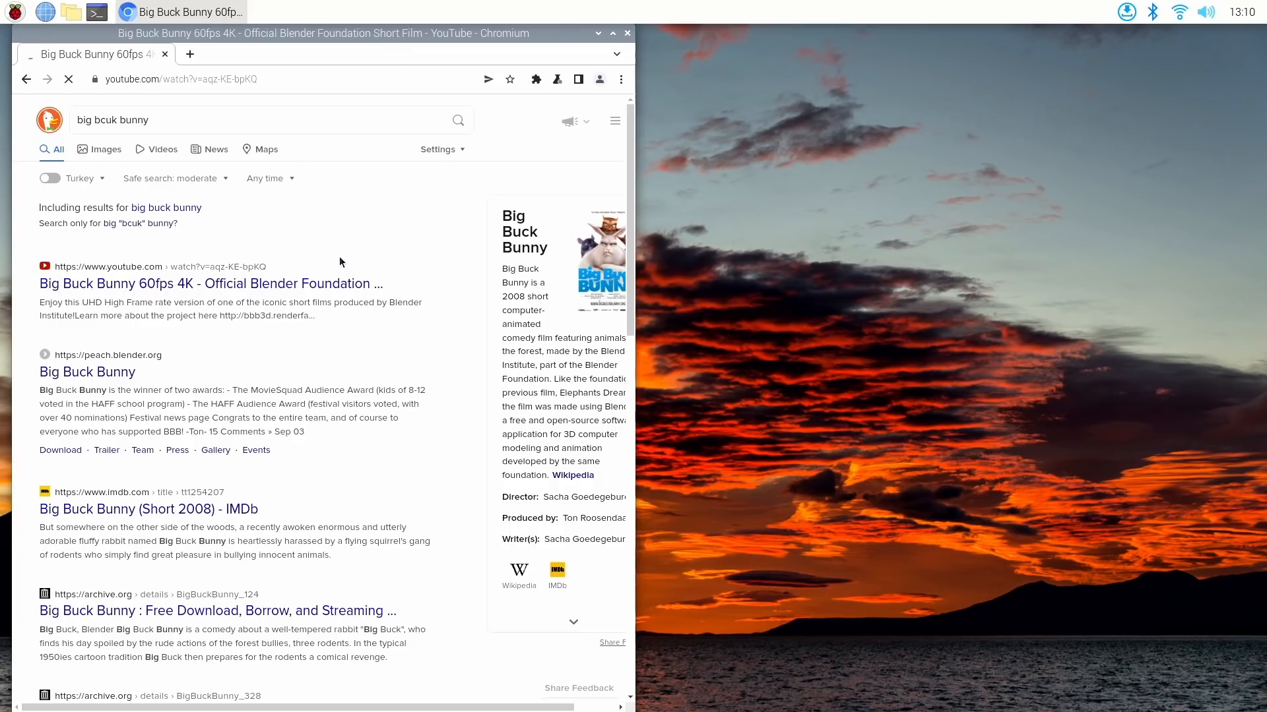
left_click(210, 283)
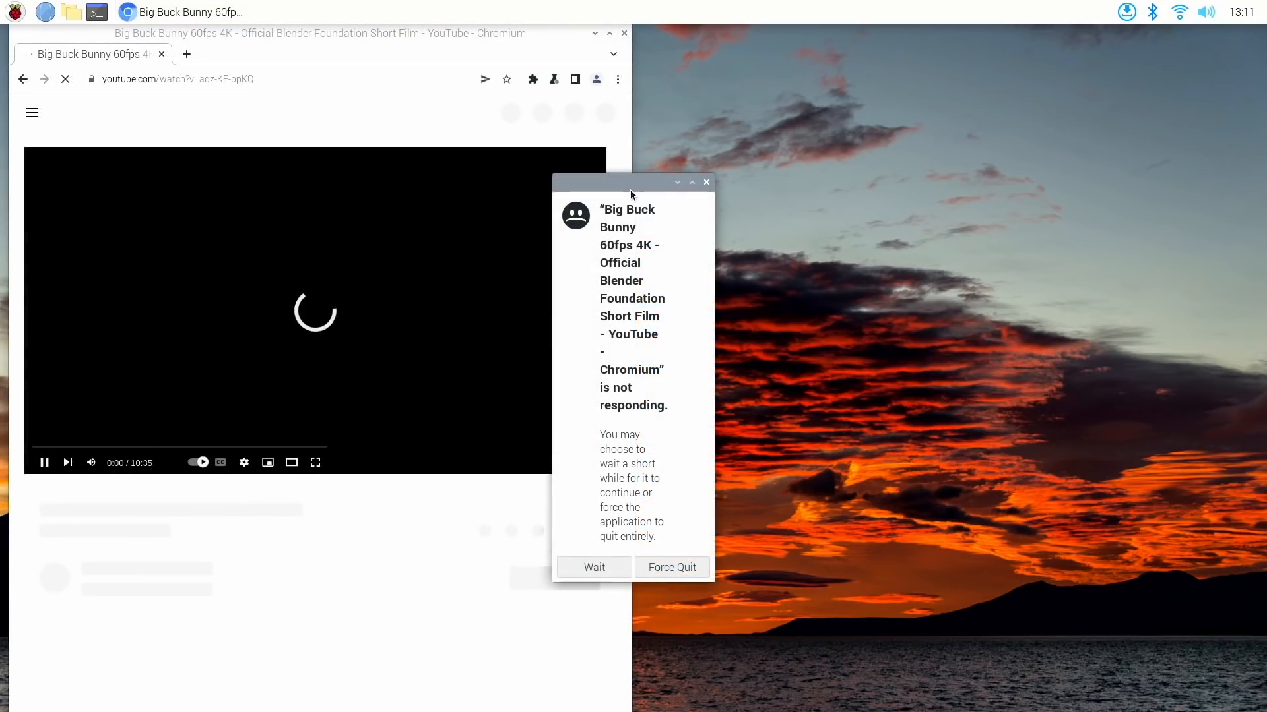
left_click_drag(602, 209, 647, 285)
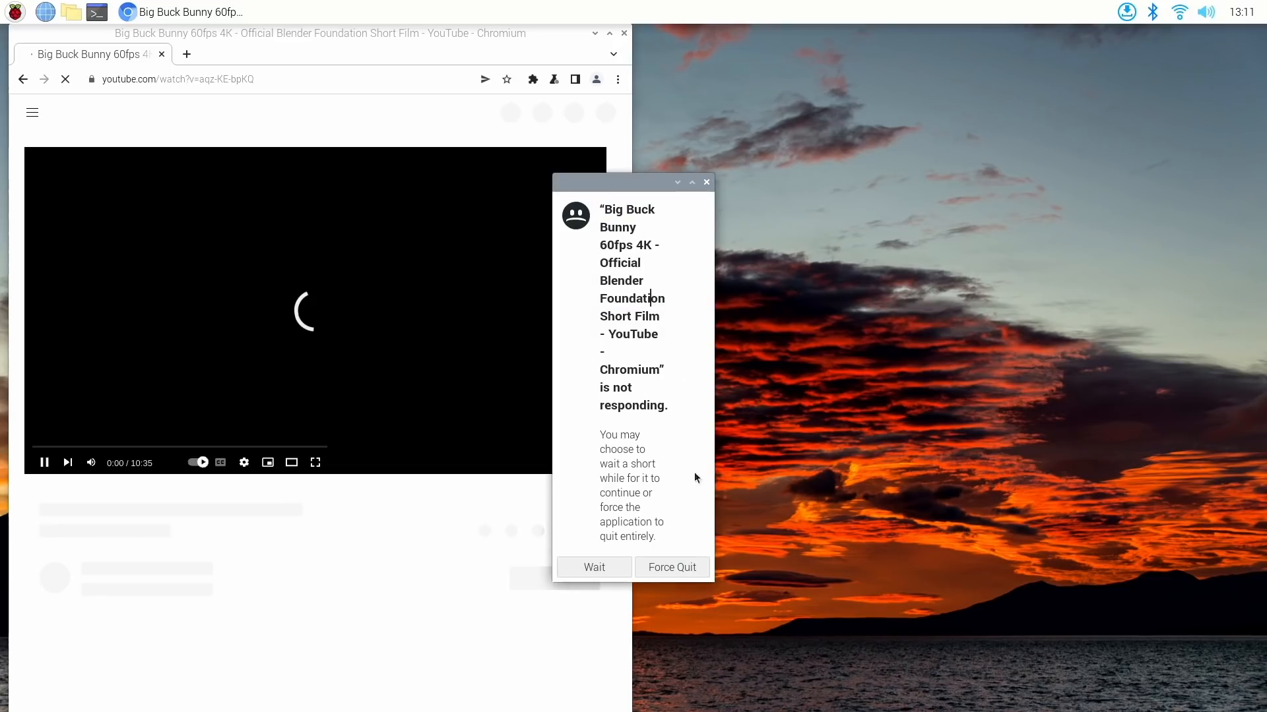
left_click(671, 566)
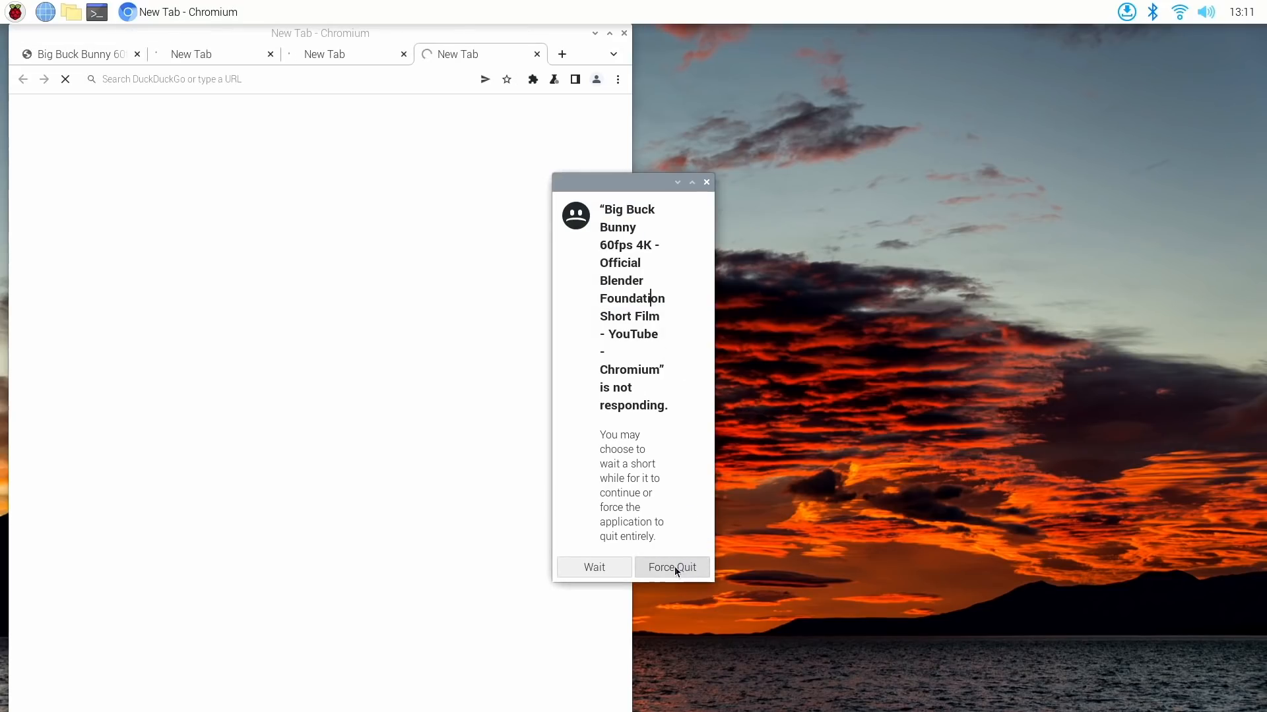
left_click(670, 567)
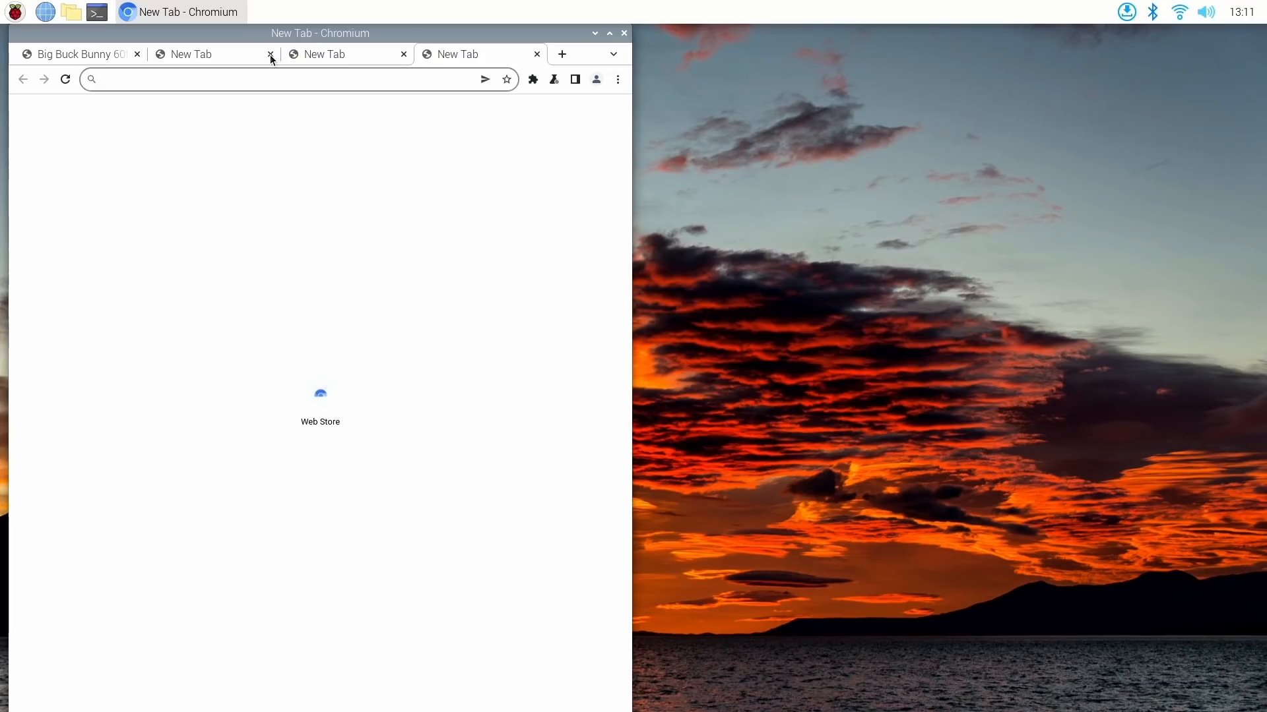
mouse_move(232, 47)
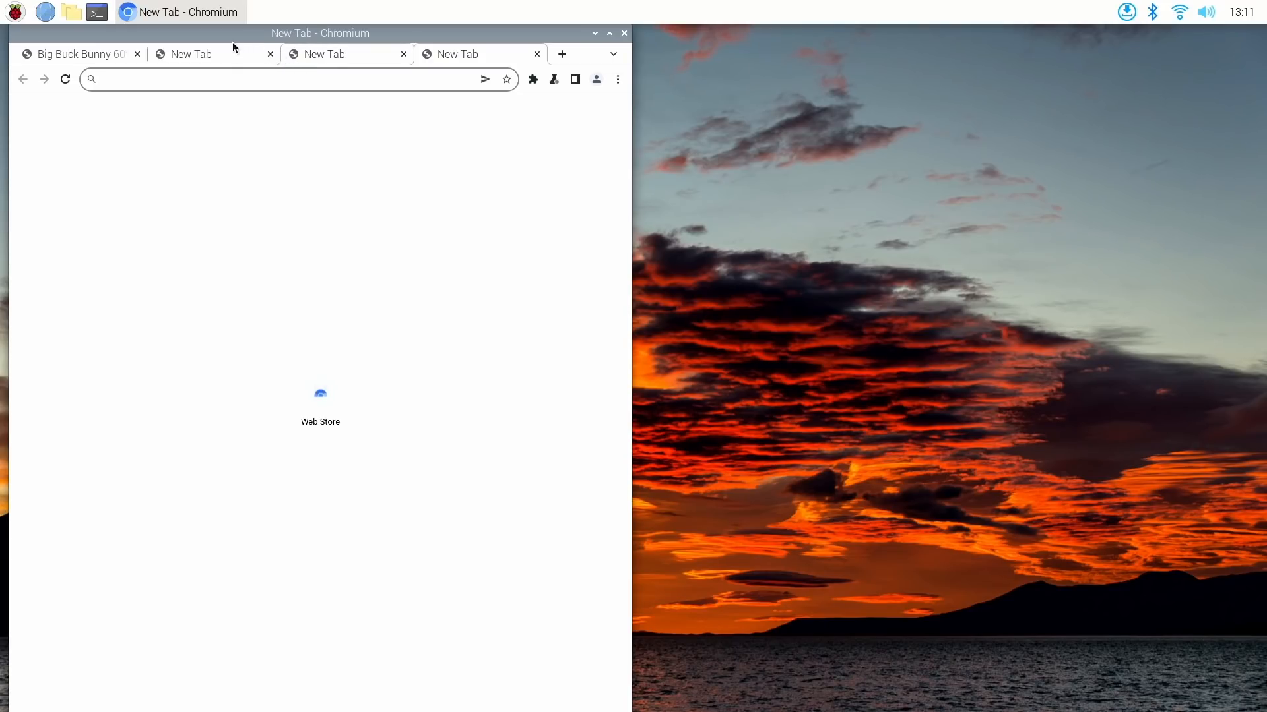
left_click(77, 54)
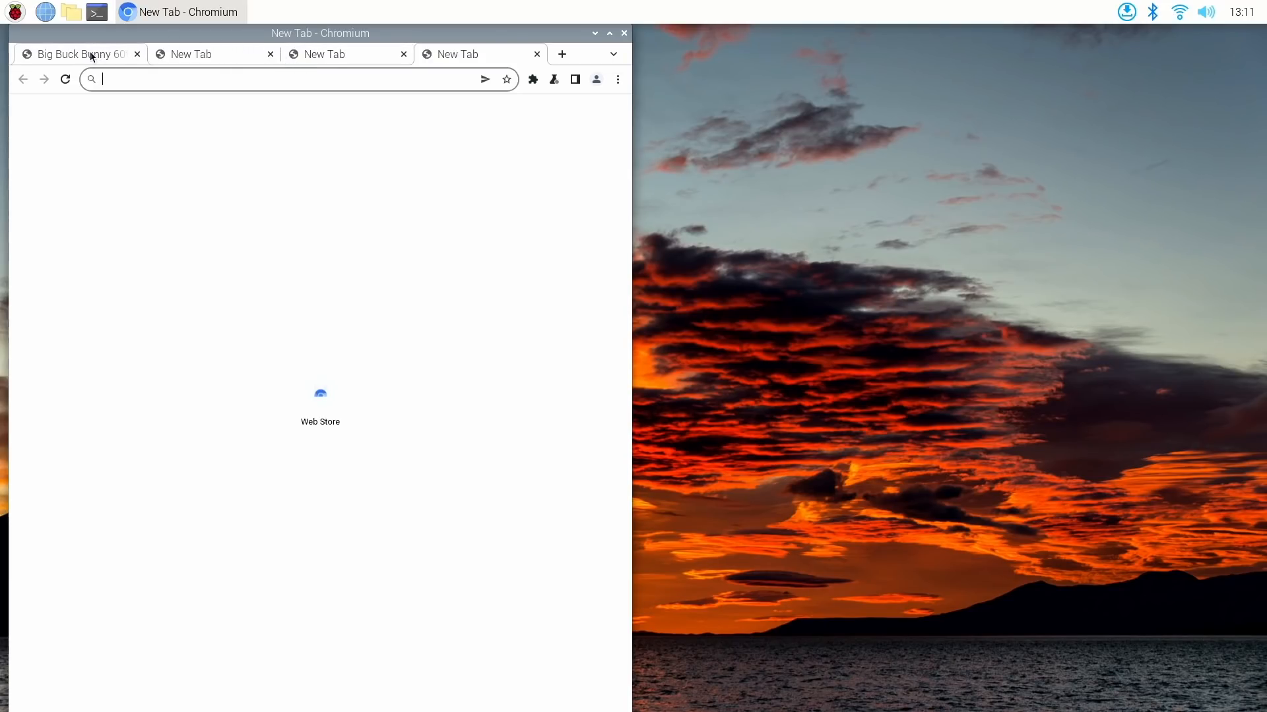
mouse_move(12, 288)
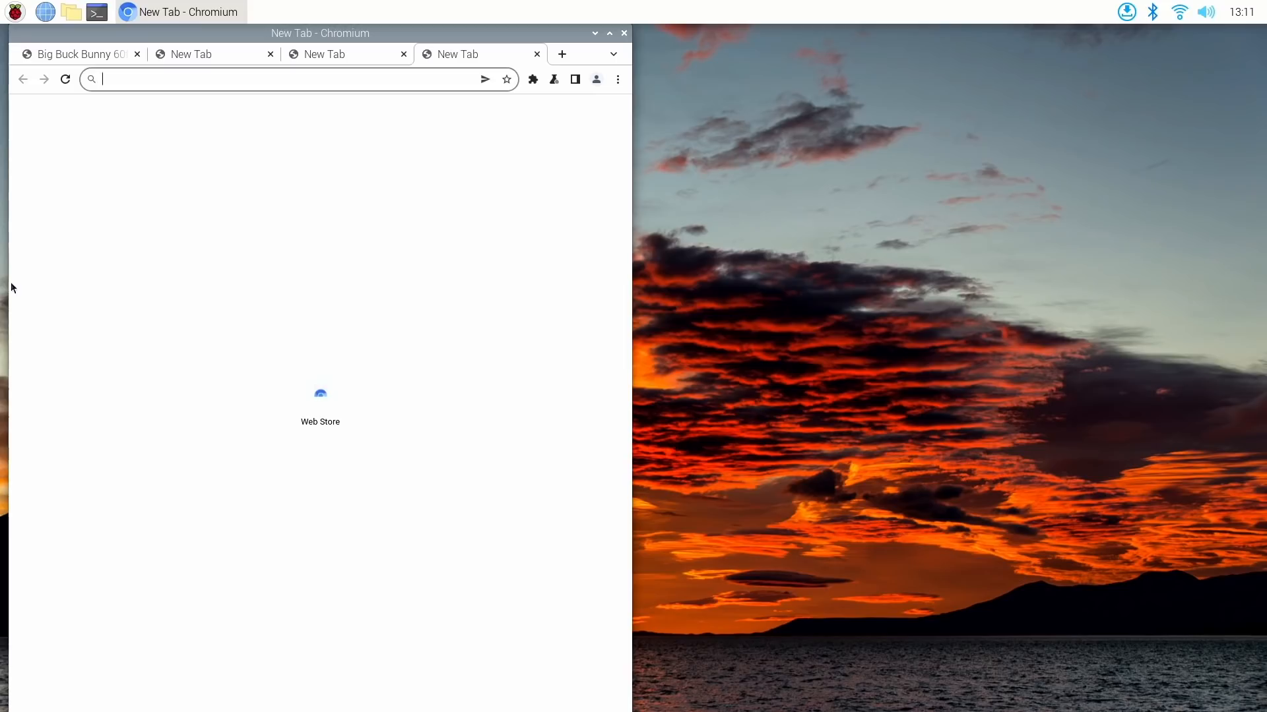
mouse_move(41, 326)
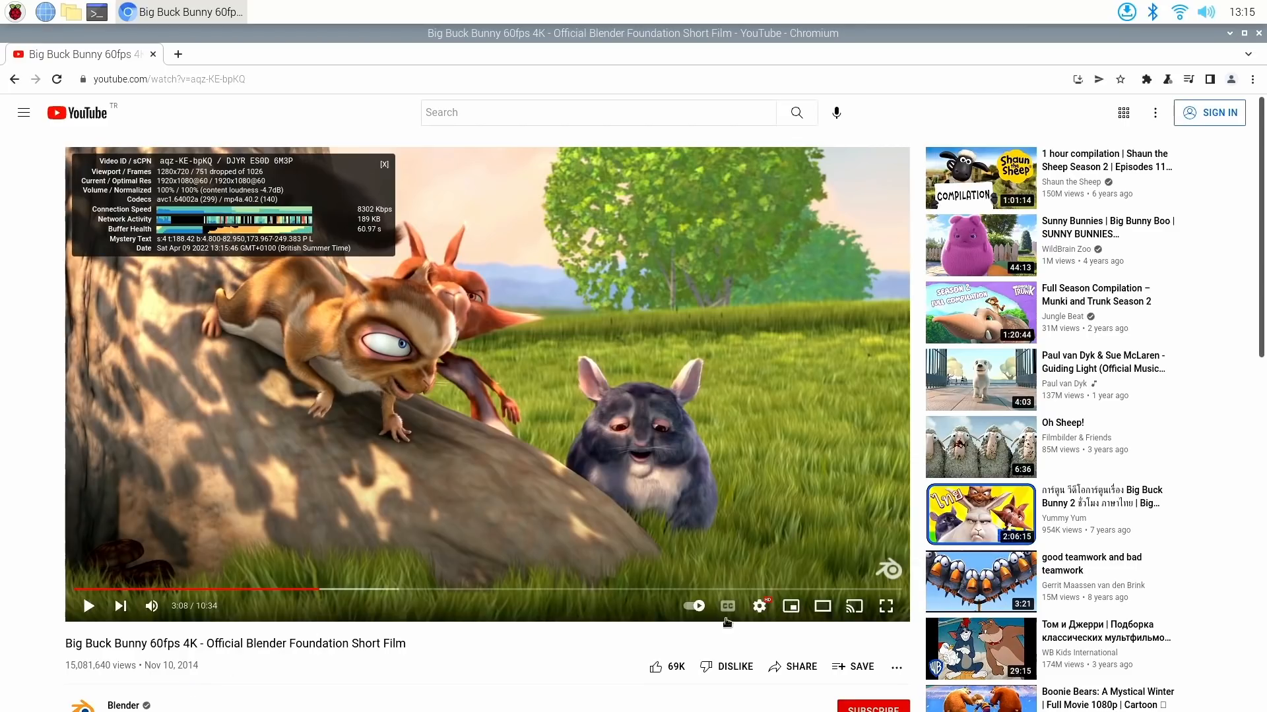
Step: Start the Big Buck Bunny video playing with Stats for nerds visible
left_click(759, 607)
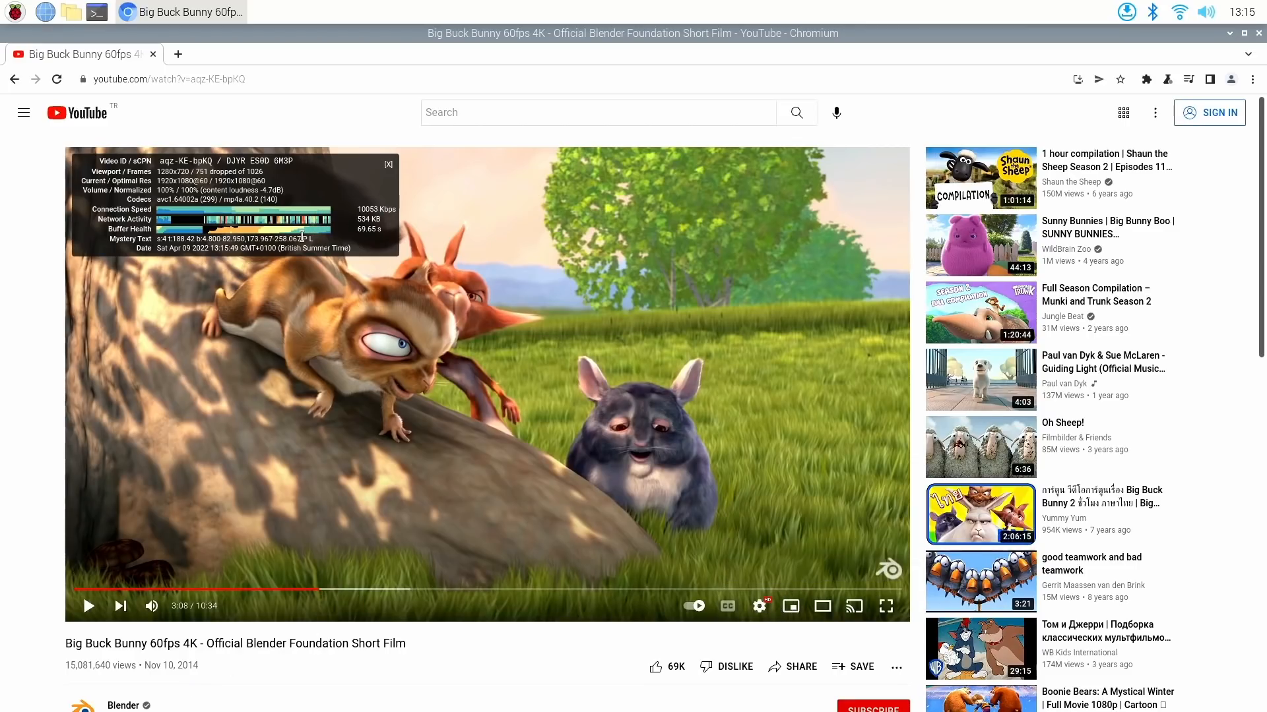
mouse_move(434, 507)
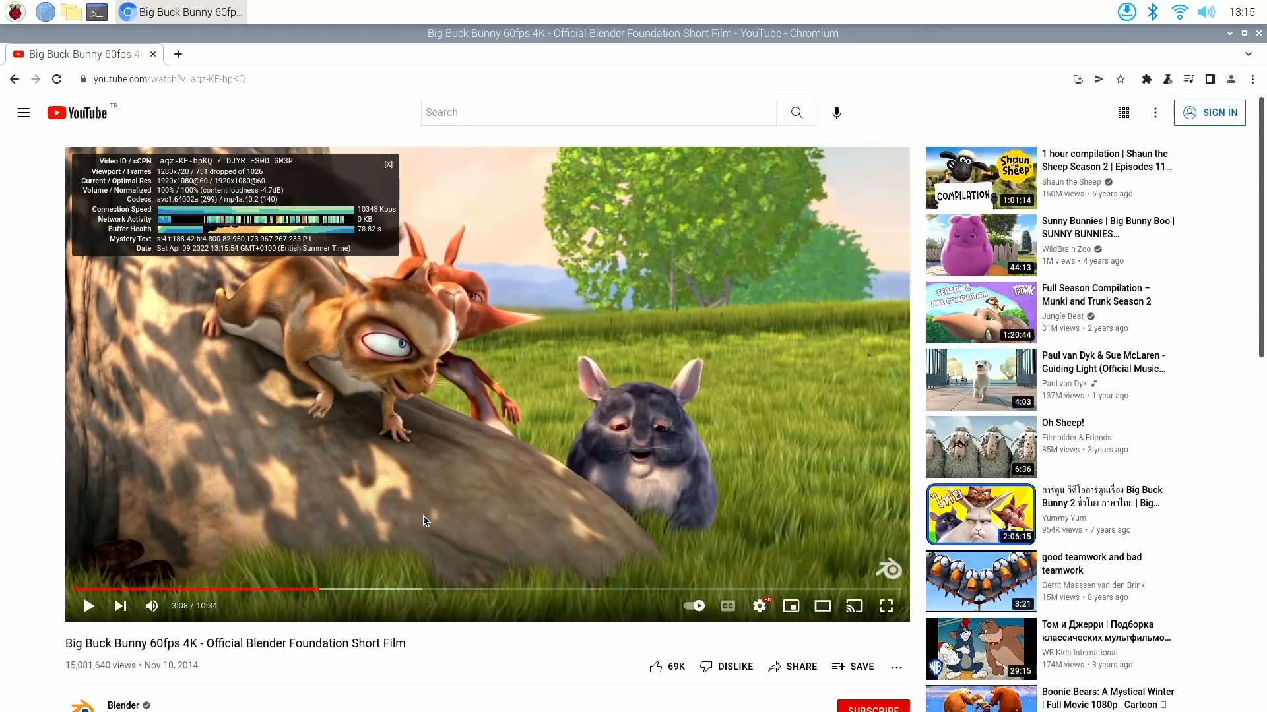
mouse_move(613, 632)
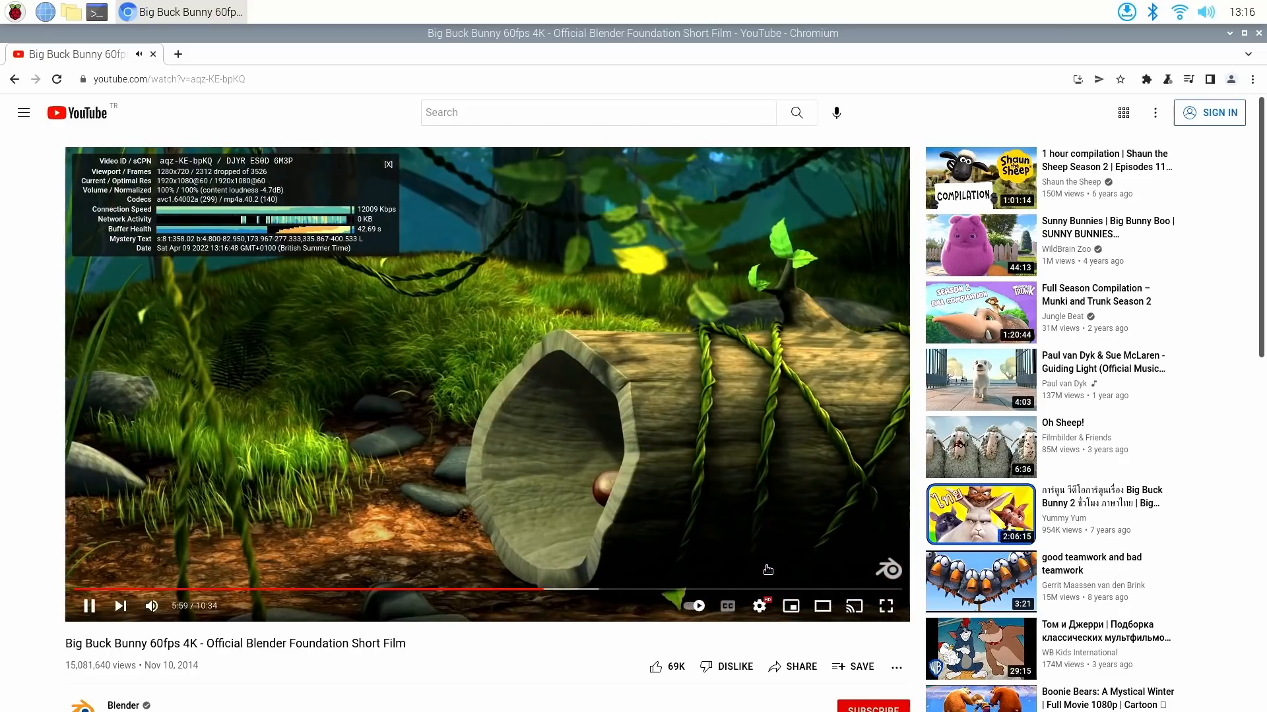
Step: Pause the video and minimise Chromium to reveal the bare desktop
left_click(760, 606)
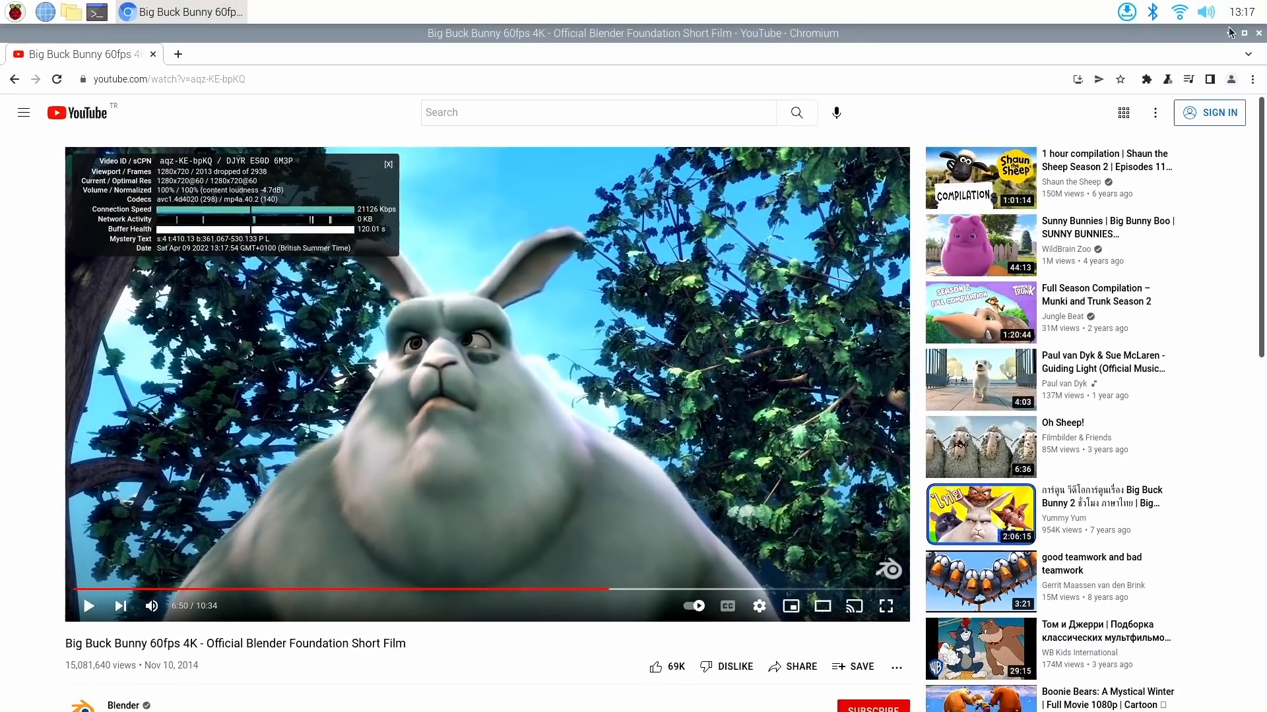
left_click(1231, 33)
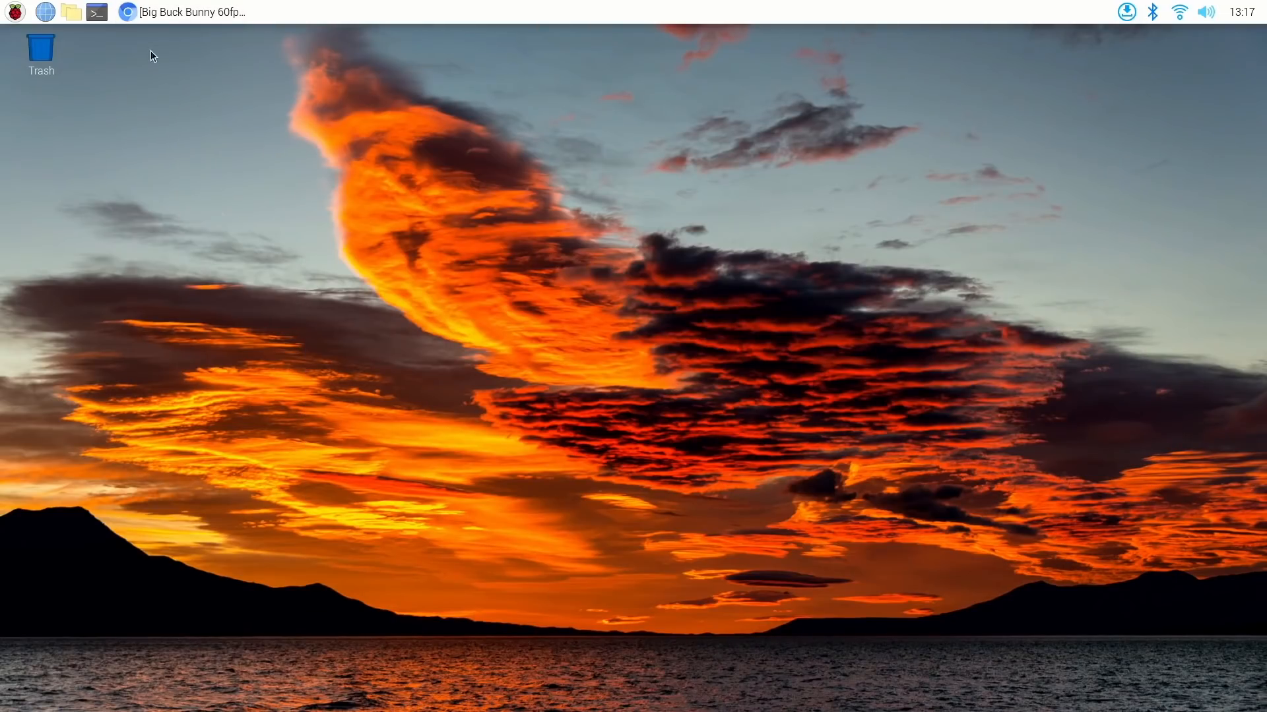
Step: In a new terminal run sudo apt install neofetch htop, then echo $XDG_SESSION_TYPE showing wayland
left_click(96, 11)
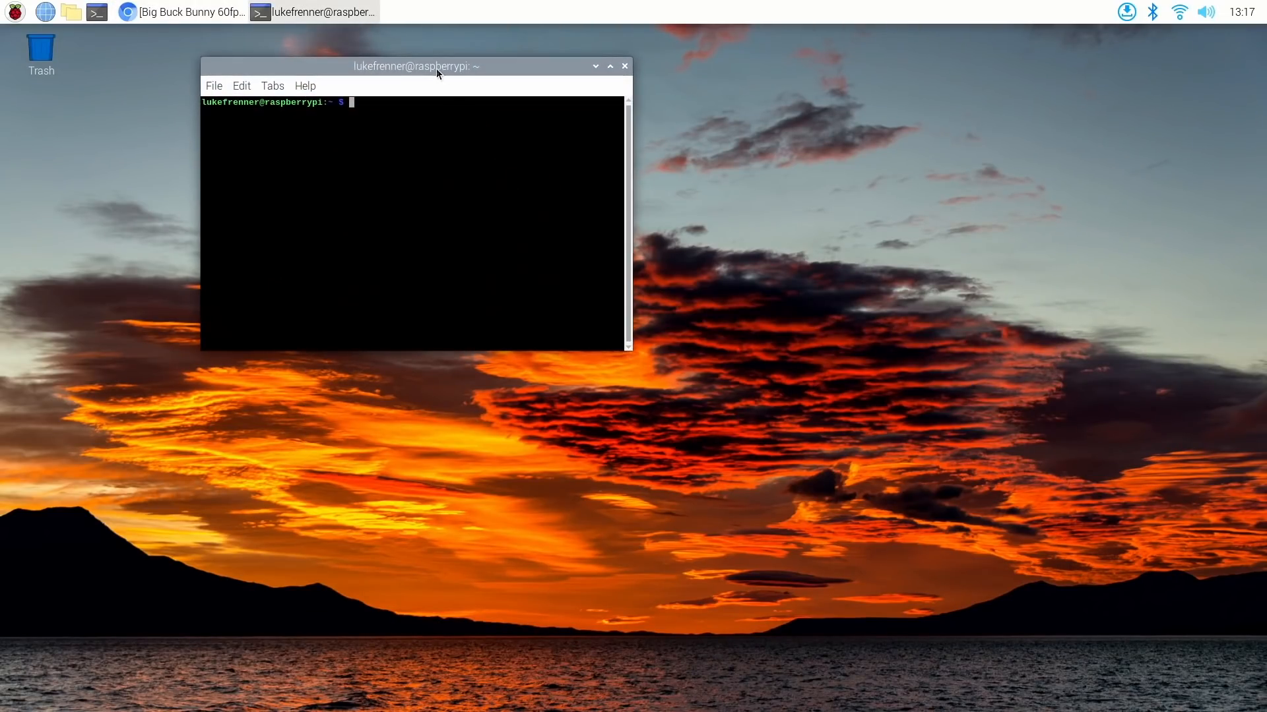
left_click_drag(413, 66, 542, 221)
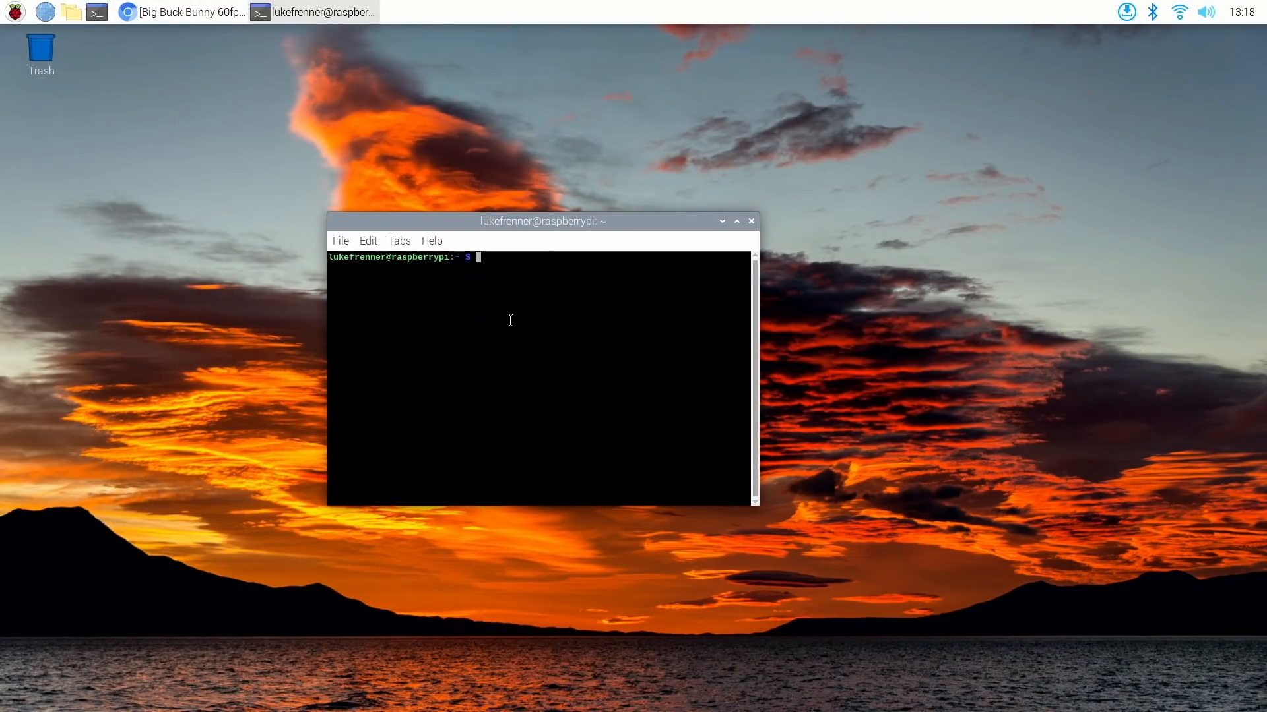
mouse_move(500, 325)
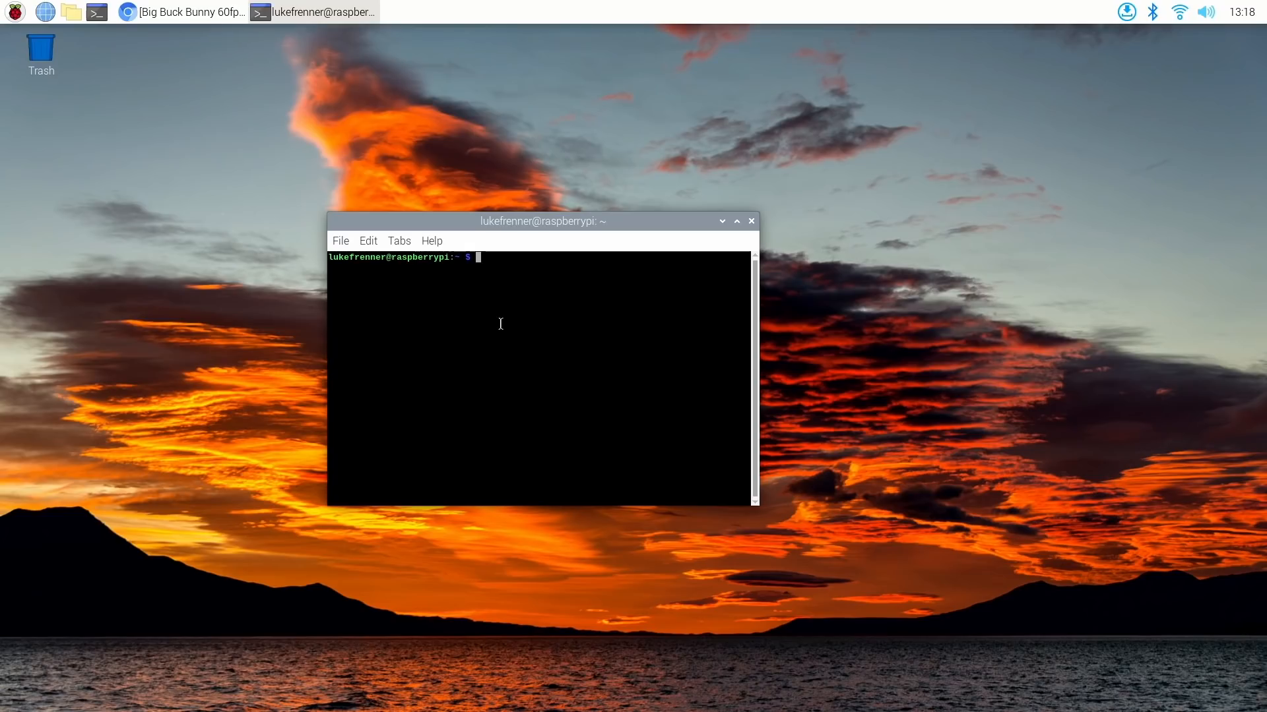
mouse_move(418, 298)
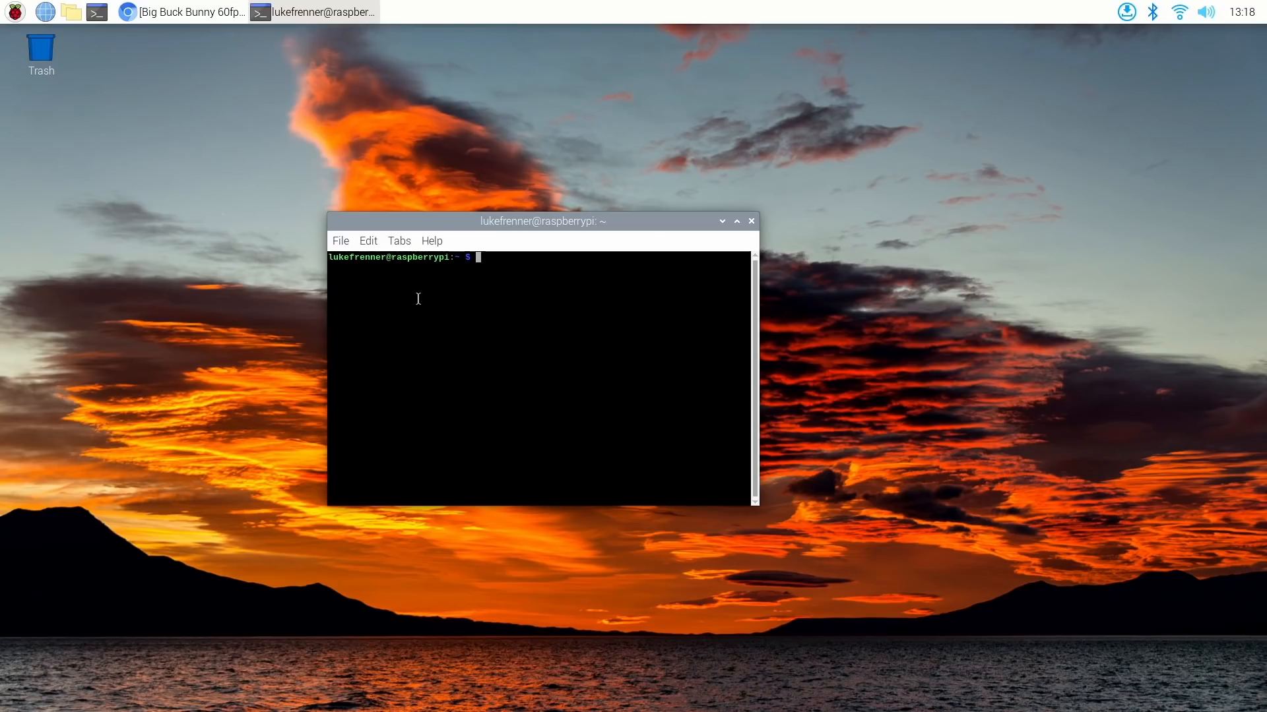
type("sudo apt install neofetch htop")
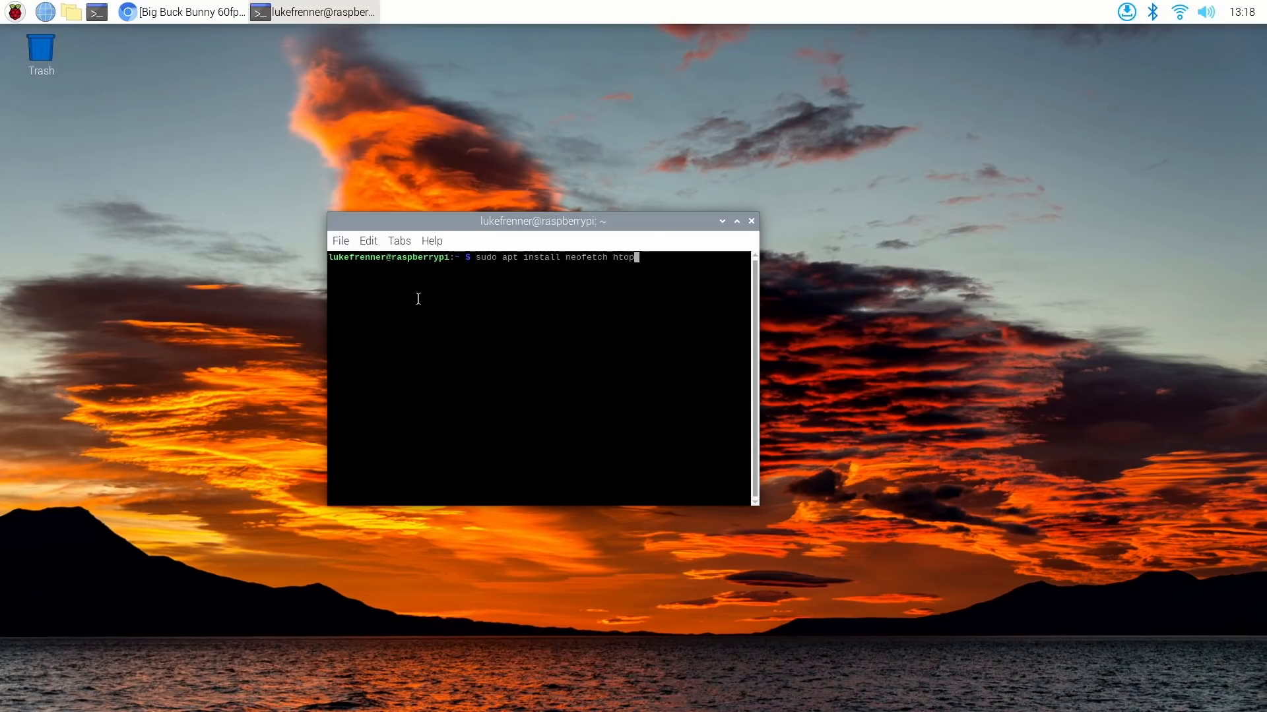
type("echo $XDG_SESSION_TYPE")
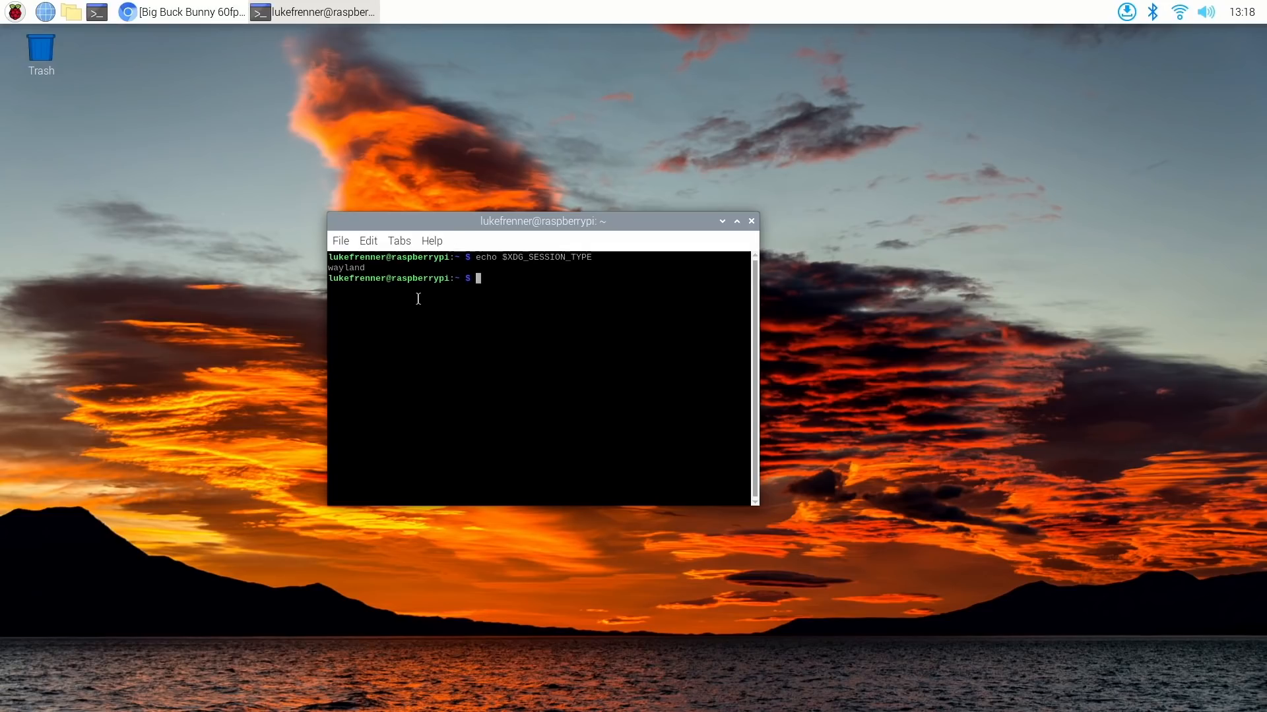
mouse_move(240, 84)
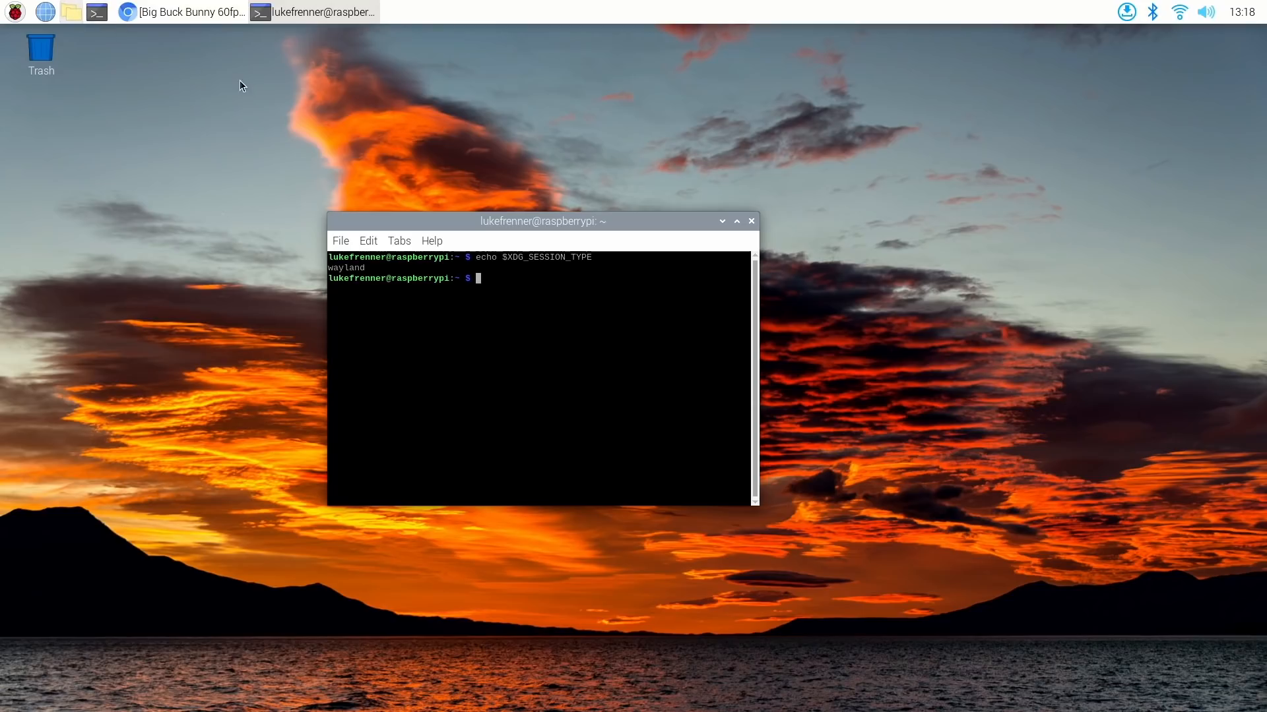
Step: Briefly show the home folder in the file manager, close it and recentre the terminal
left_click(71, 12)
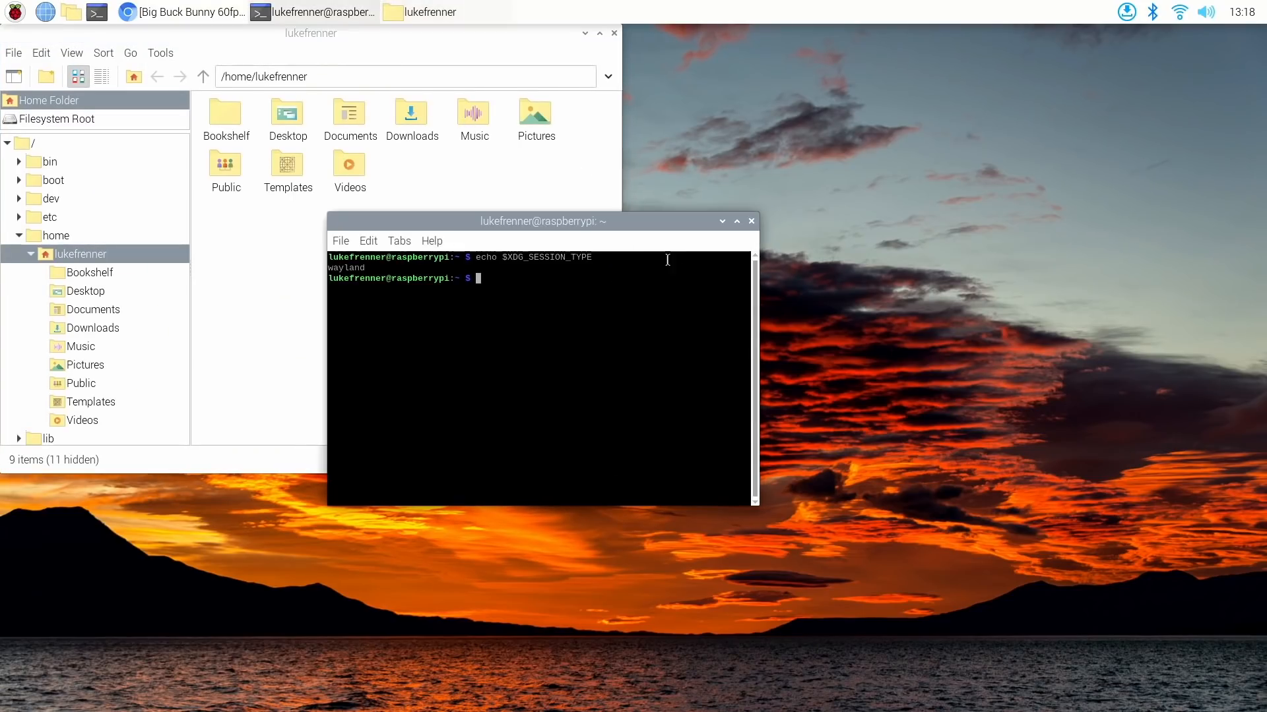
left_click_drag(542, 220, 775, 271)
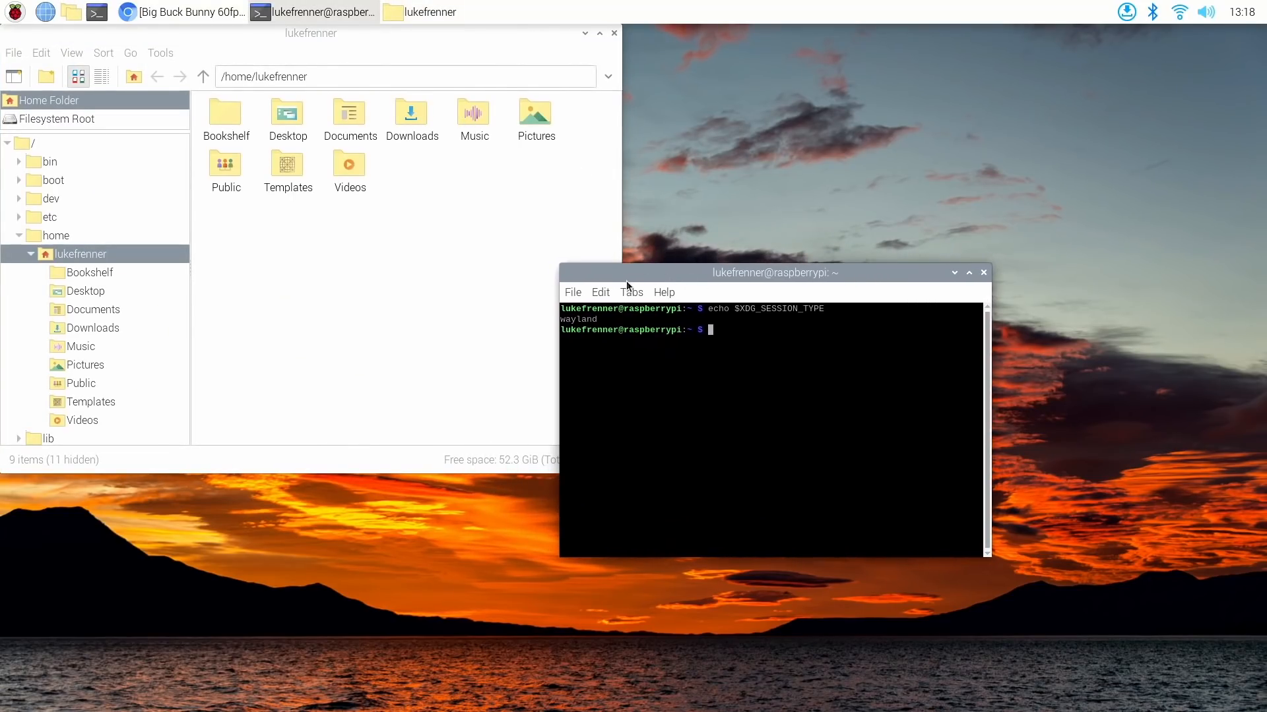
mouse_move(599, 87)
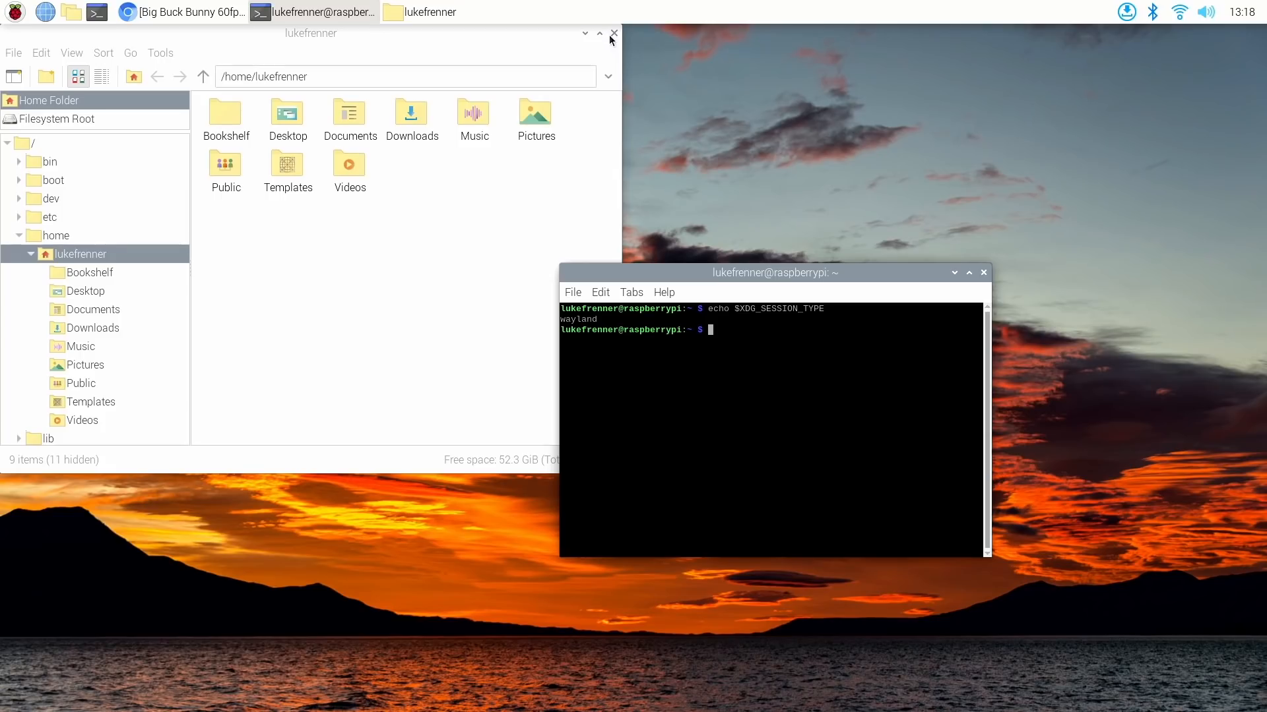
left_click(613, 33)
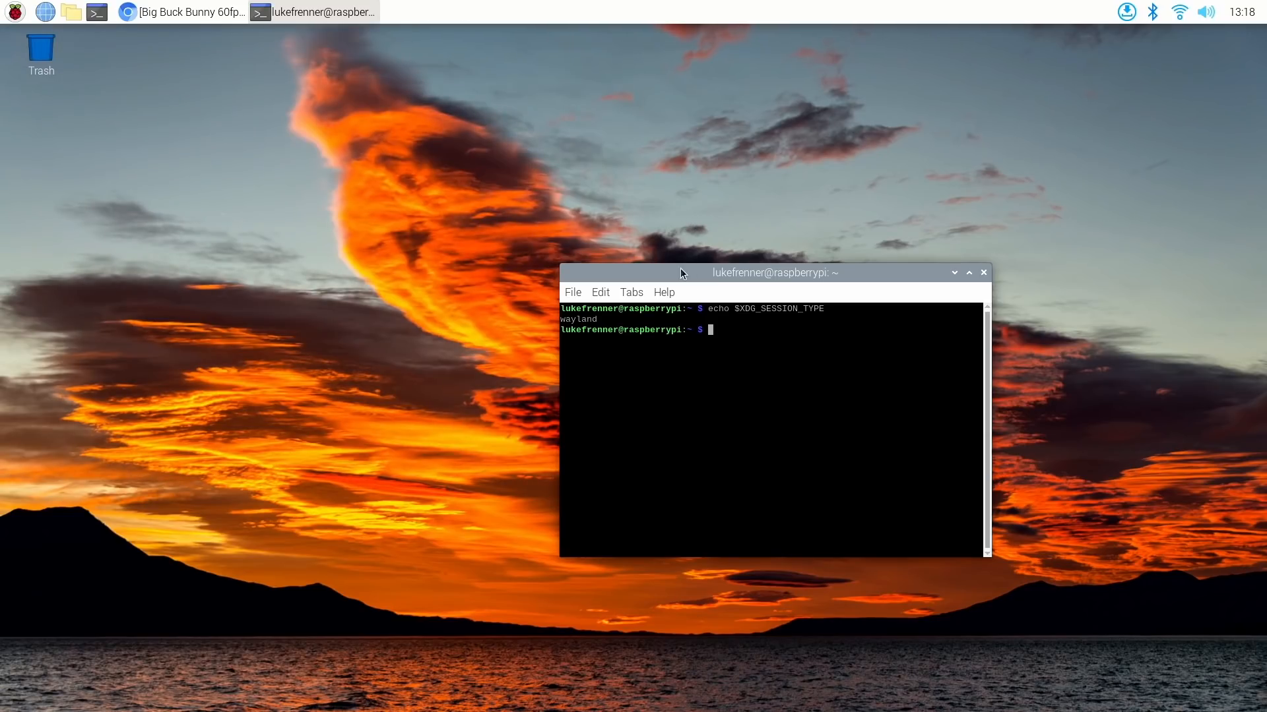
left_click_drag(768, 272, 642, 156)
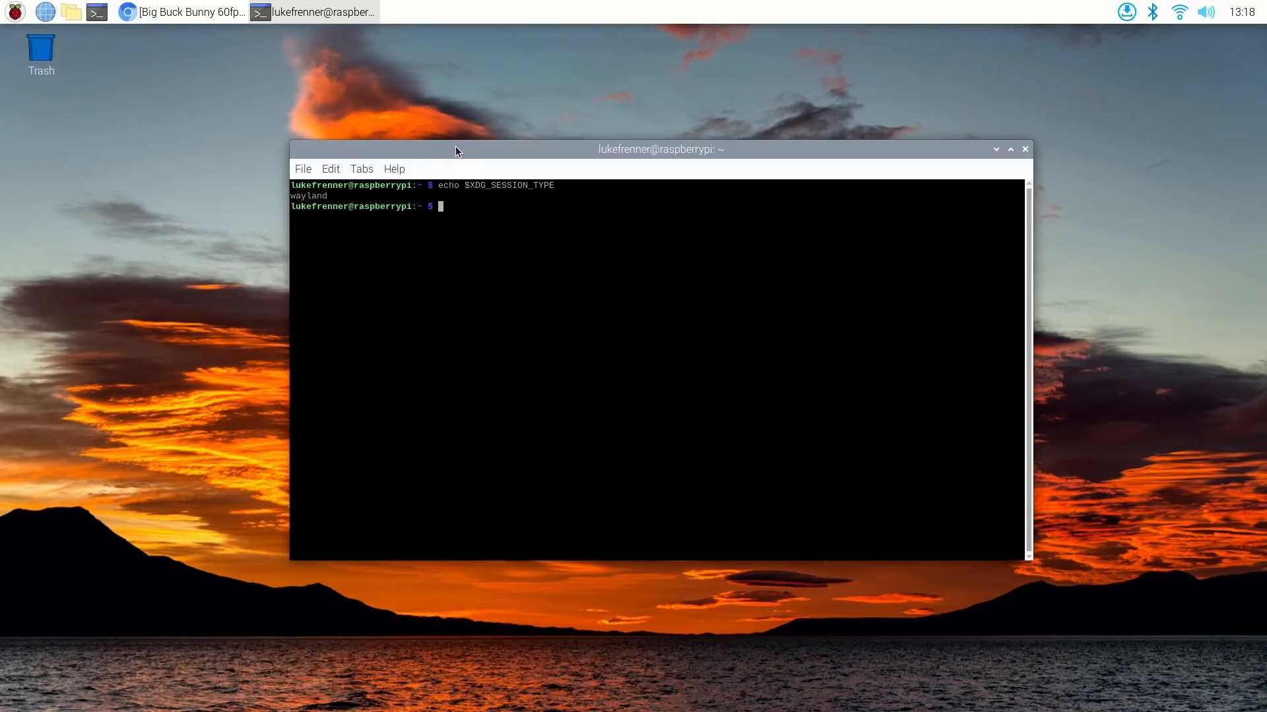
mouse_move(464, 347)
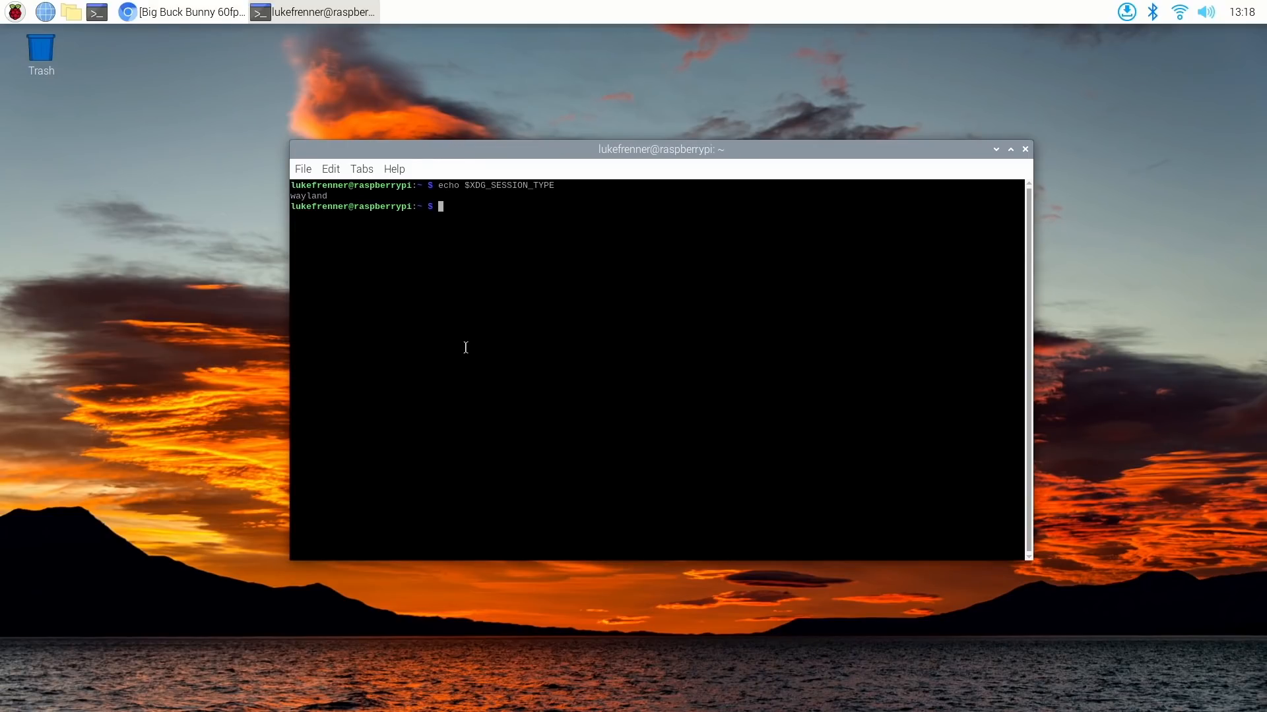
Step: Leave neofetch typed at the prompt ready to run
type("neo")
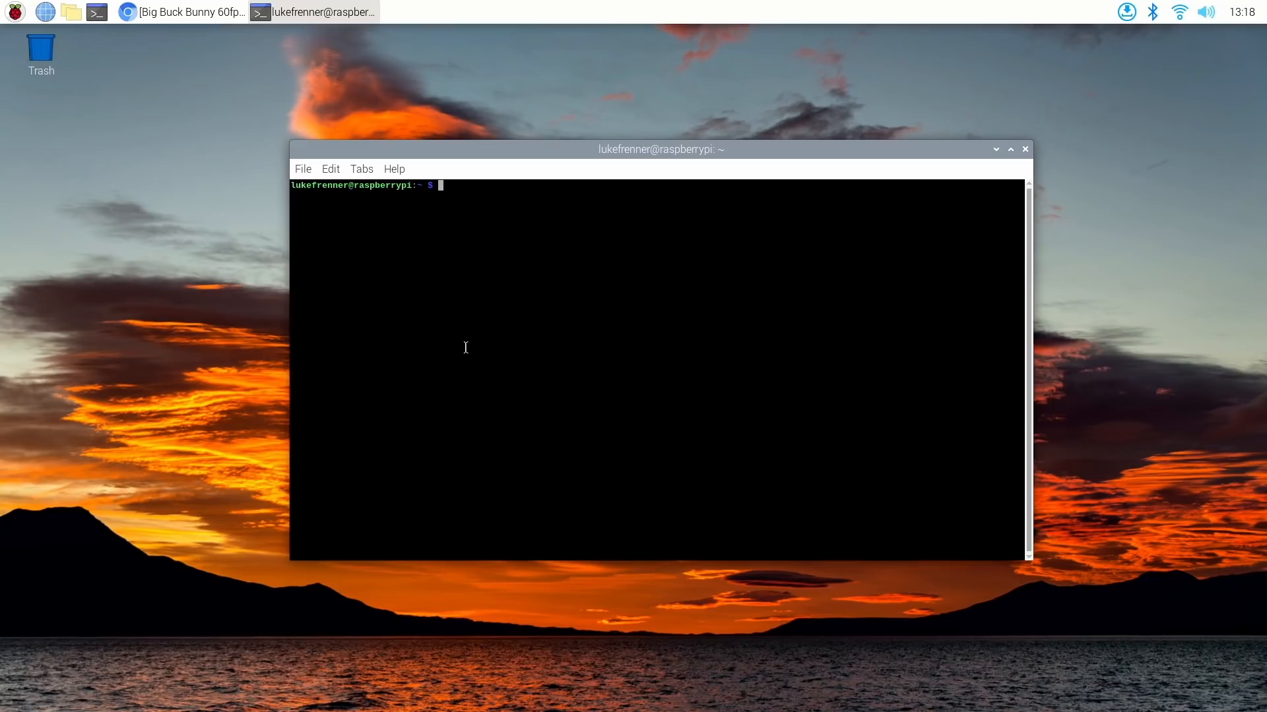
type("ne")
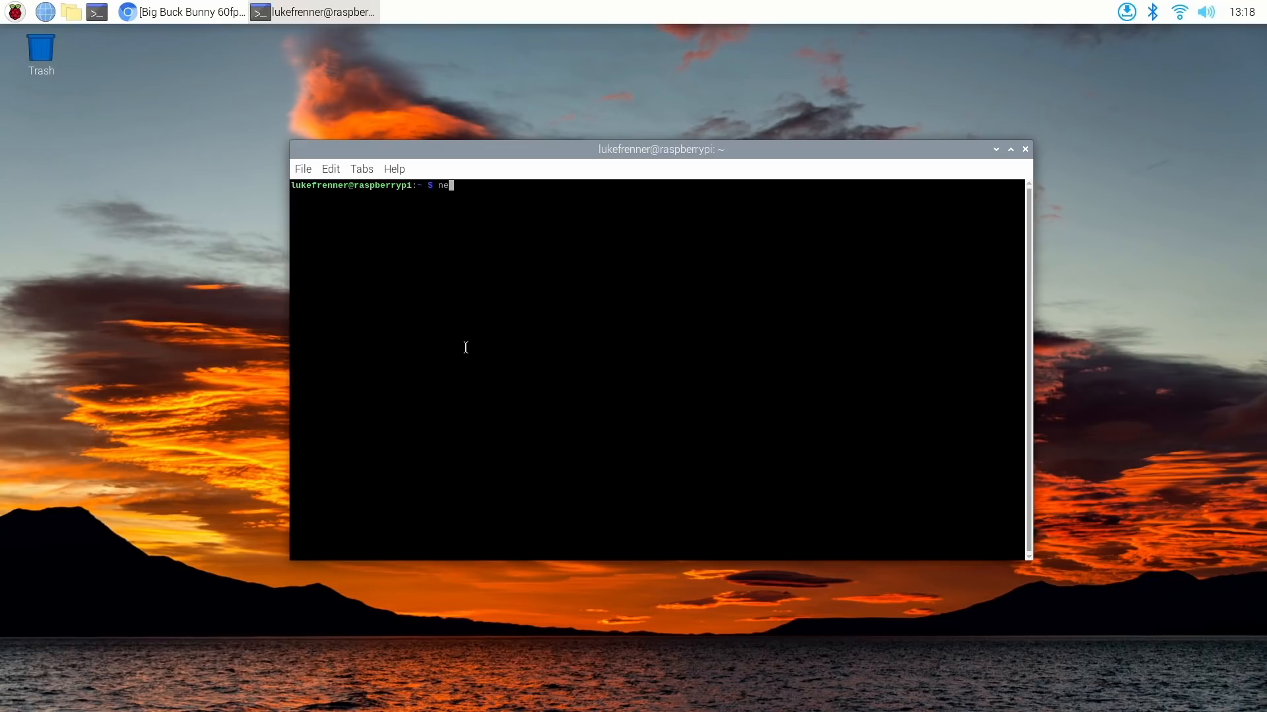
type("ofetch")
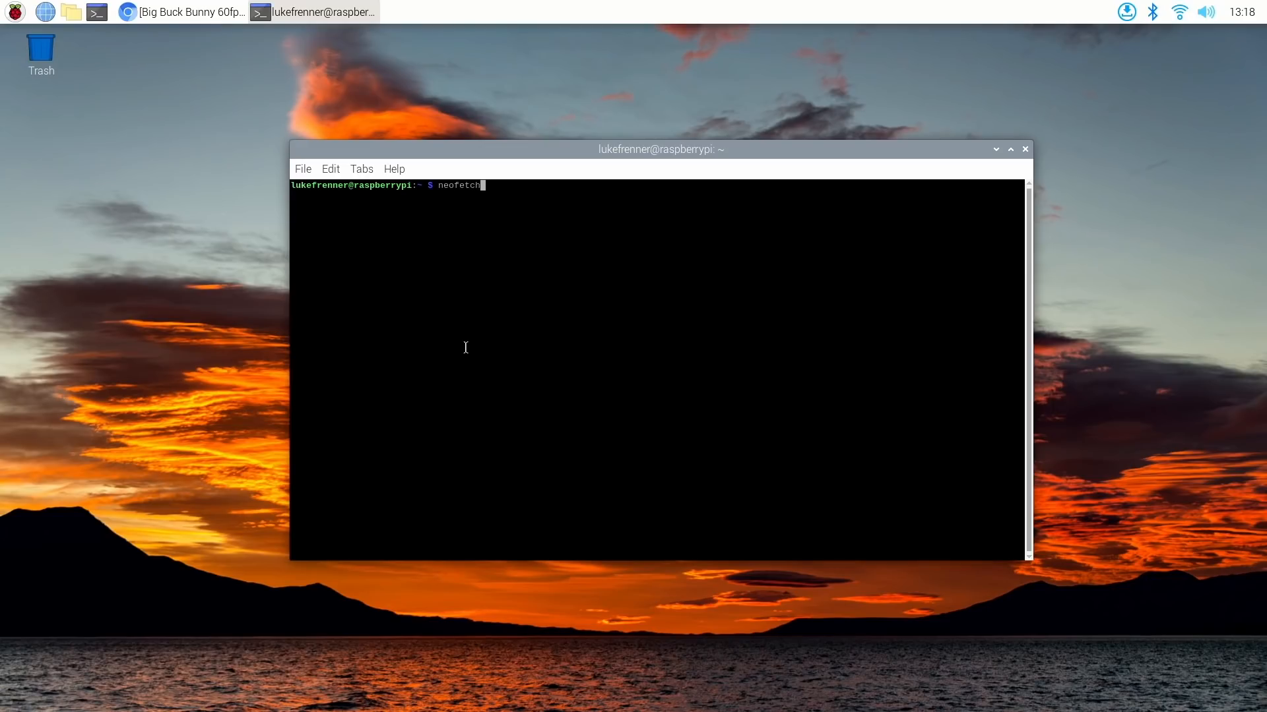